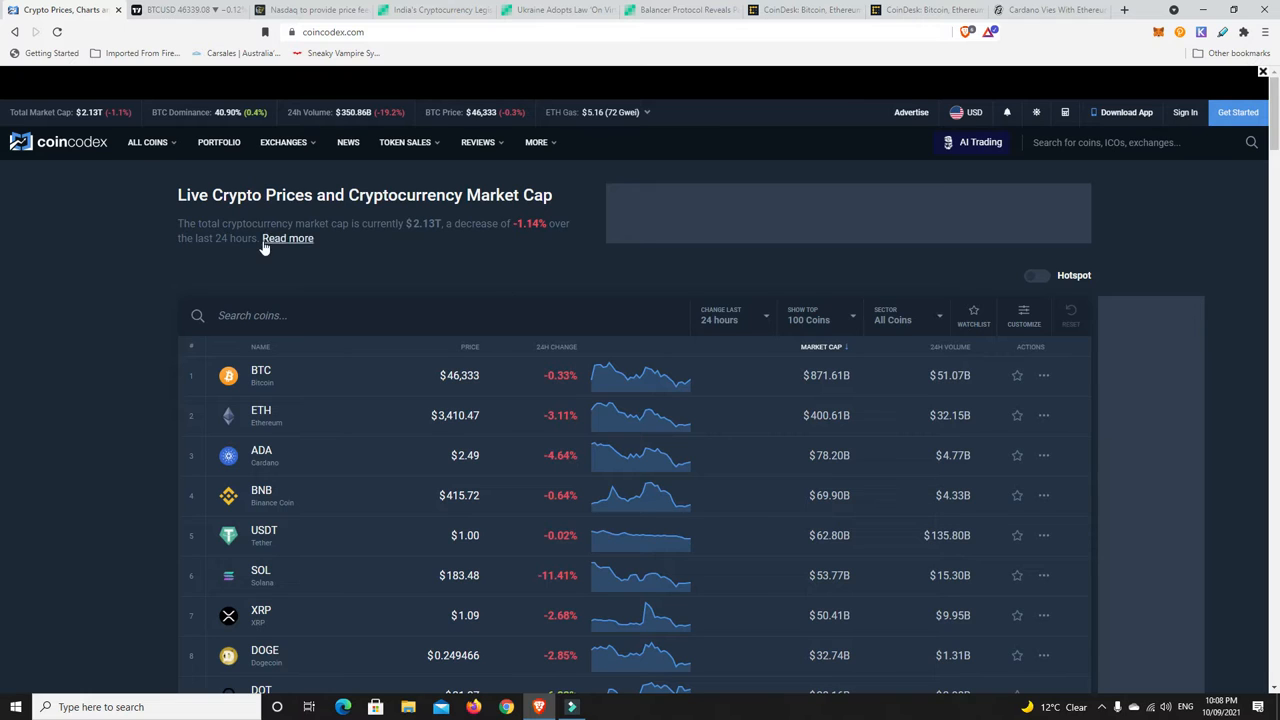
pyautogui.moveTo(90, 127)
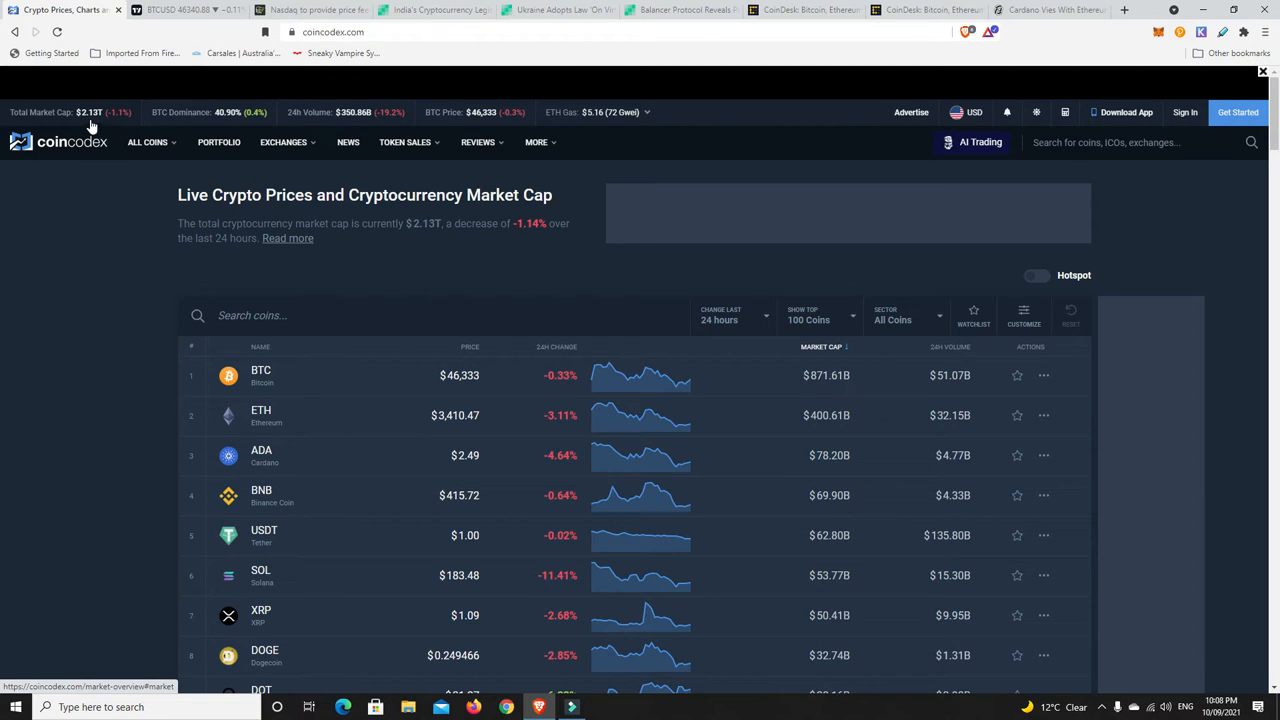
pyautogui.moveTo(90, 120)
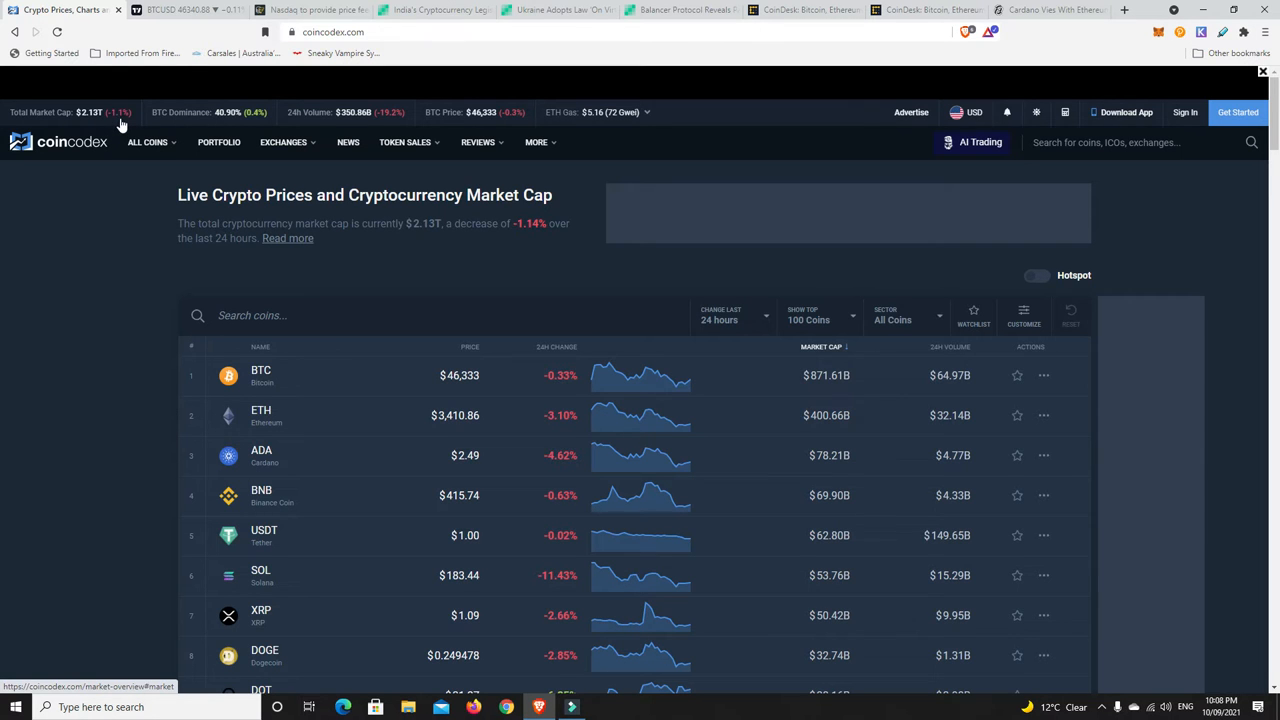
# Step: Sort coins by 24H change, scrolling from LUNA, XTZ and ICX past DOT to ZIL
pyautogui.scroll(-3)
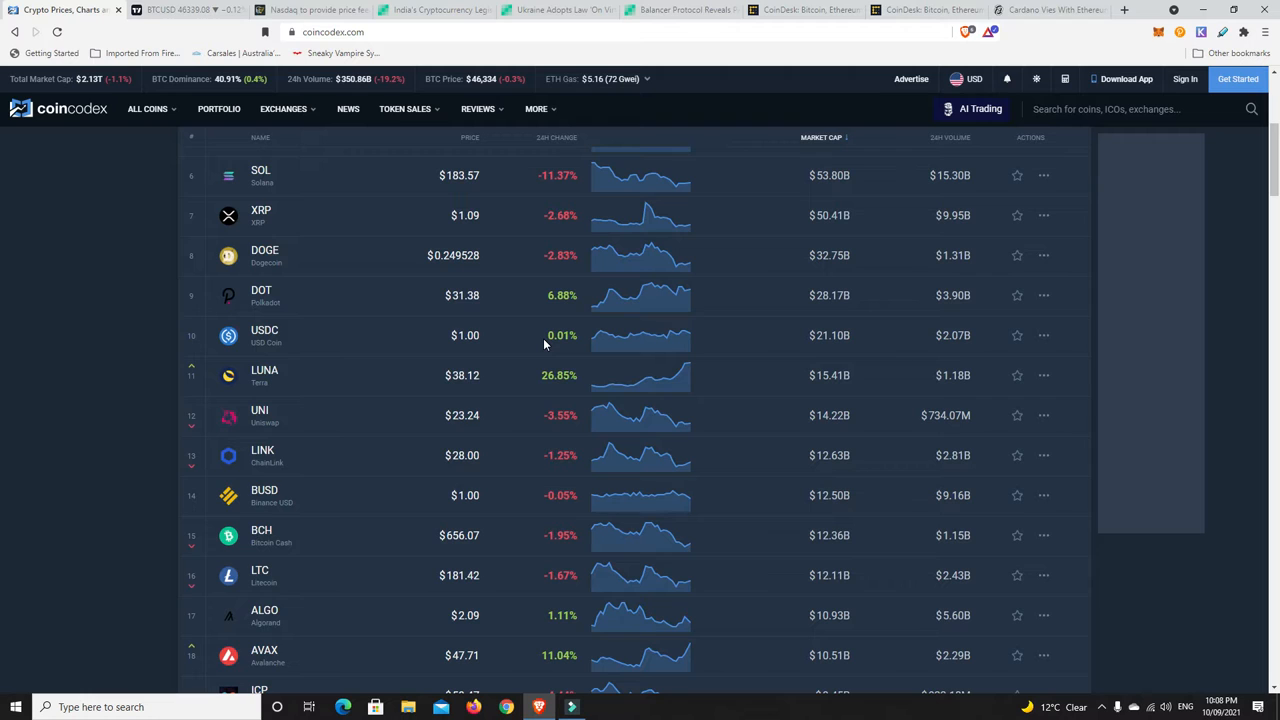
pyautogui.moveTo(544, 390)
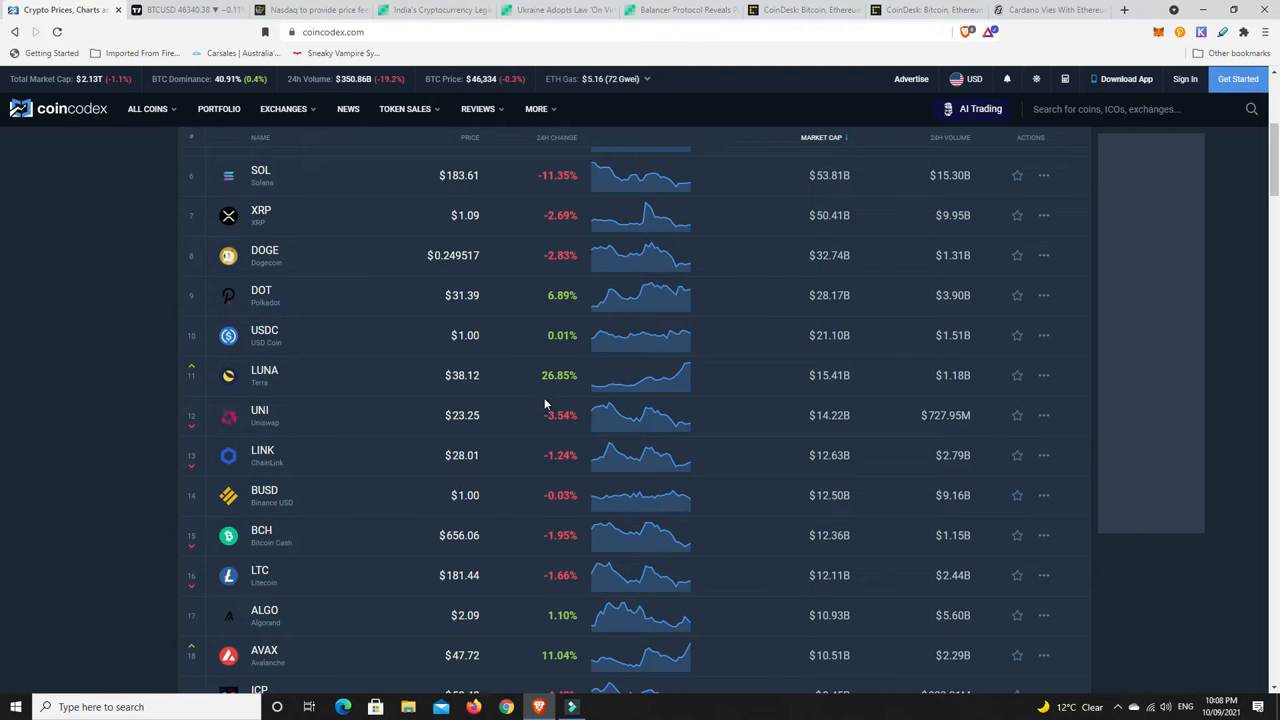
pyautogui.moveTo(600, 405)
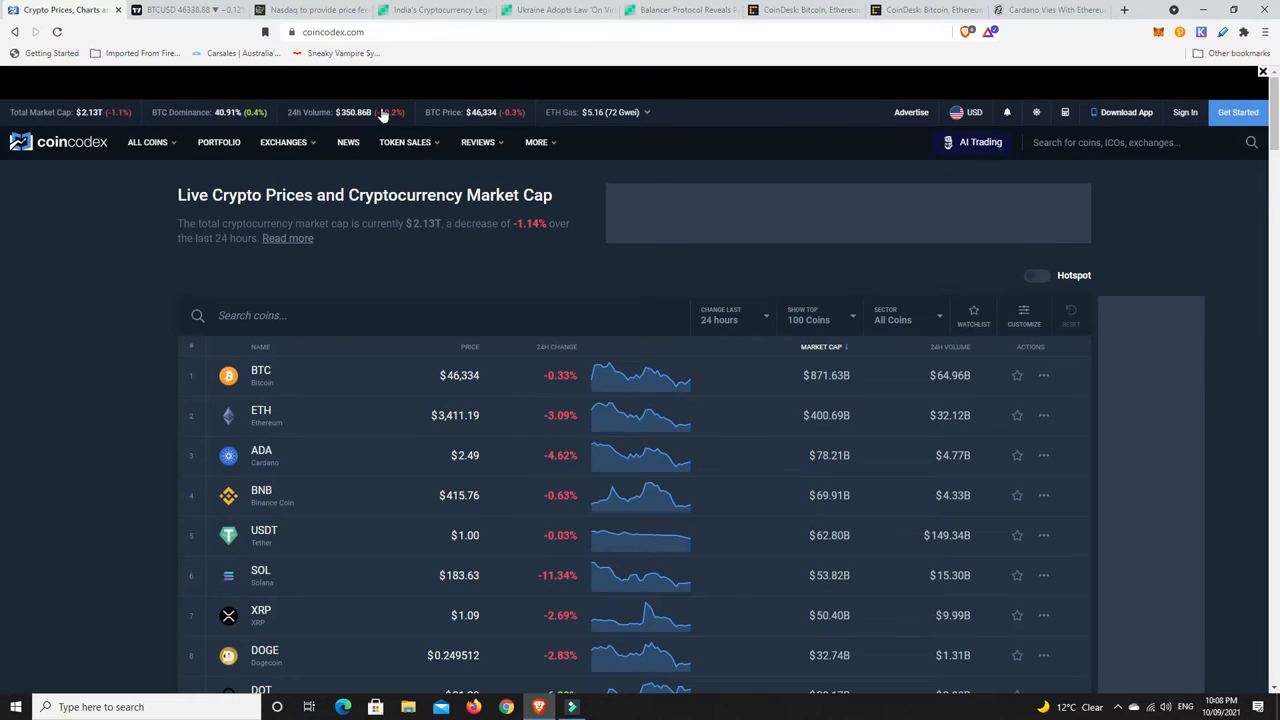
pyautogui.moveTo(222, 123)
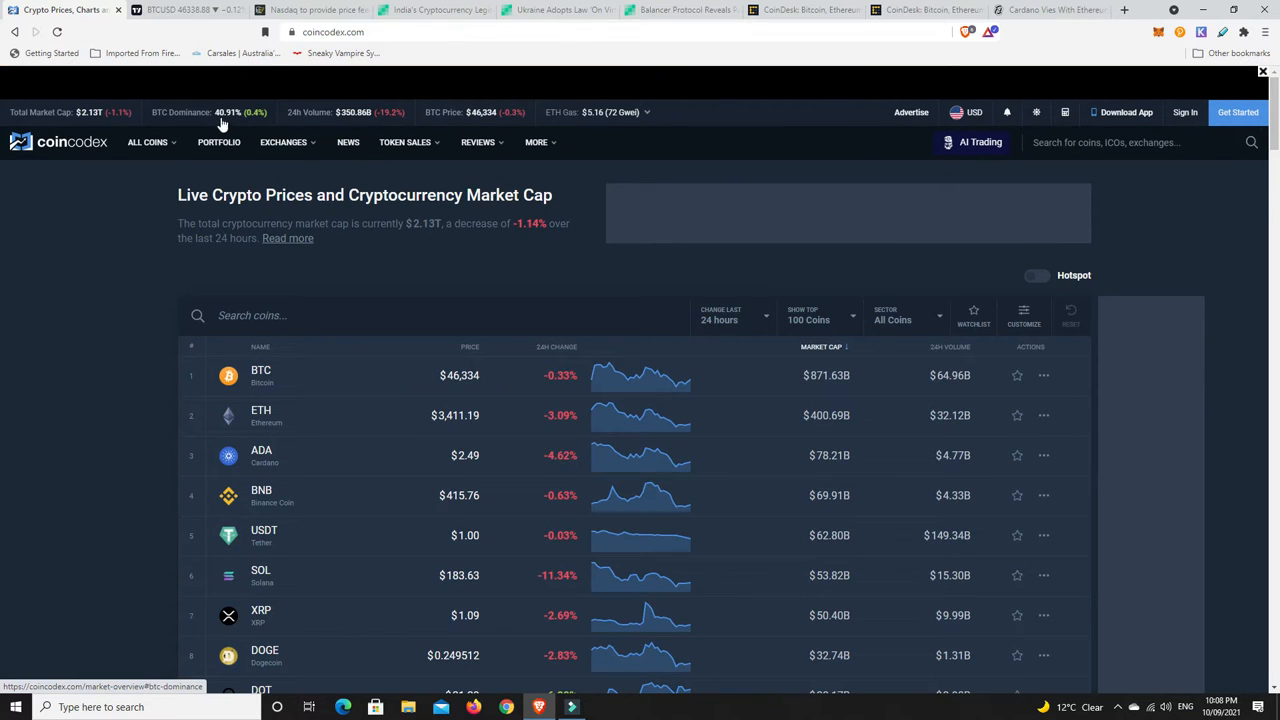
pyautogui.moveTo(224, 127)
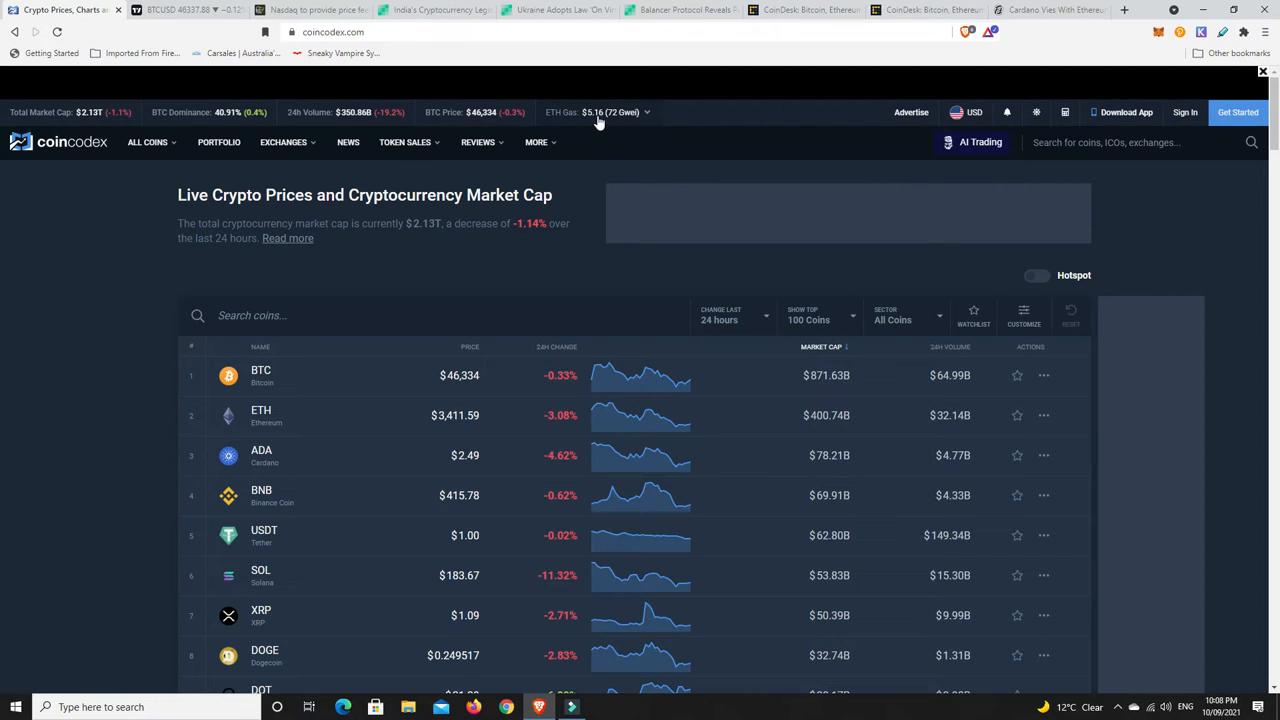
pyautogui.moveTo(600, 122)
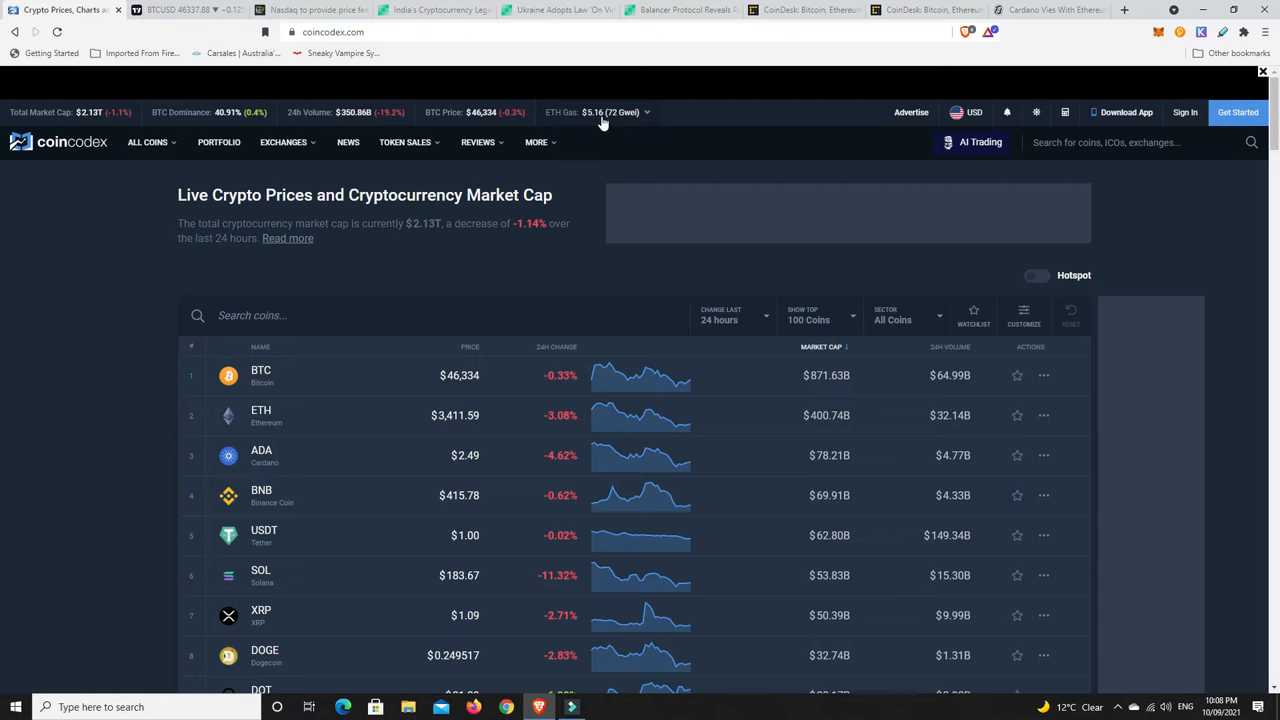
pyautogui.moveTo(573, 271)
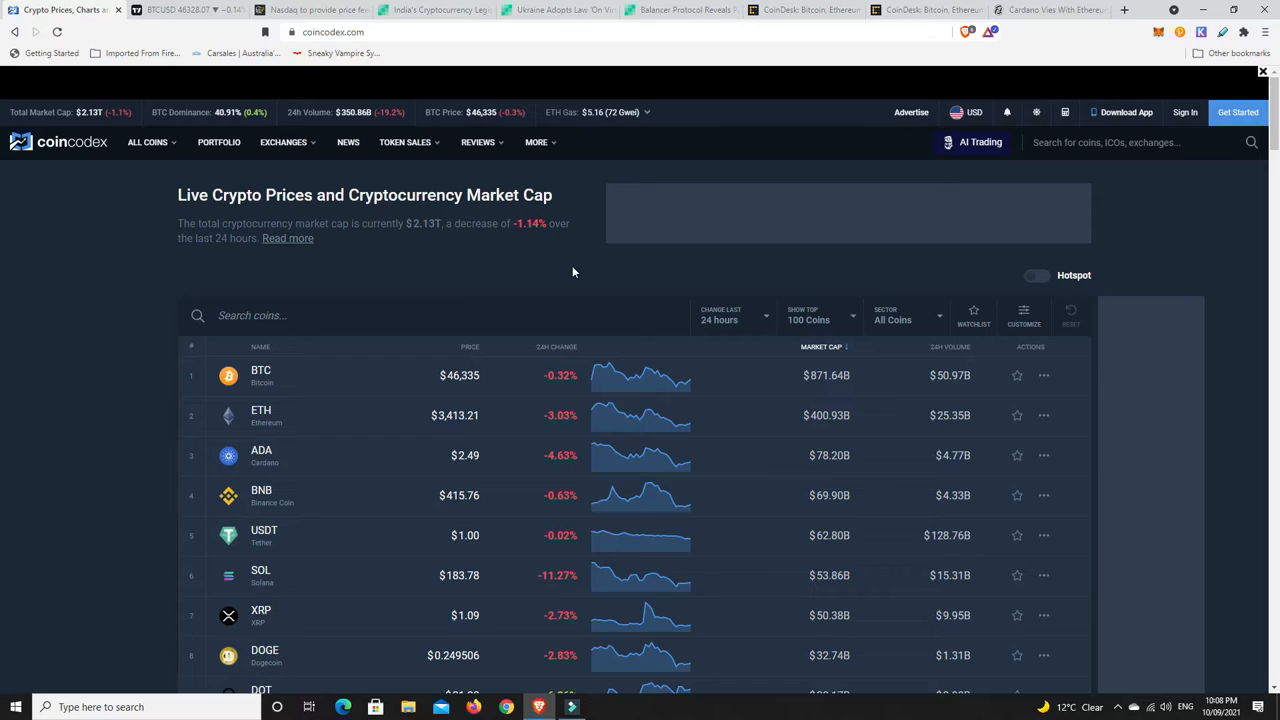
pyautogui.moveTo(600, 262)
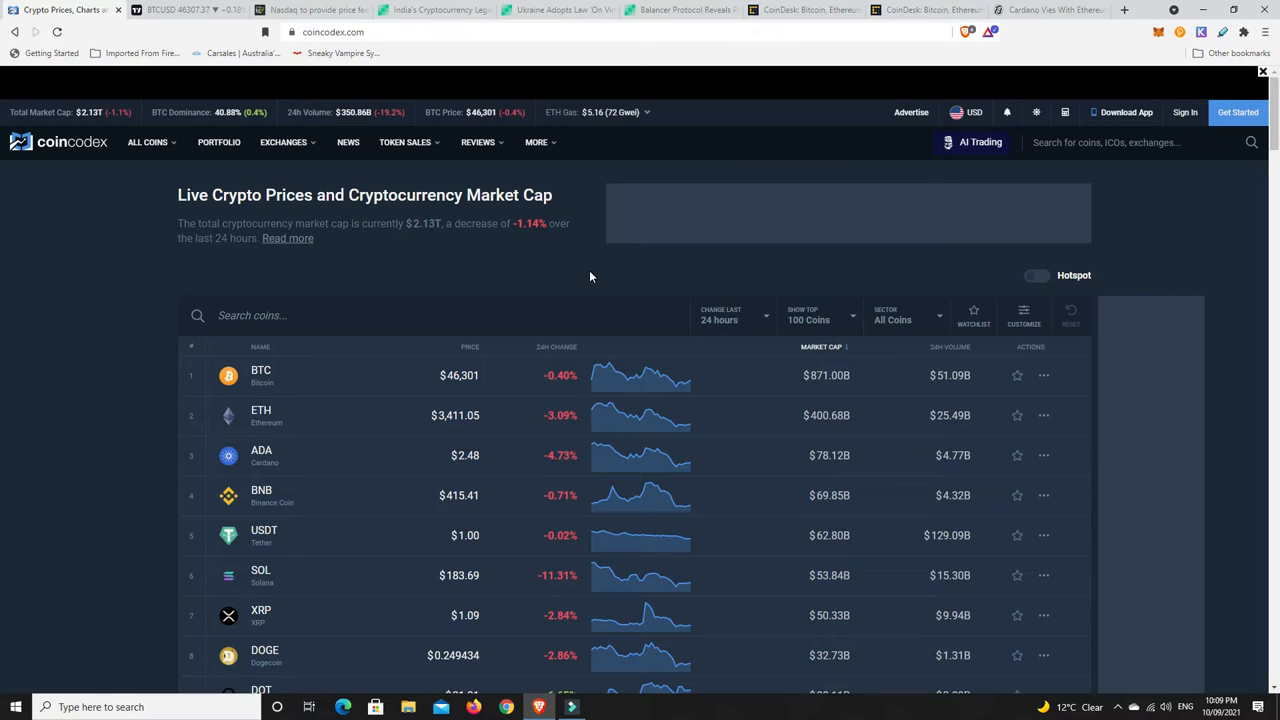
pyautogui.scroll(-3)
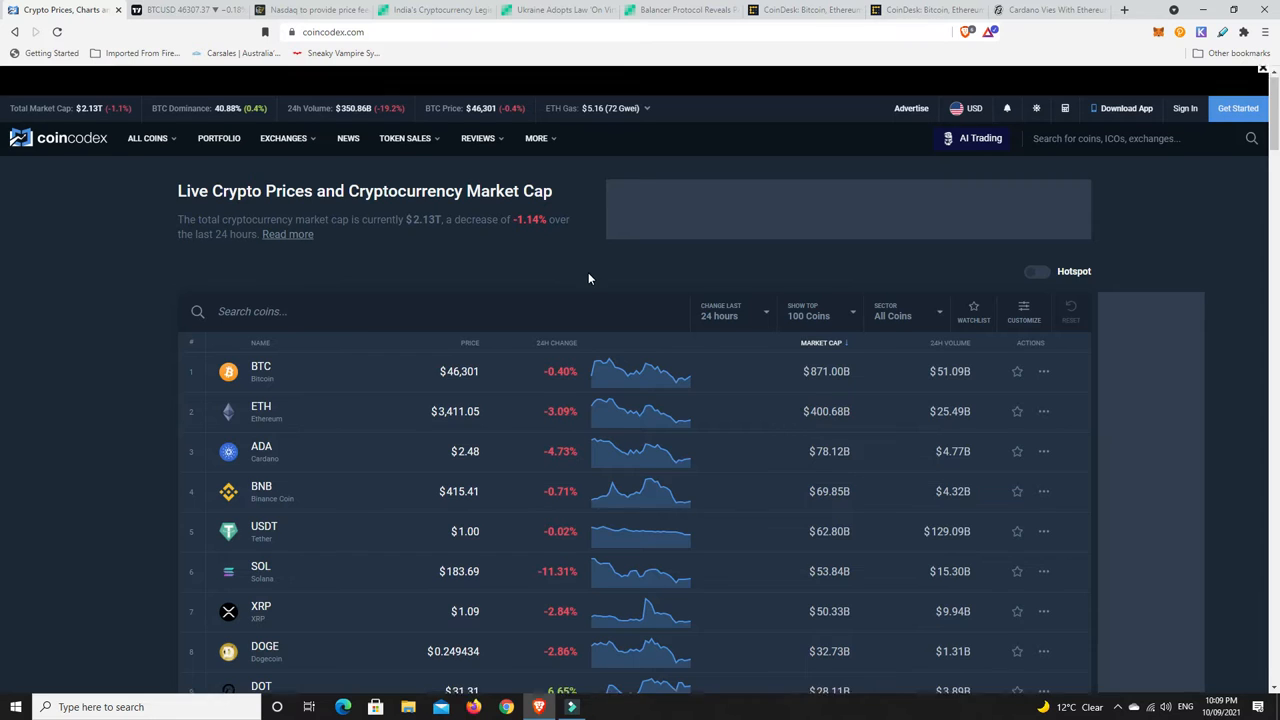
pyautogui.scroll(-3)
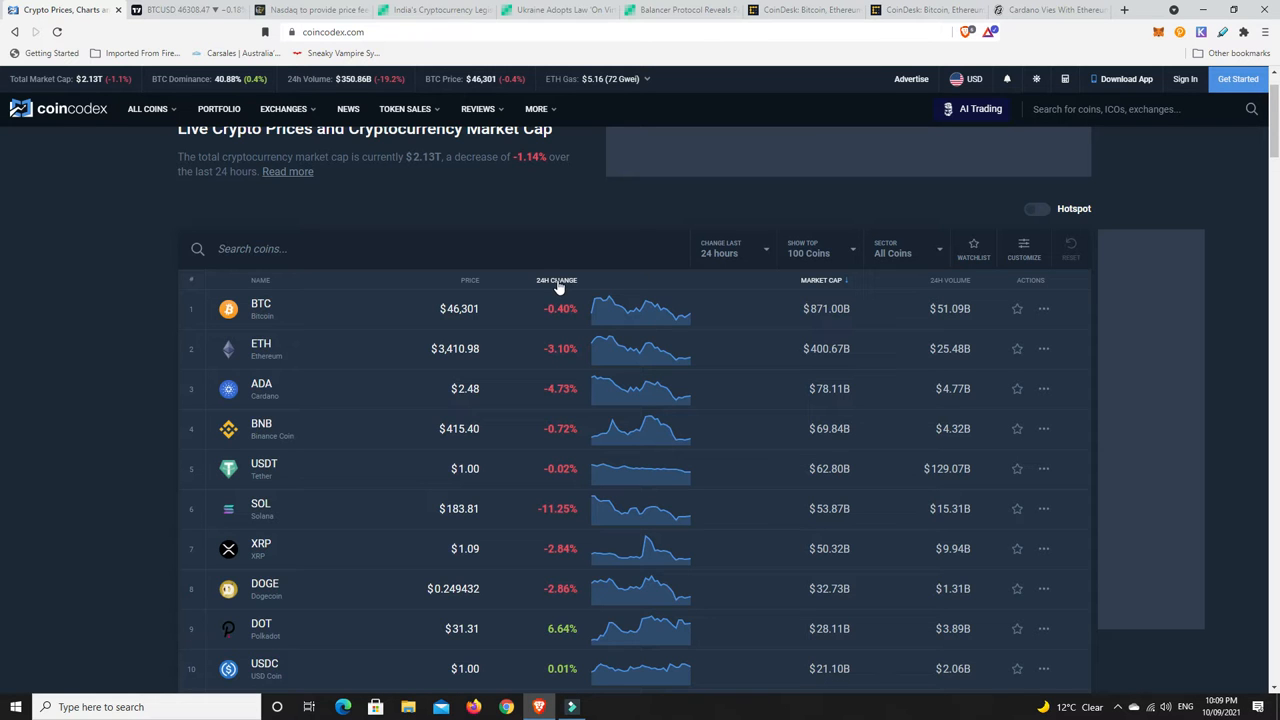
pyautogui.click(557, 280)
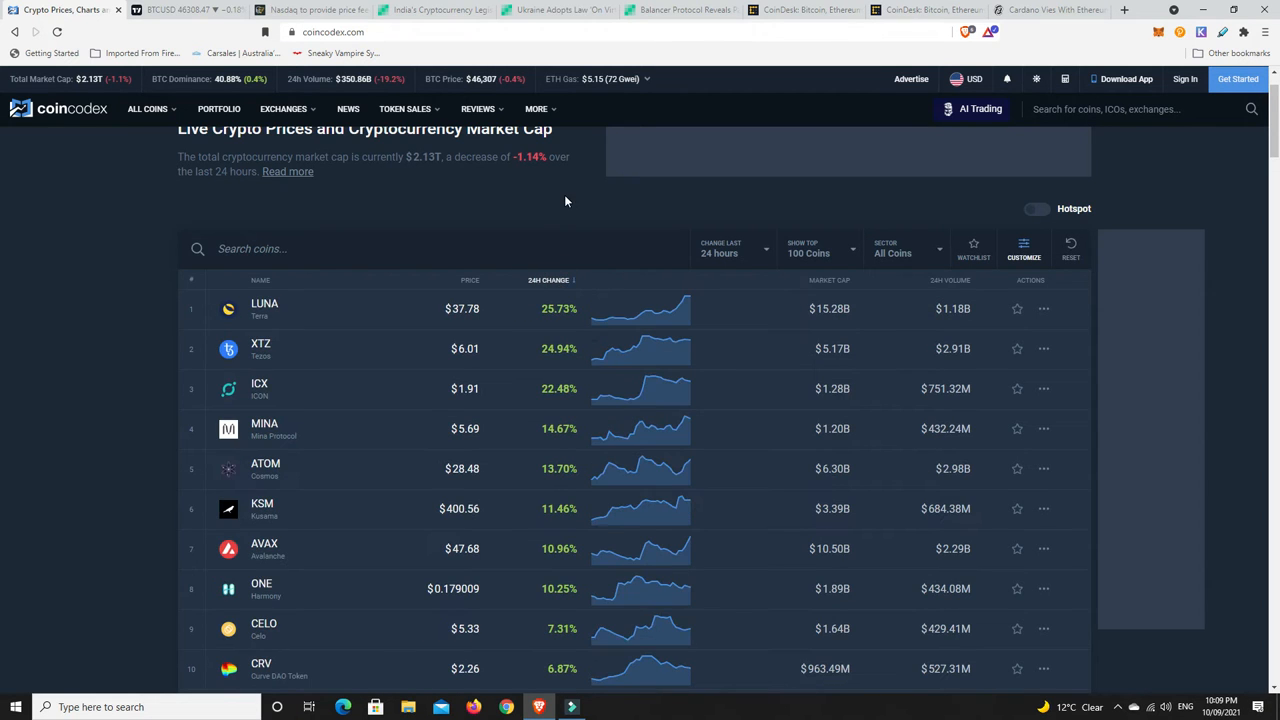
pyautogui.scroll(-3)
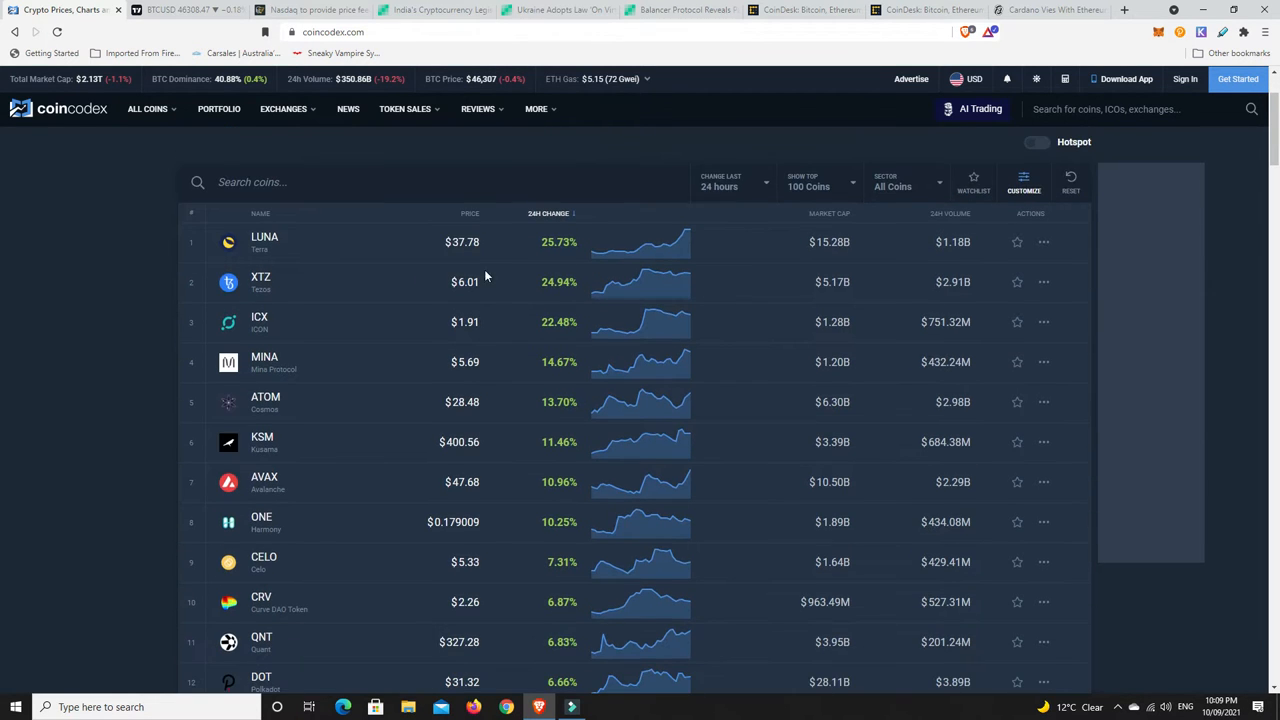
pyautogui.moveTo(483, 339)
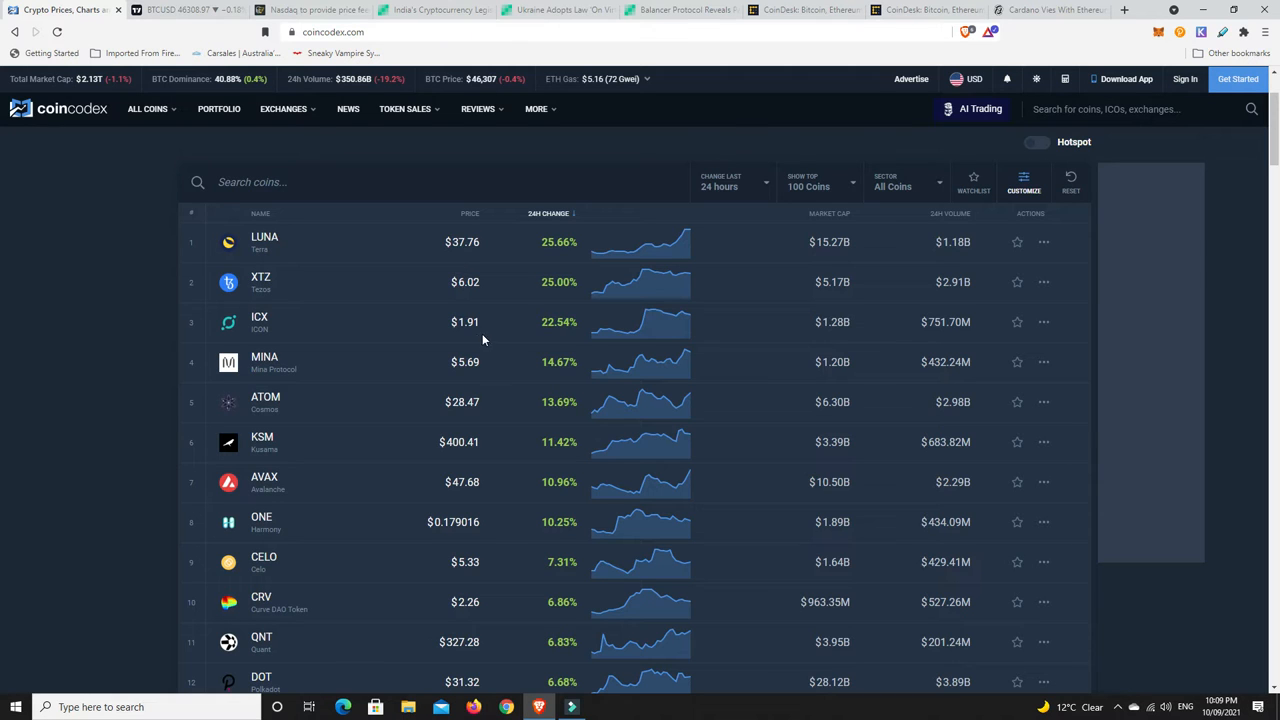
pyautogui.moveTo(270, 362)
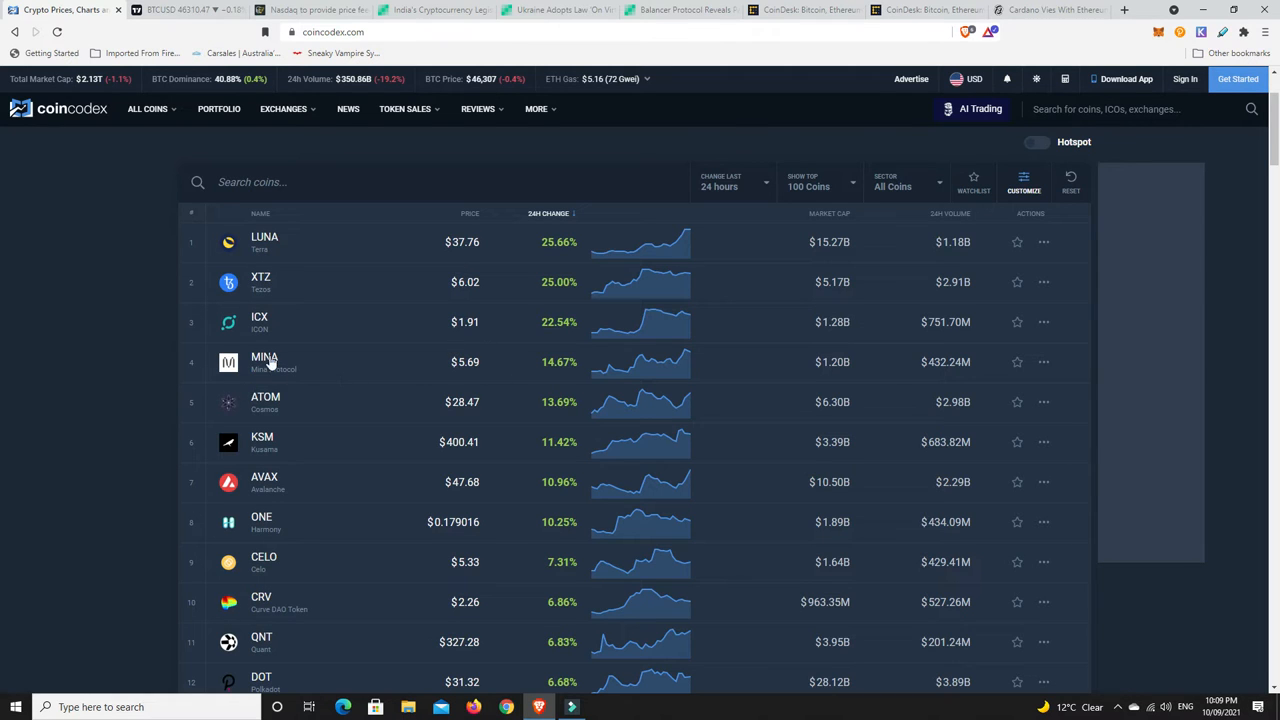
pyautogui.moveTo(528, 372)
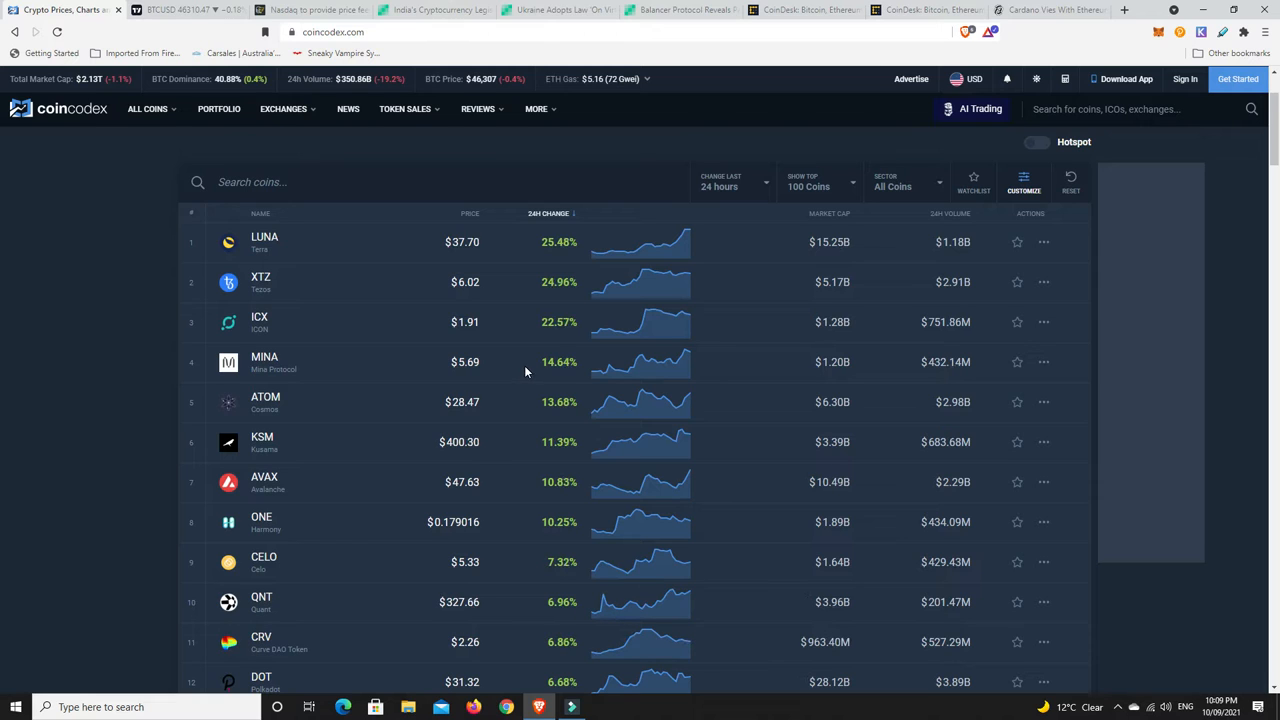
pyautogui.moveTo(522, 367)
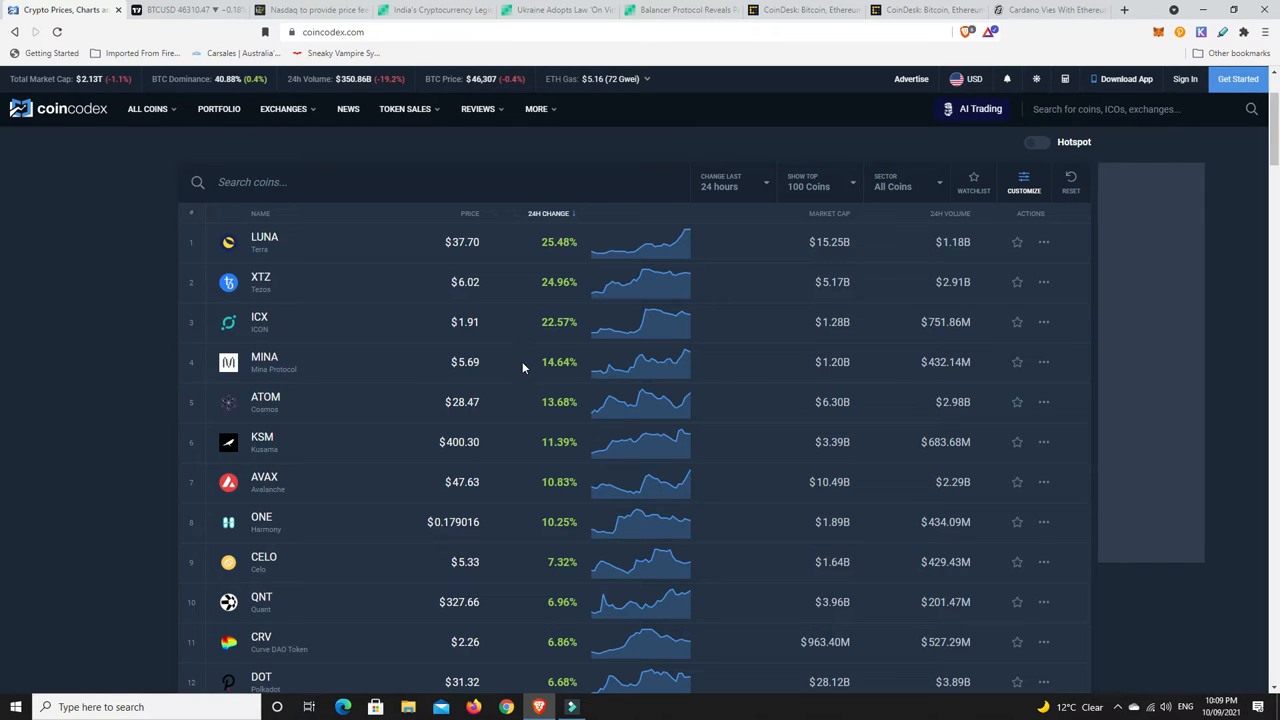
pyautogui.moveTo(454, 422)
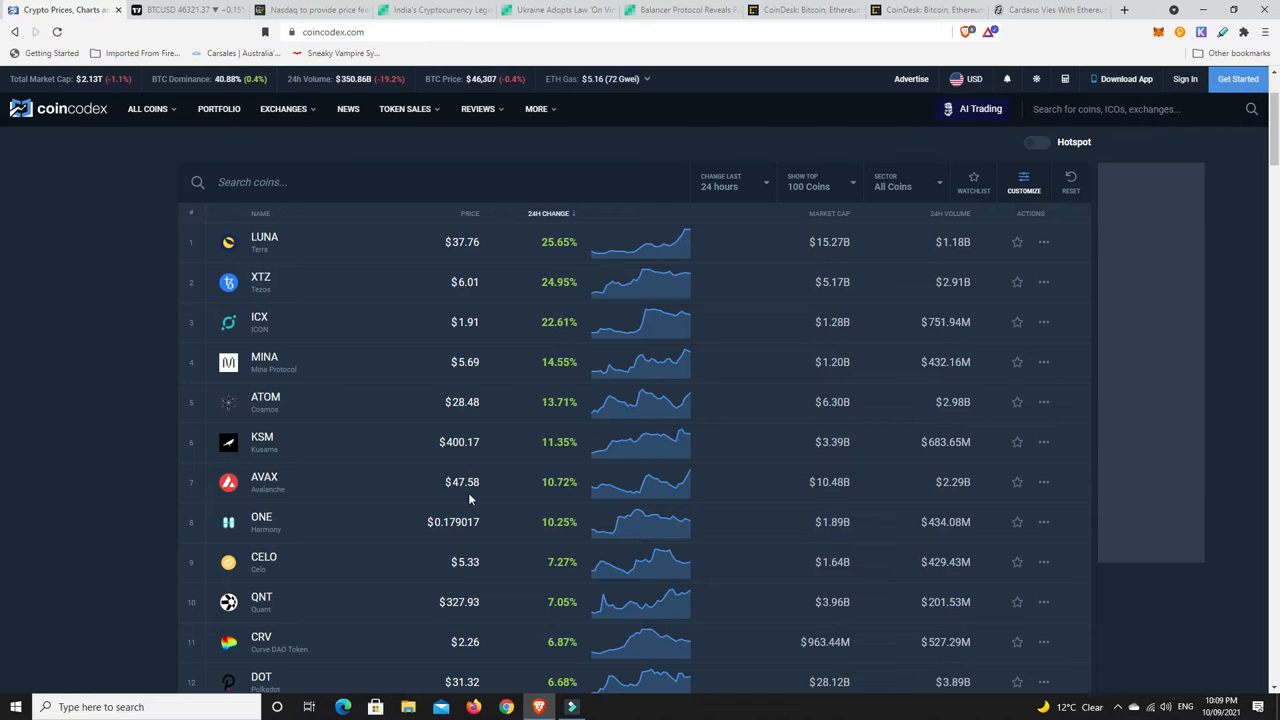
pyautogui.moveTo(470, 632)
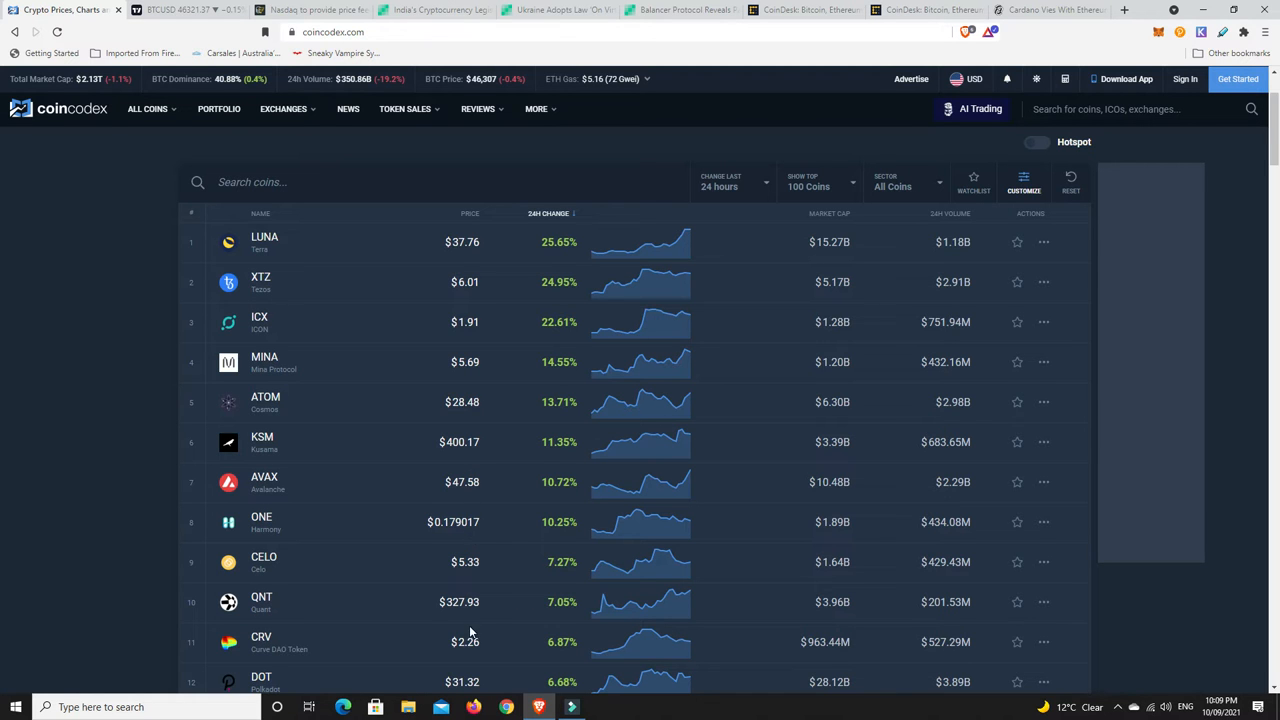
pyautogui.scroll(-3)
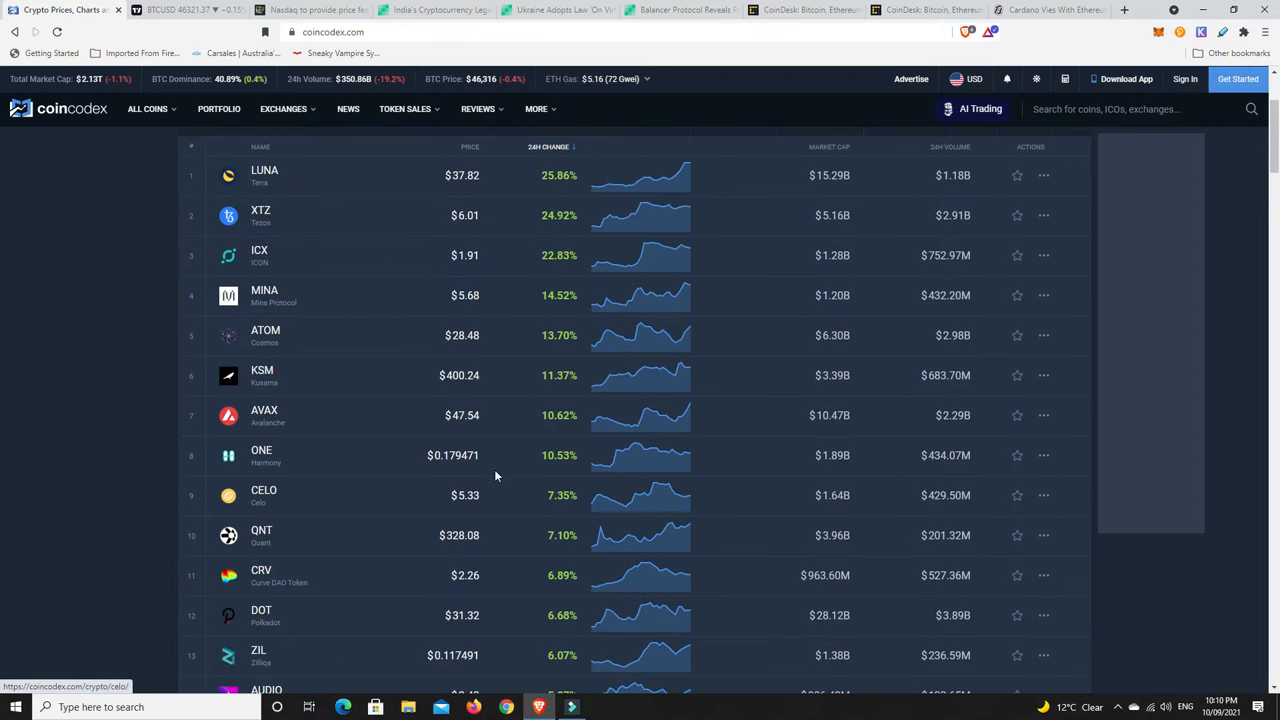
pyautogui.moveTo(531, 464)
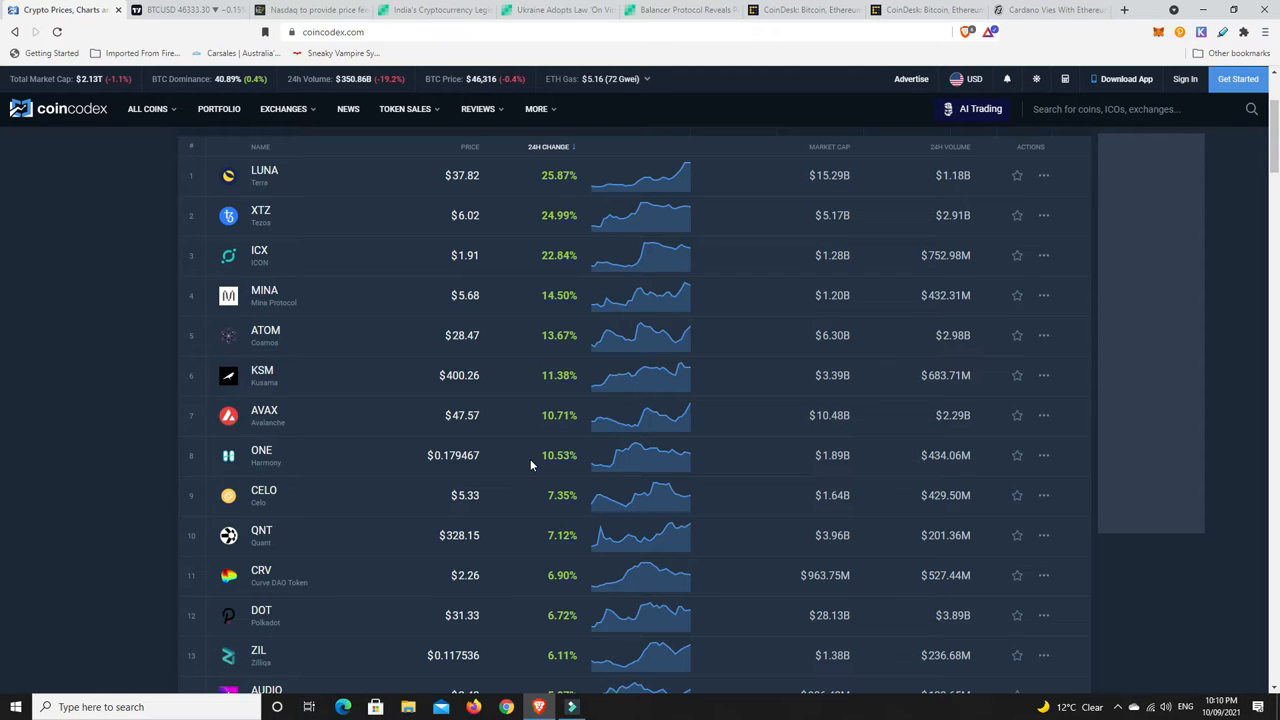
pyautogui.moveTo(535, 462)
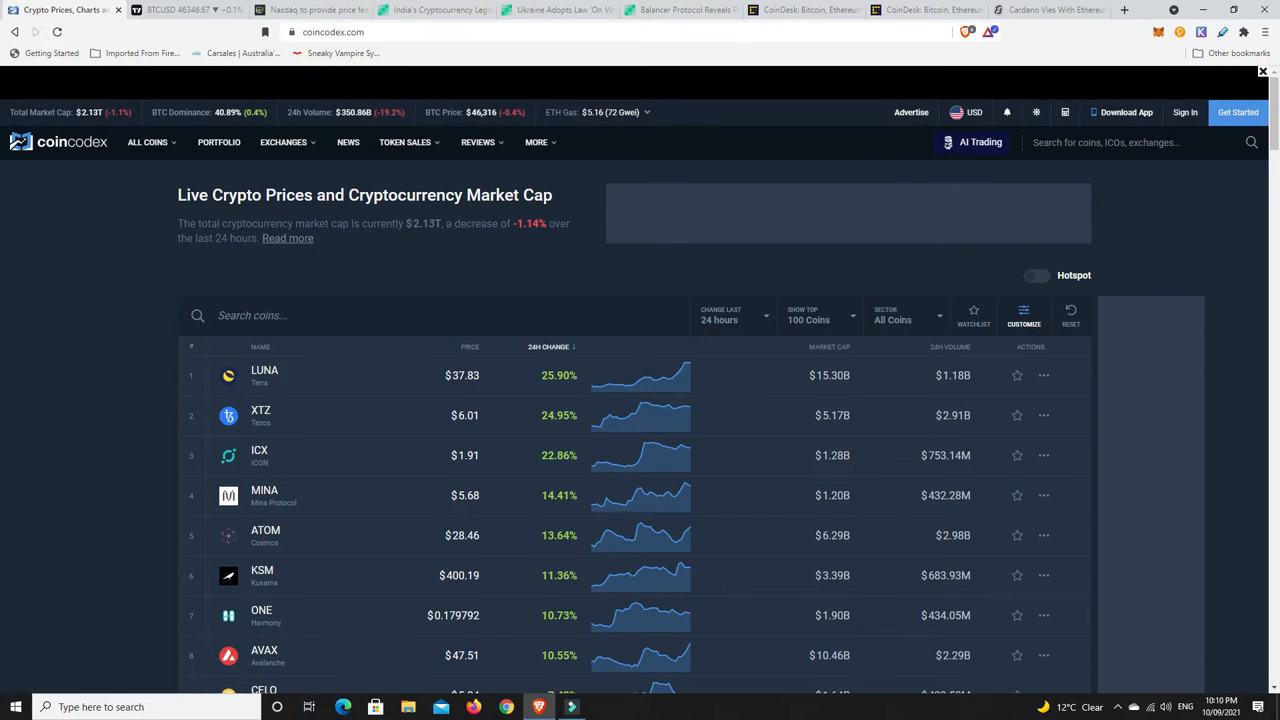
pyautogui.moveTo(560, 352)
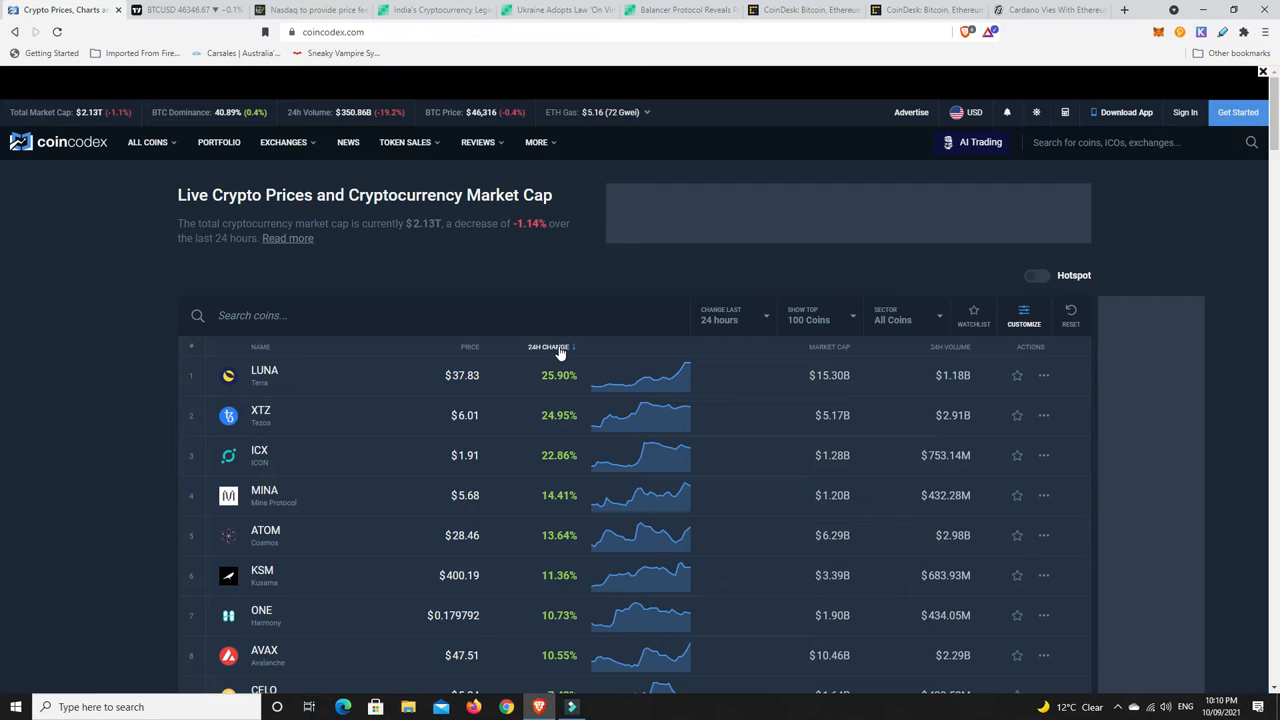
pyautogui.click(551, 347)
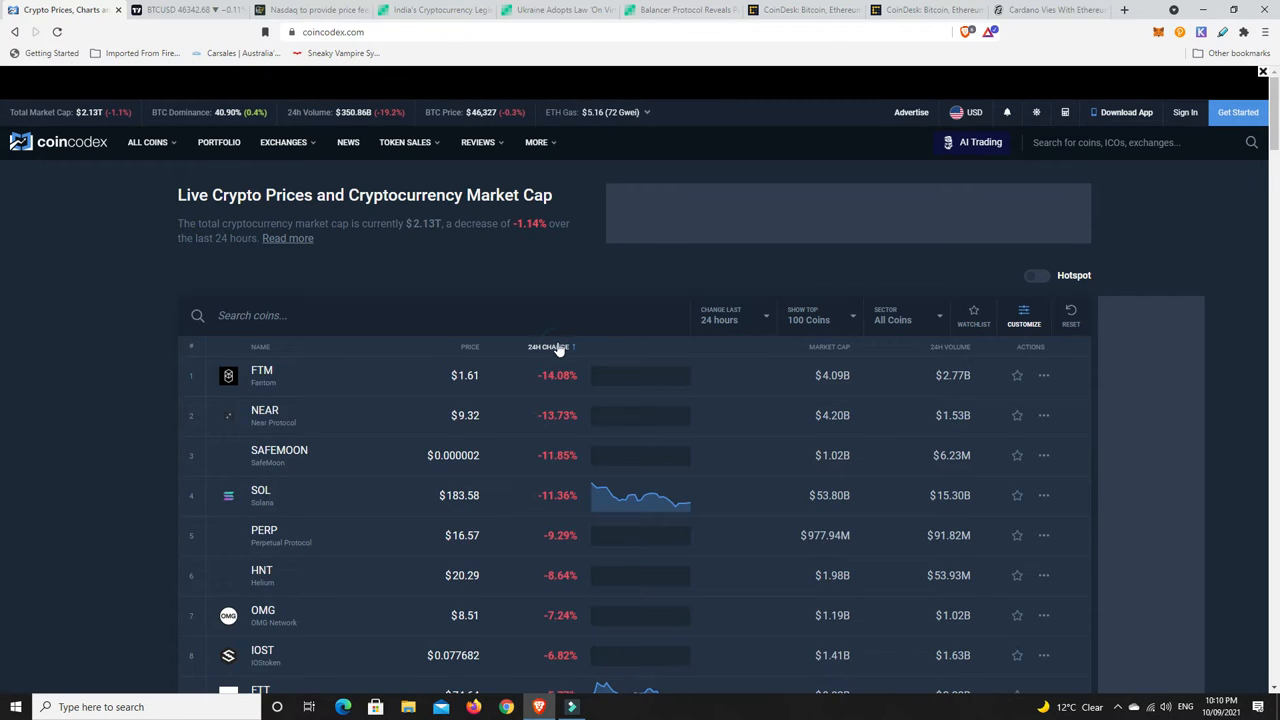
pyautogui.scroll(-3)
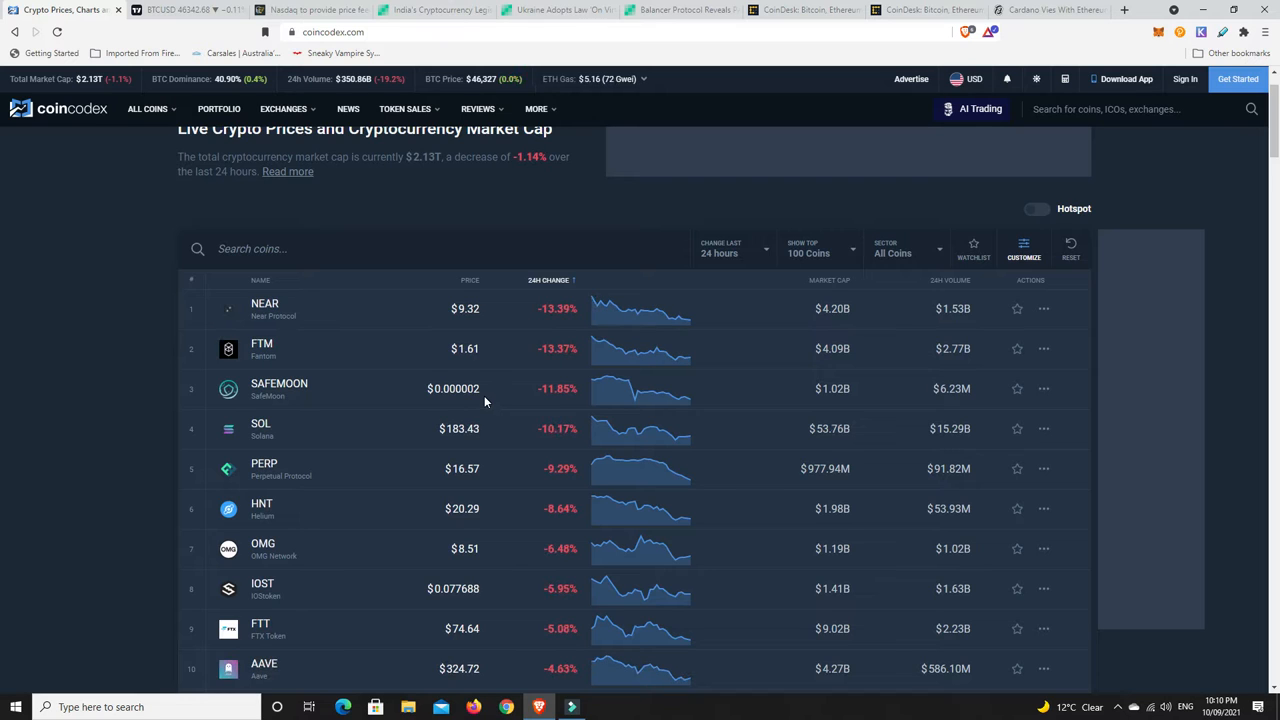
pyautogui.moveTo(285, 450)
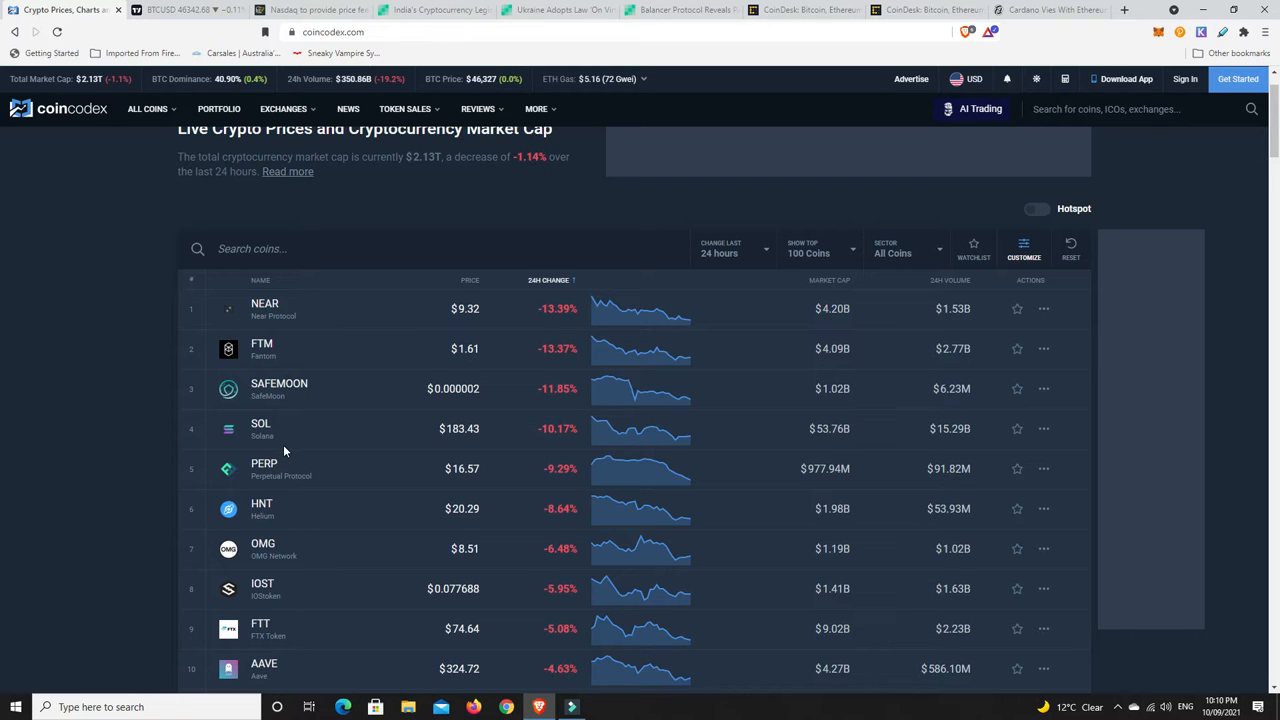
pyautogui.moveTo(406, 440)
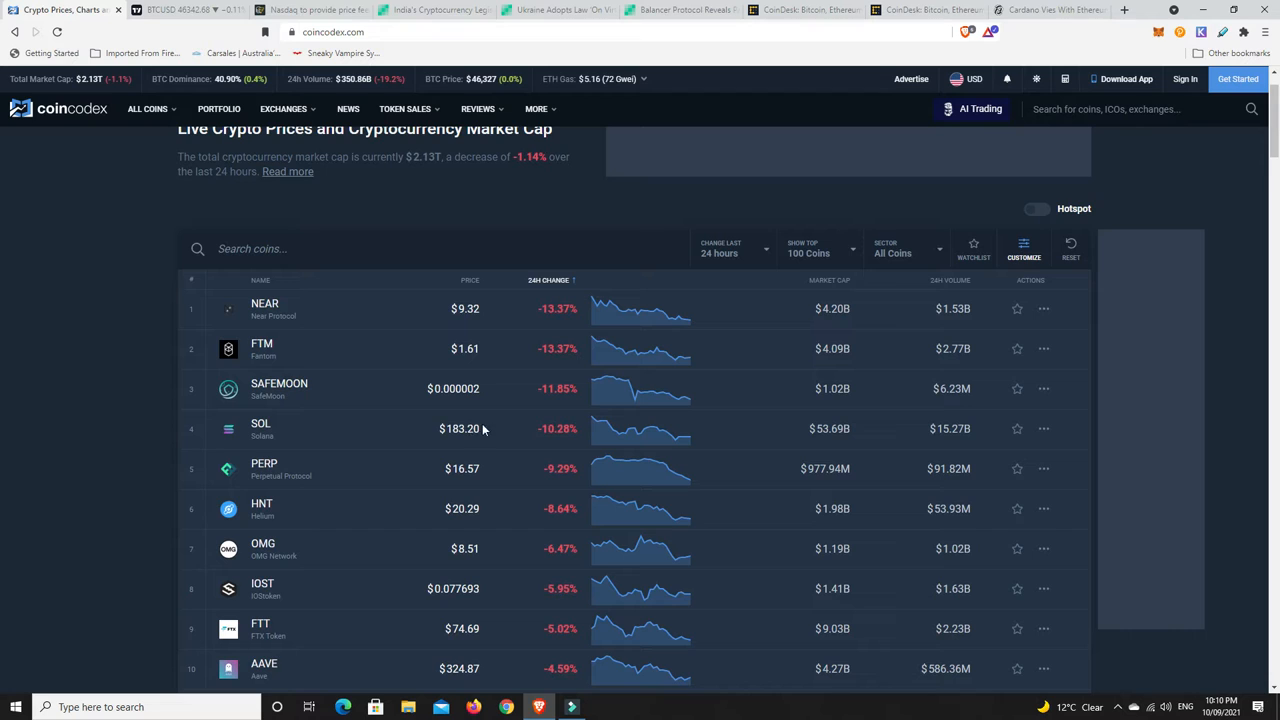
pyautogui.moveTo(478, 426)
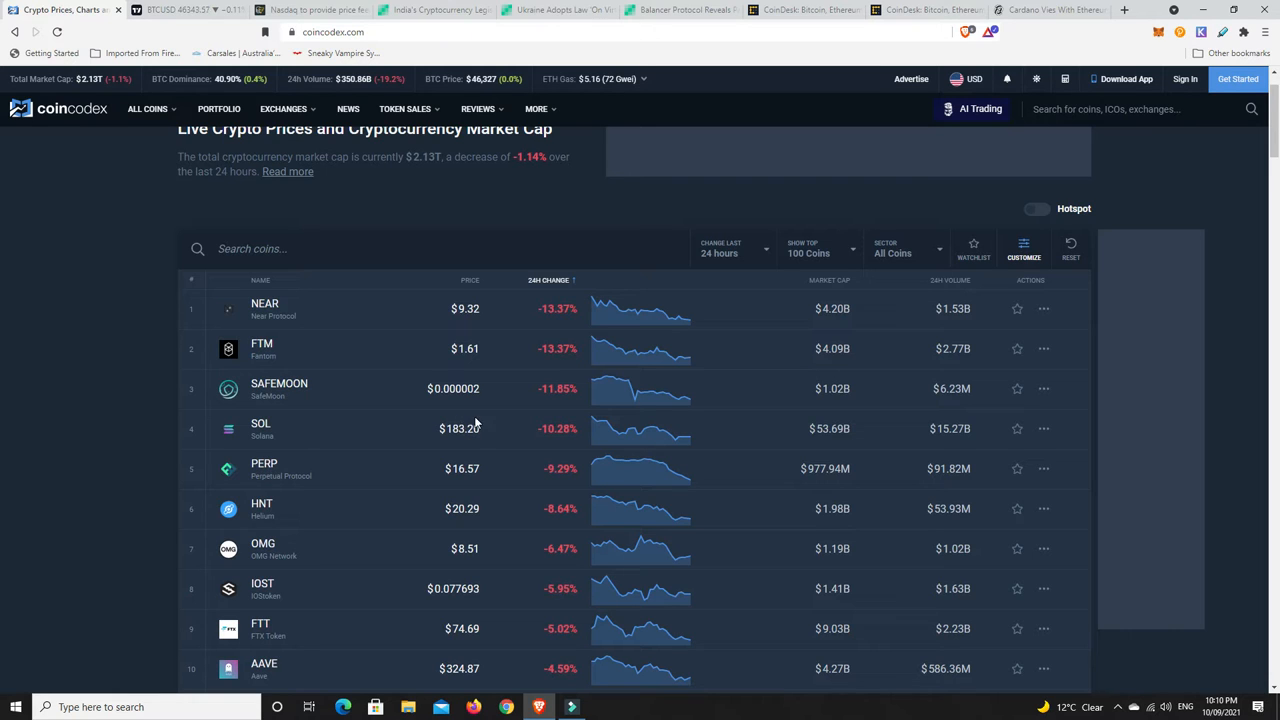
pyautogui.moveTo(448, 433)
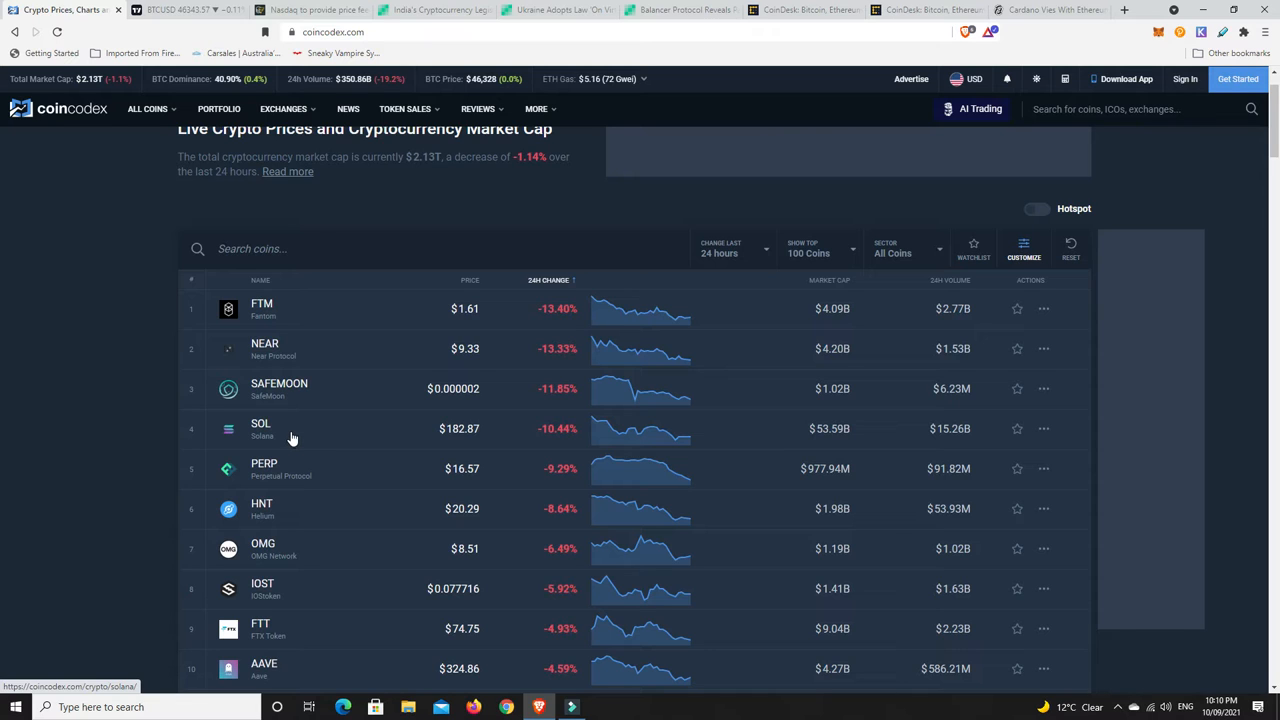
pyautogui.moveTo(354, 417)
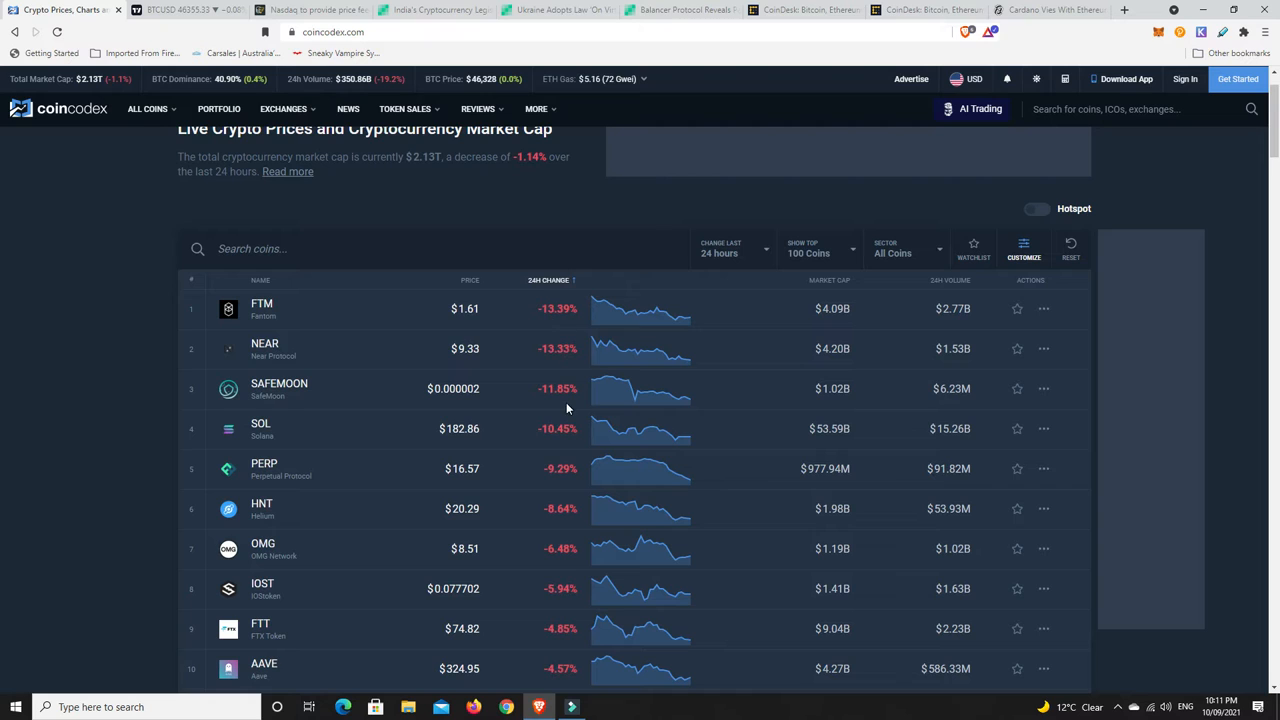
pyautogui.moveTo(558, 445)
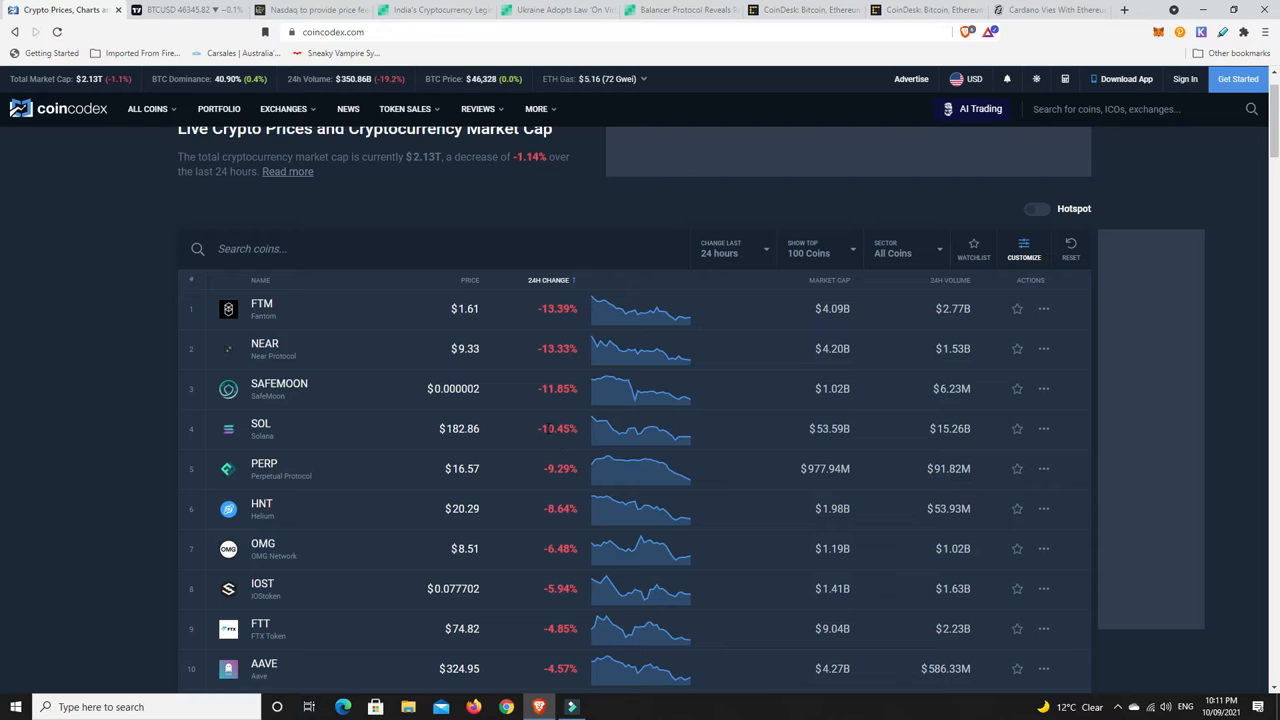
pyautogui.moveTo(548, 382)
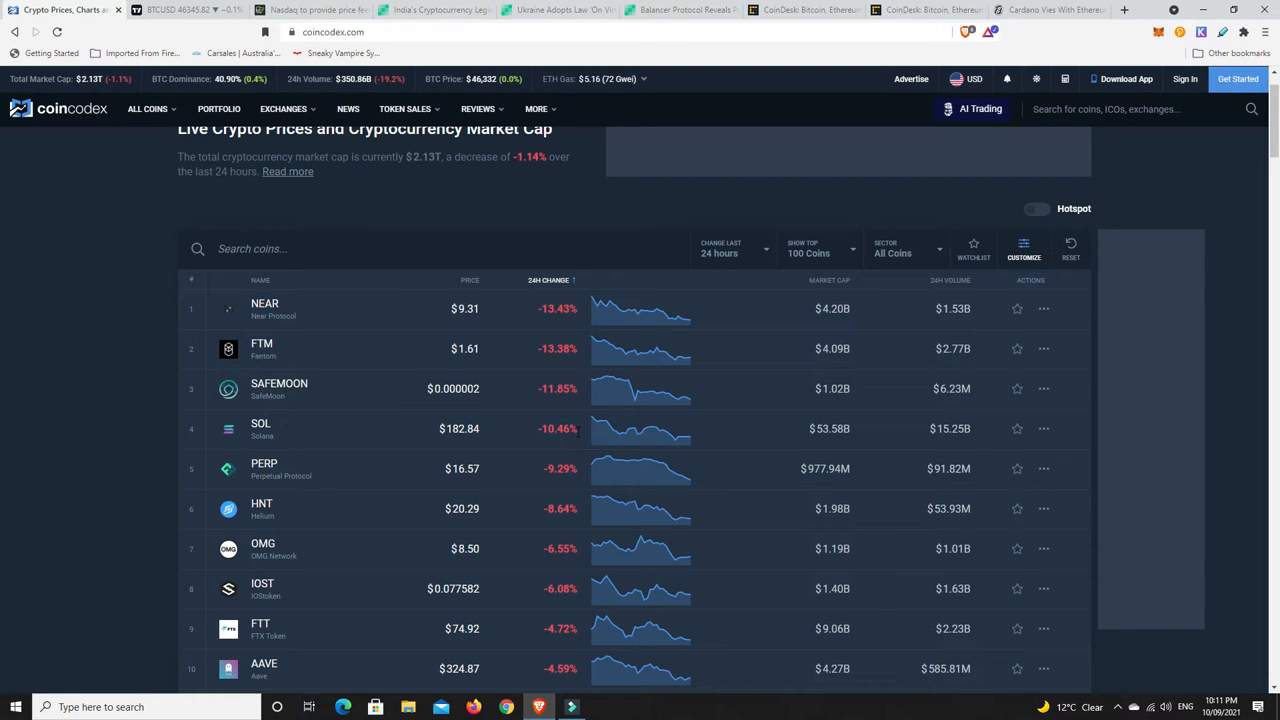
pyautogui.moveTo(570, 433)
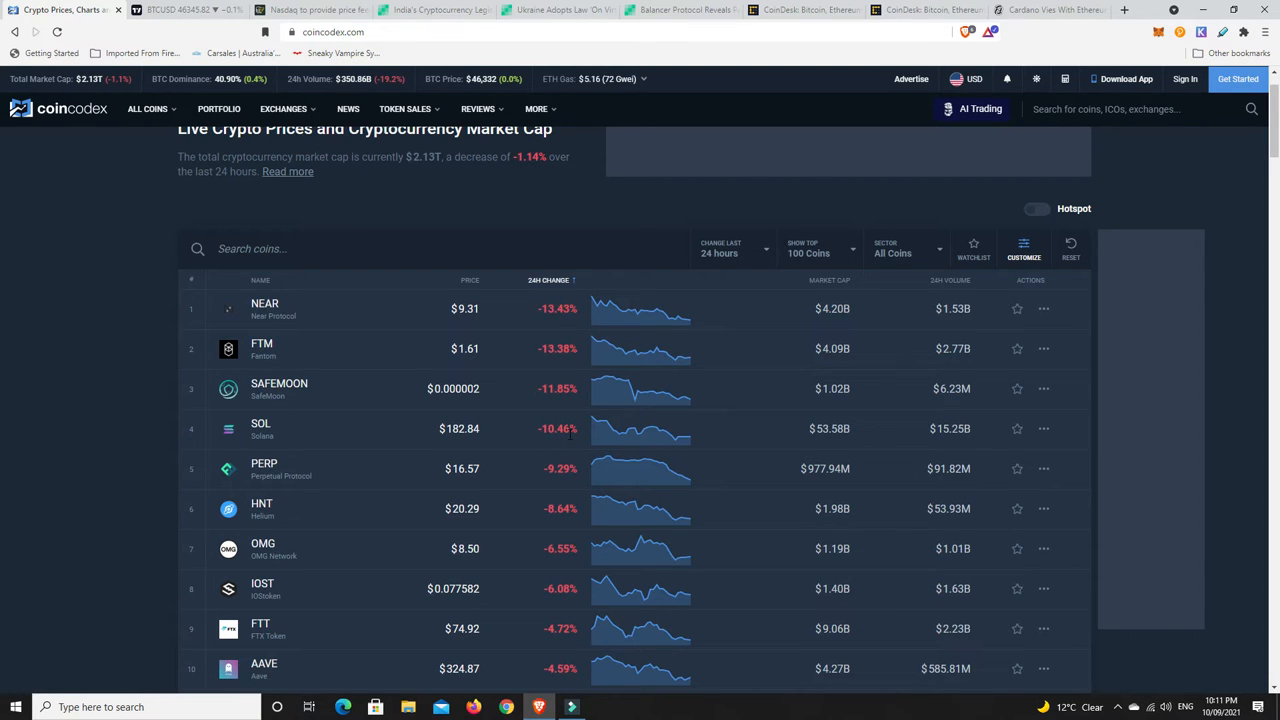
pyautogui.moveTo(513, 438)
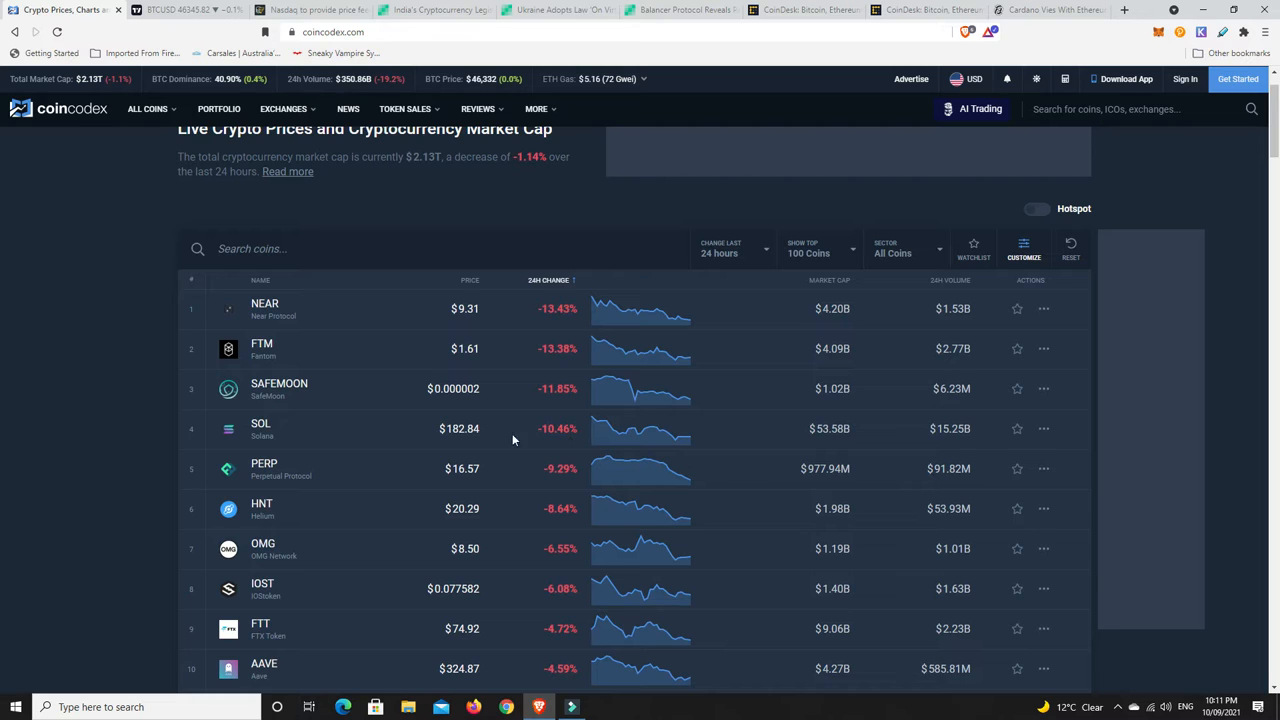
pyautogui.moveTo(458, 442)
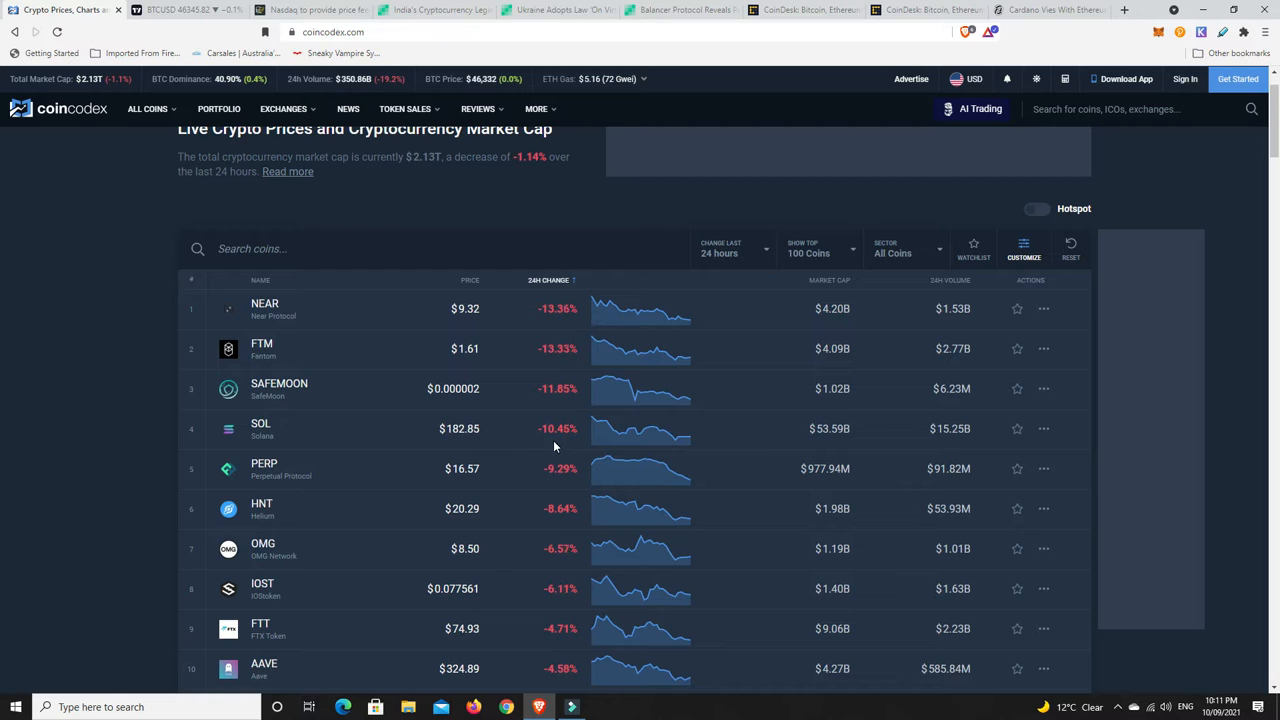
pyautogui.moveTo(500, 437)
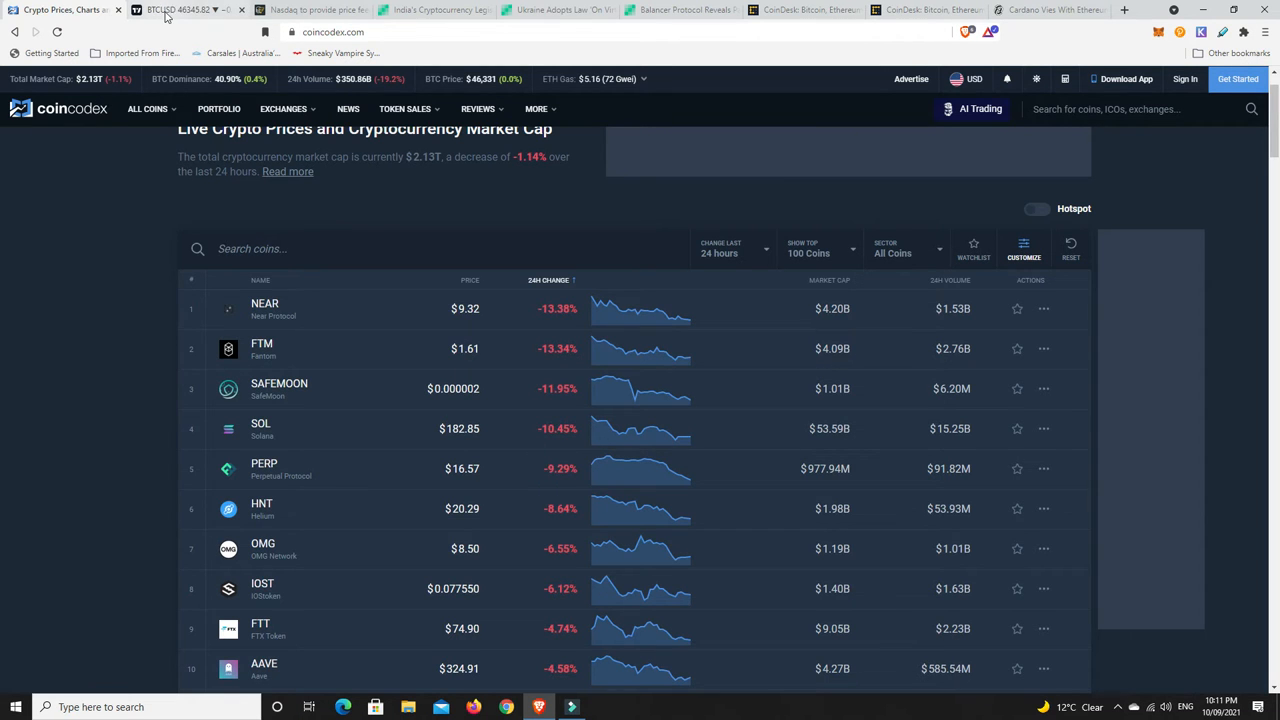
# Step: Show the BTCUSD daily chart tab with its drawn rising channel and watchlist
pyautogui.click(180, 9)
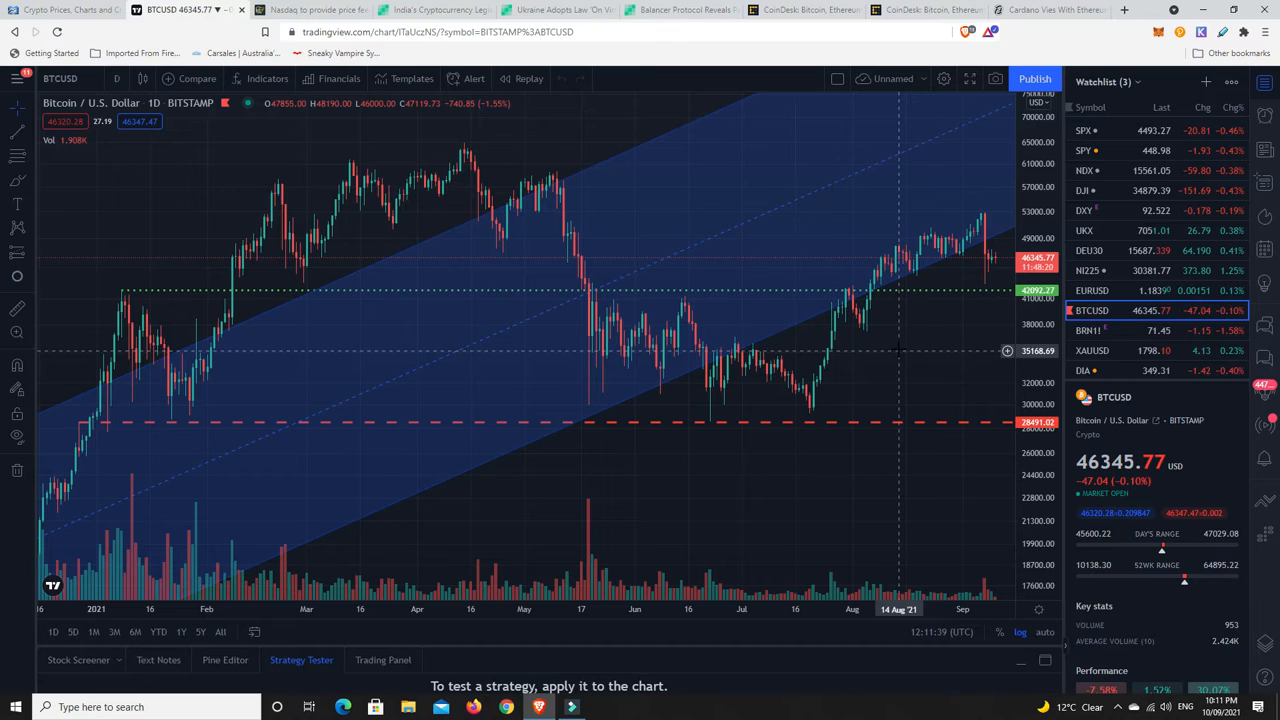
pyautogui.moveTo(925, 252)
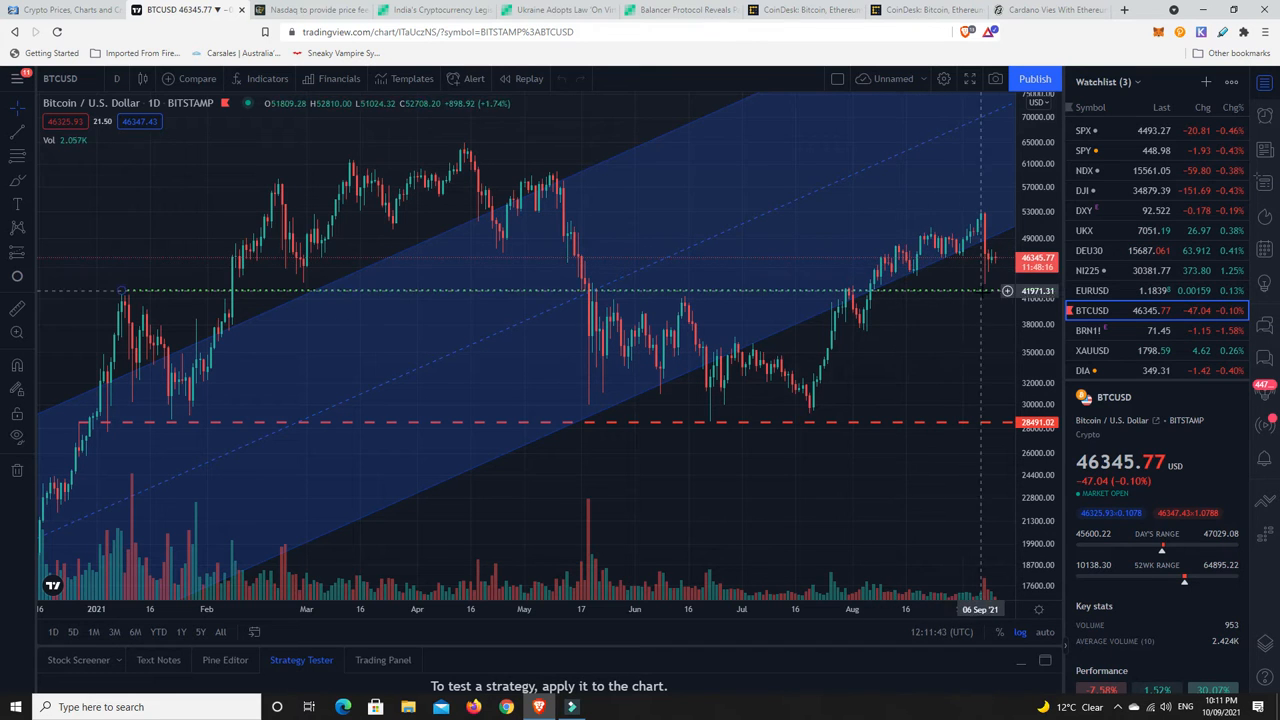
pyautogui.moveTo(1007, 357)
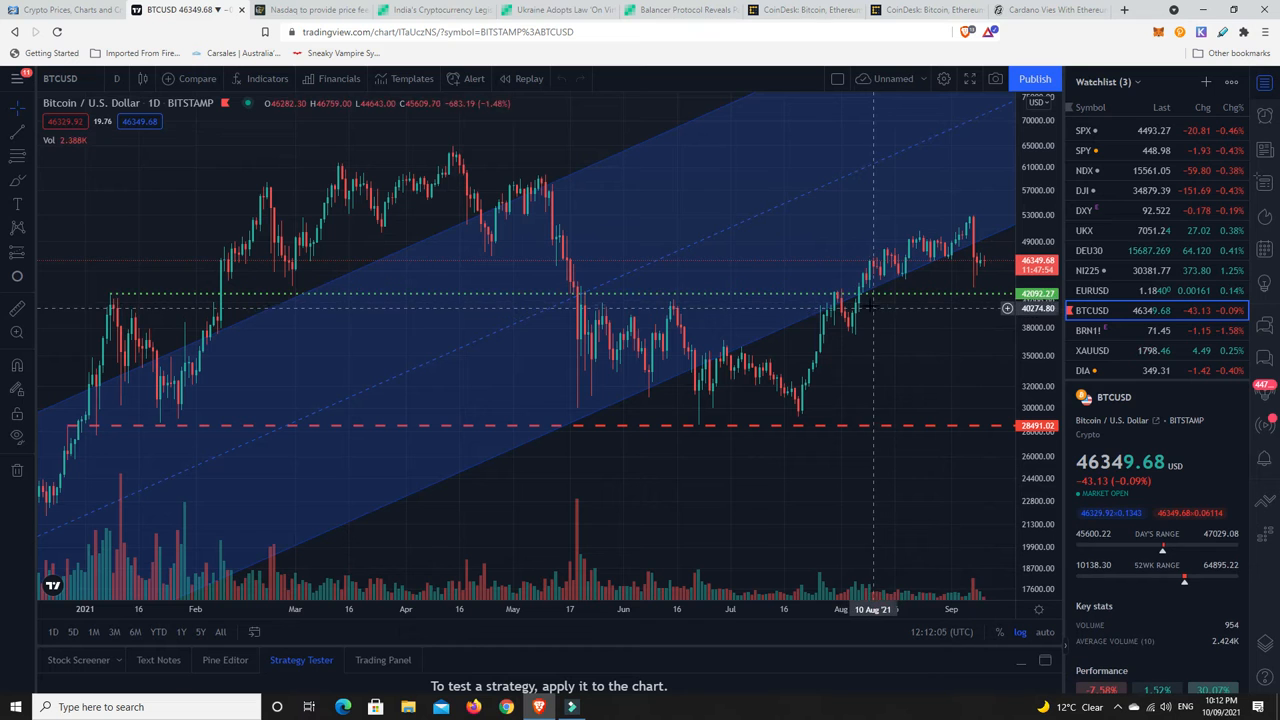
pyautogui.moveTo(863, 300)
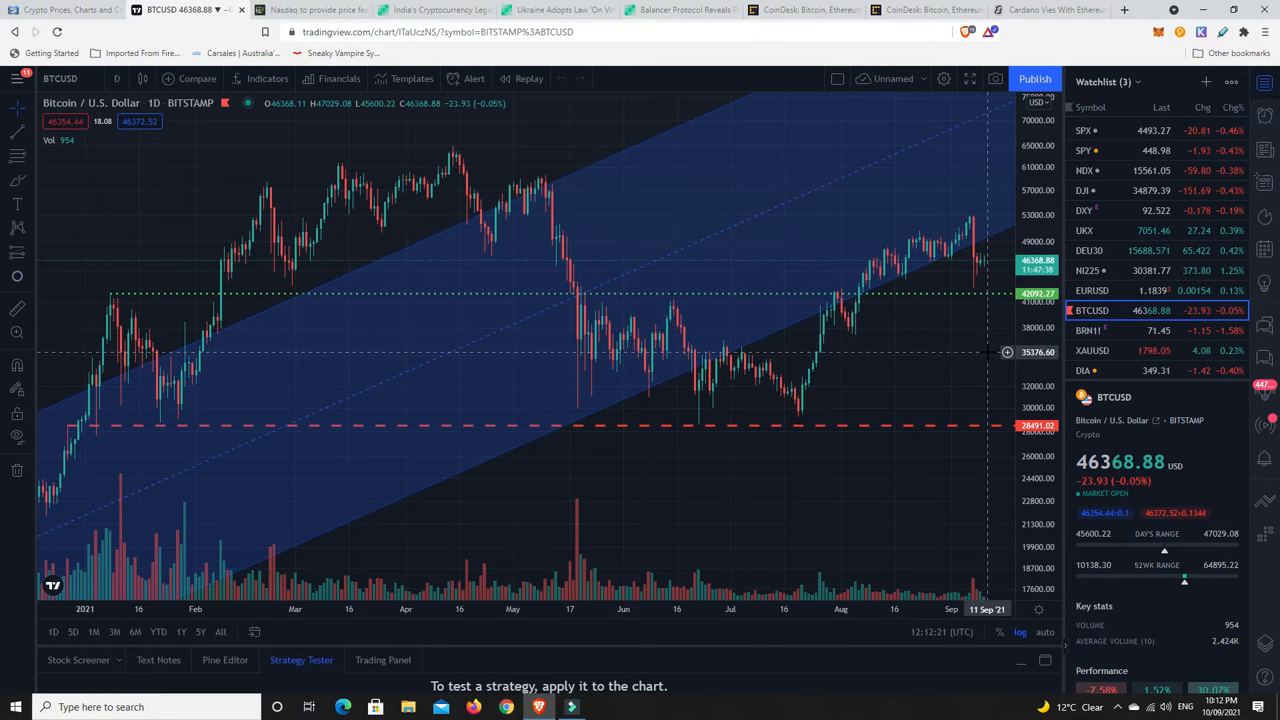
pyautogui.moveTo(1008, 357)
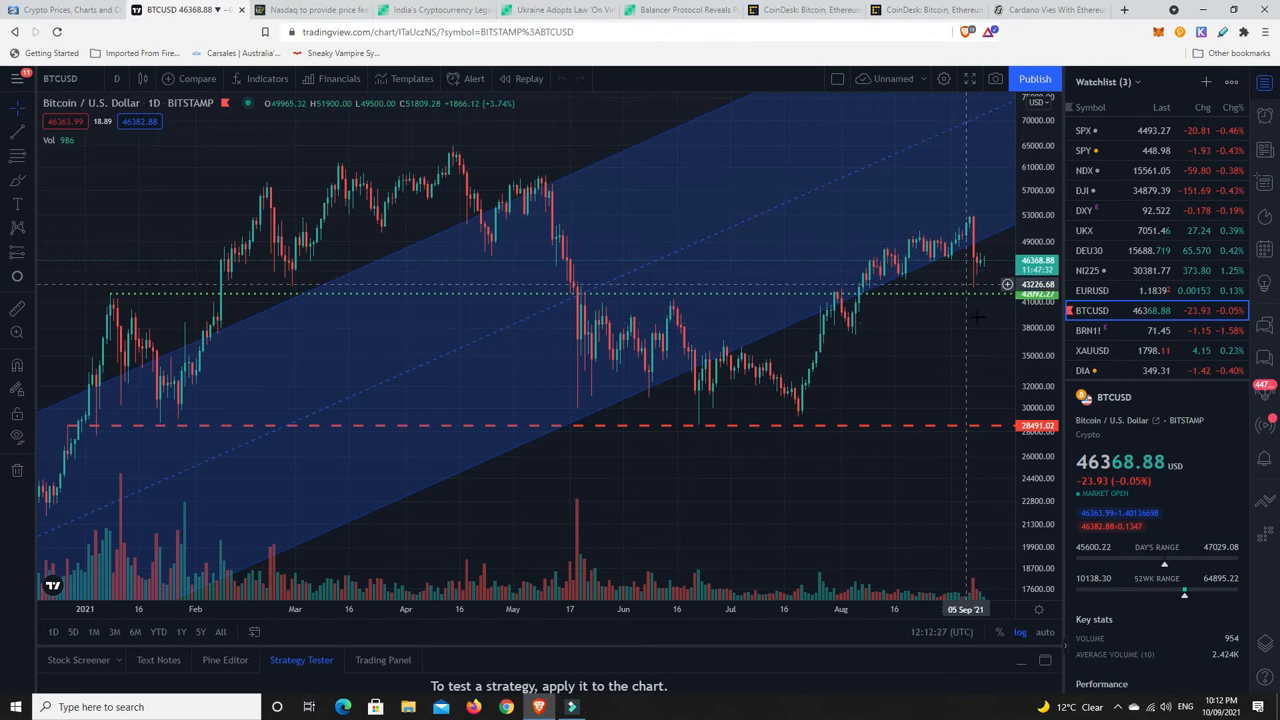
pyautogui.moveTo(975, 272)
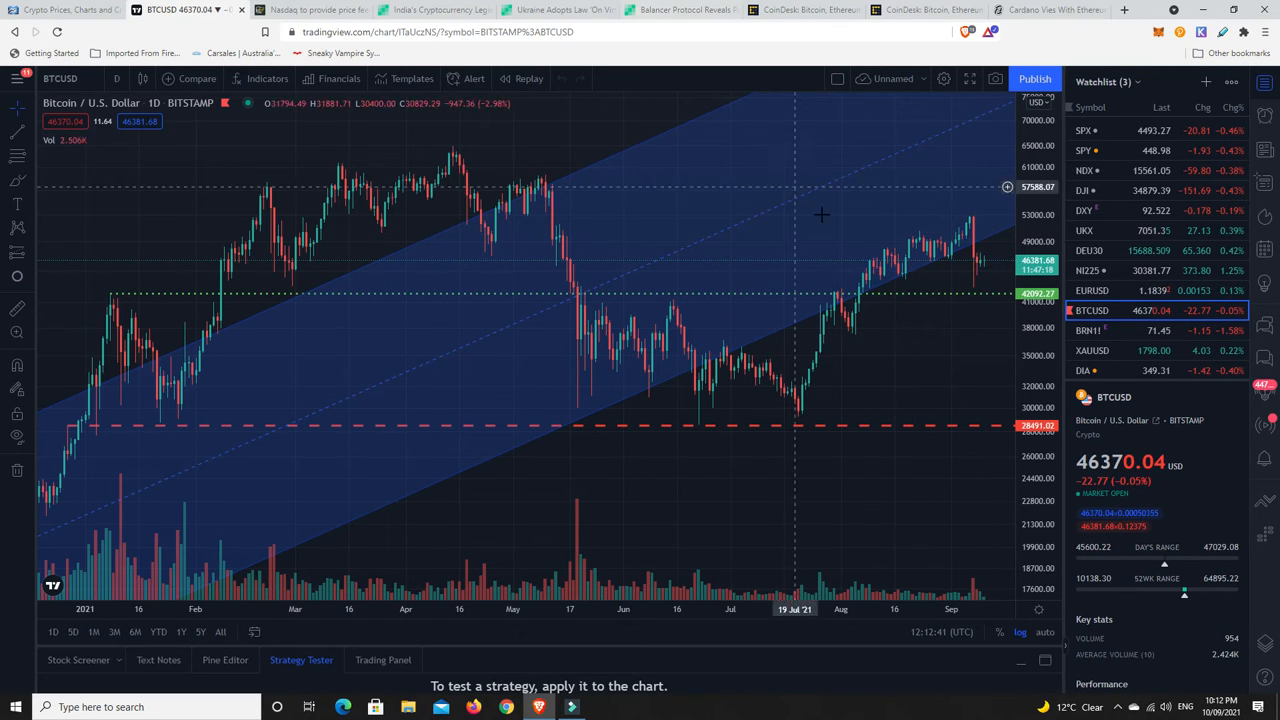
pyautogui.moveTo(975, 277)
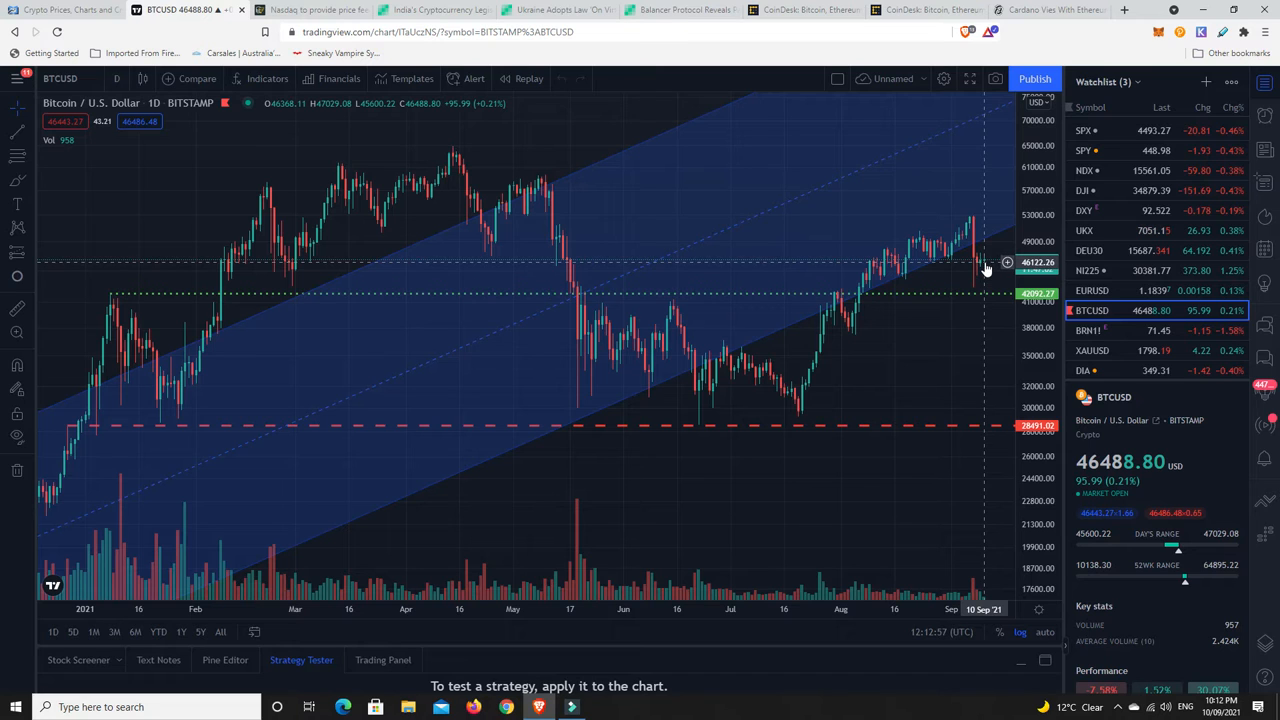
pyautogui.moveTo(983, 267)
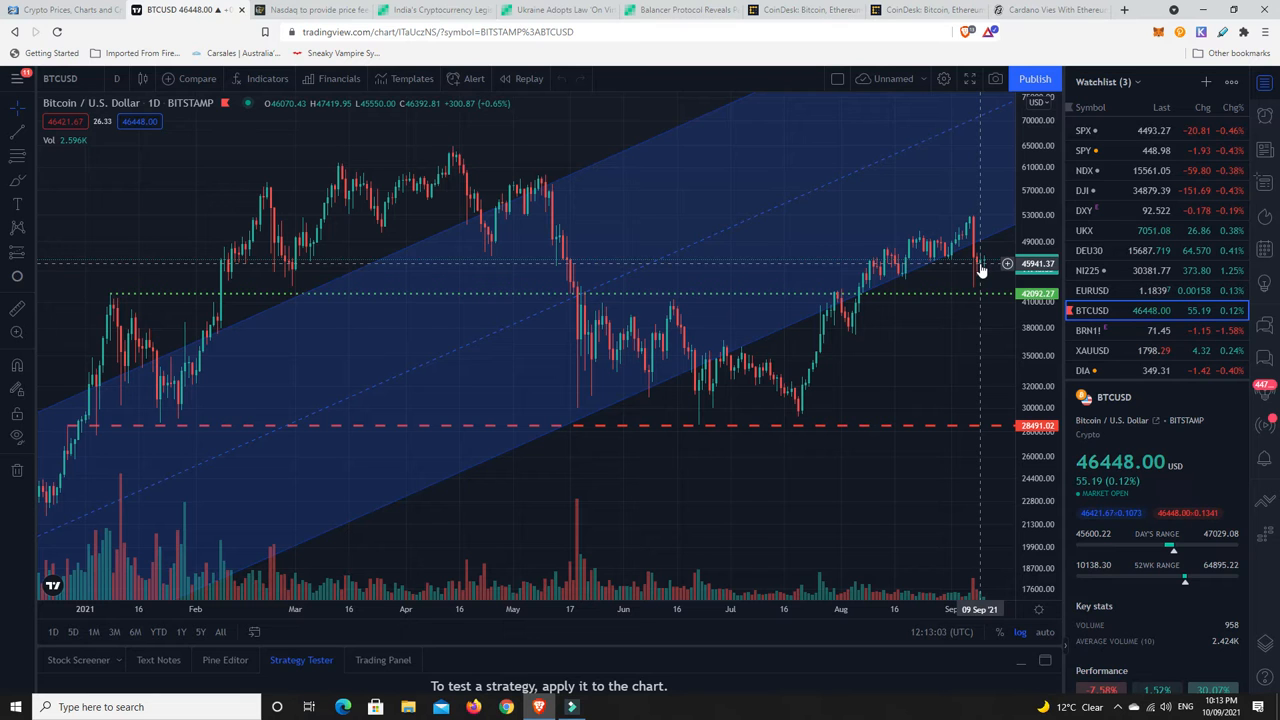
pyautogui.moveTo(978, 272)
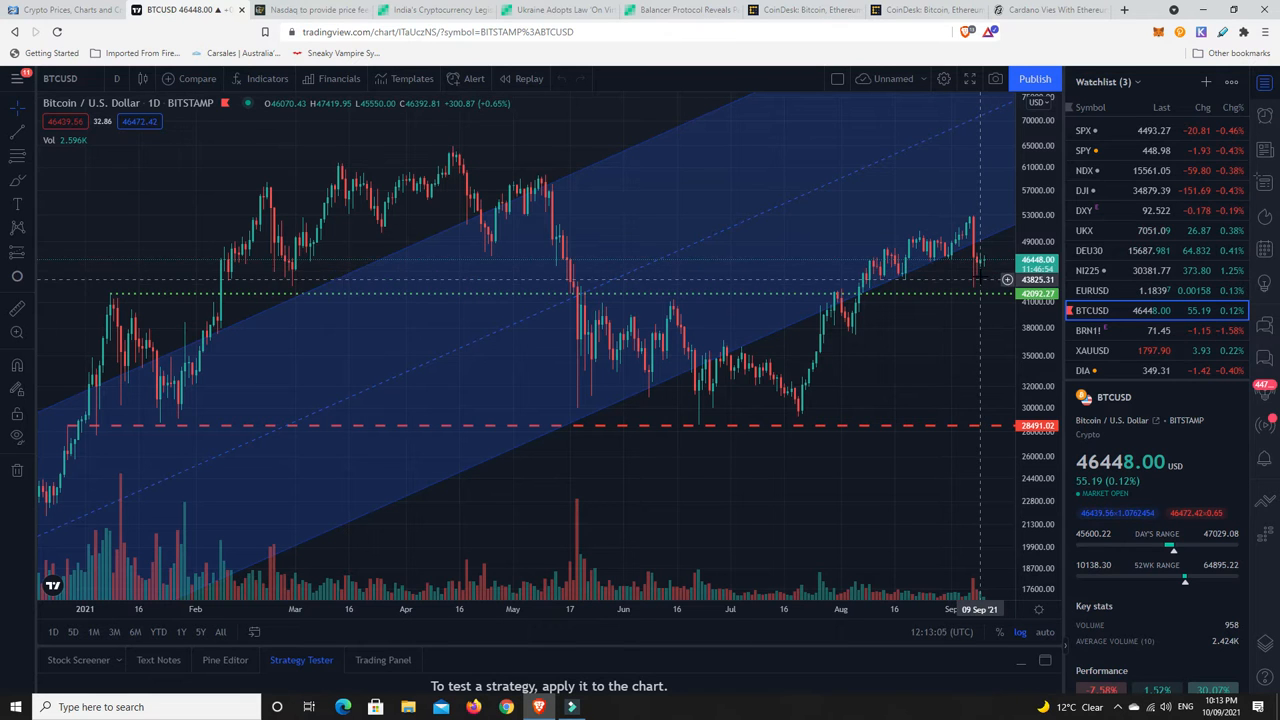
pyautogui.moveTo(980, 255)
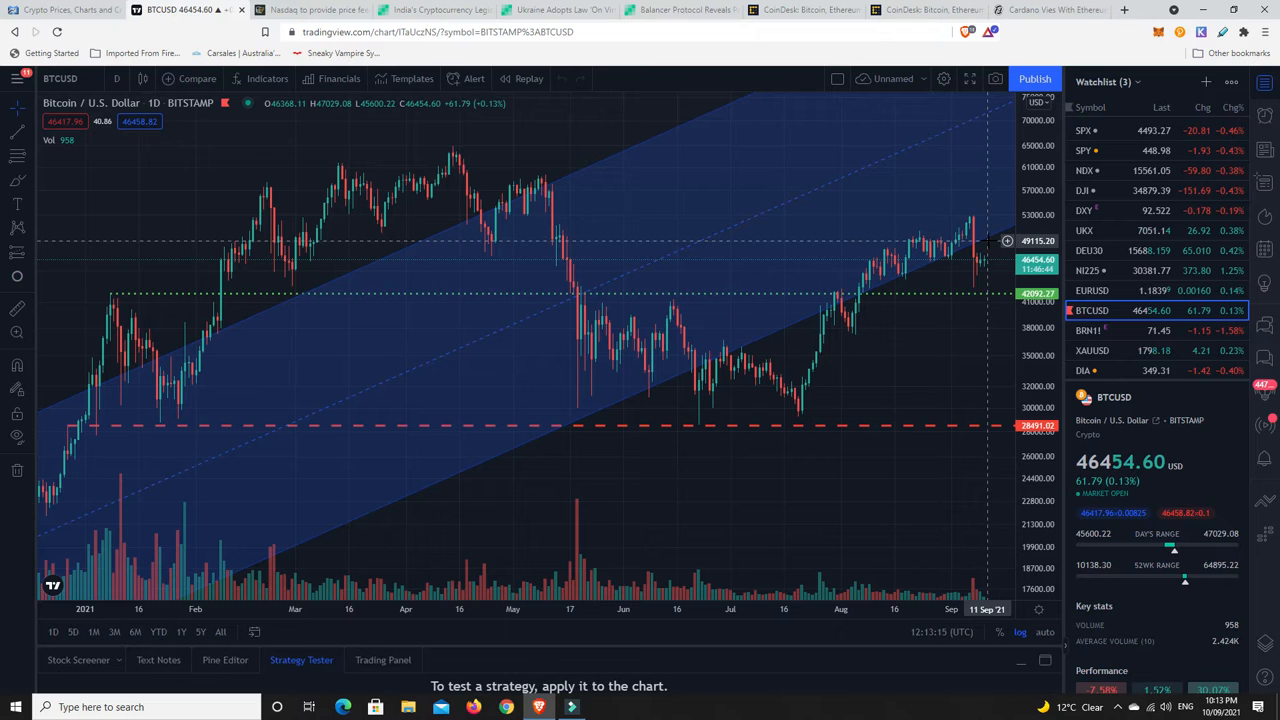
pyautogui.moveTo(995, 238)
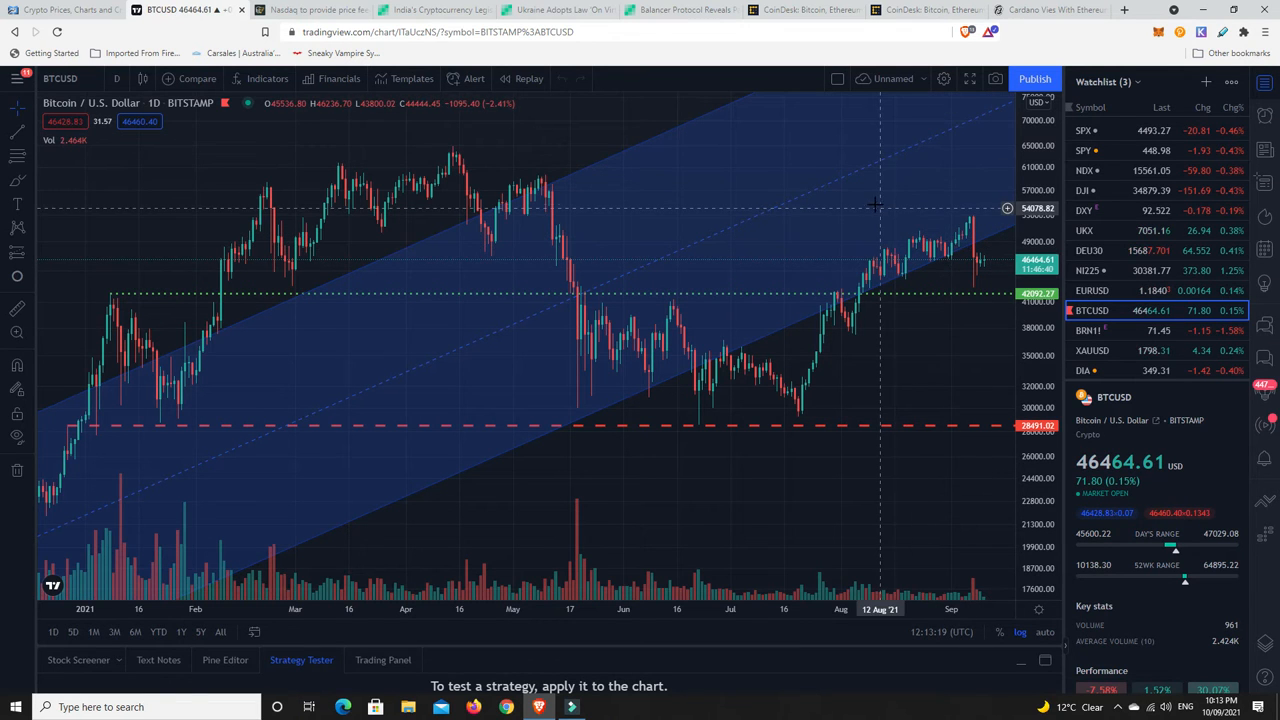
pyautogui.moveTo(869, 204)
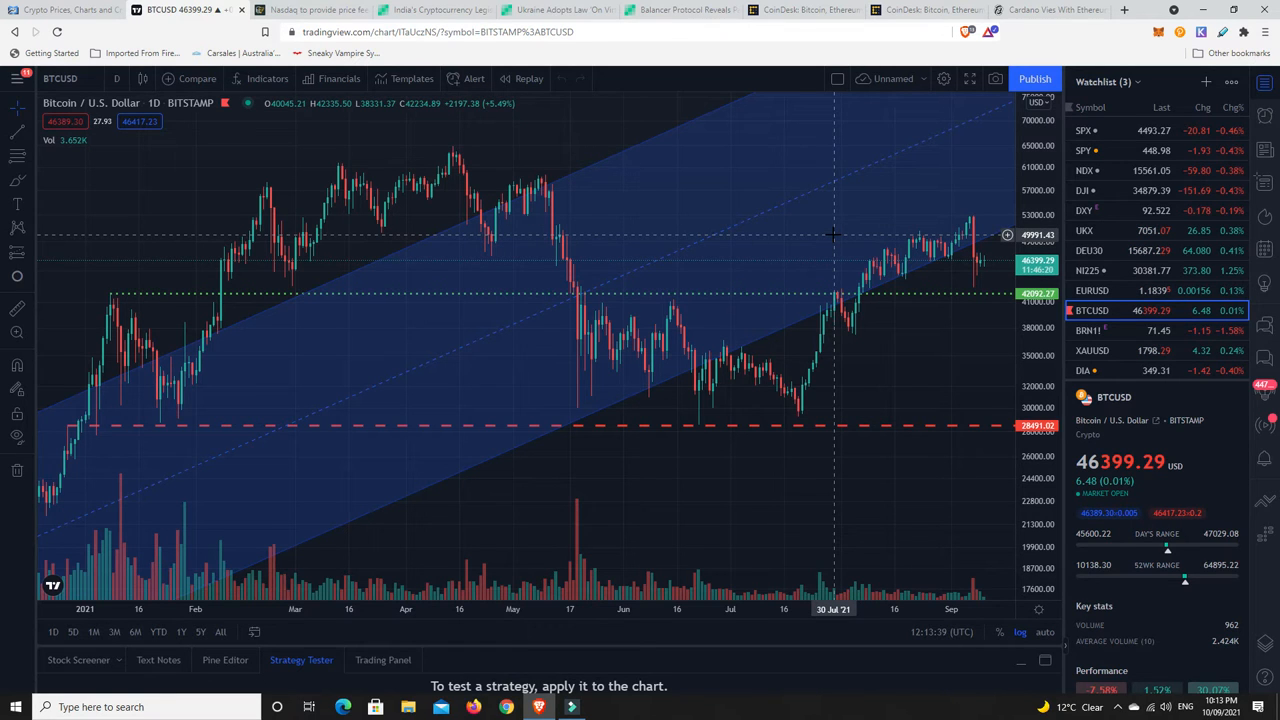
pyautogui.moveTo(787, 268)
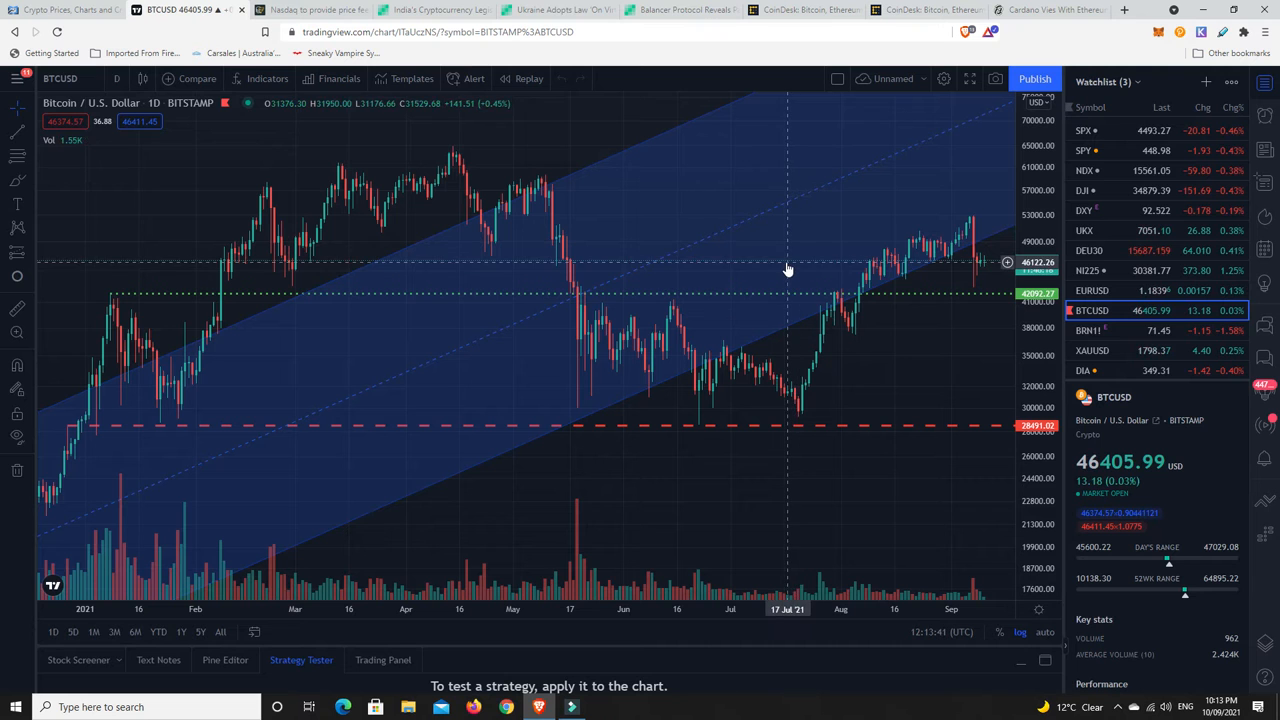
pyautogui.moveTo(785, 268)
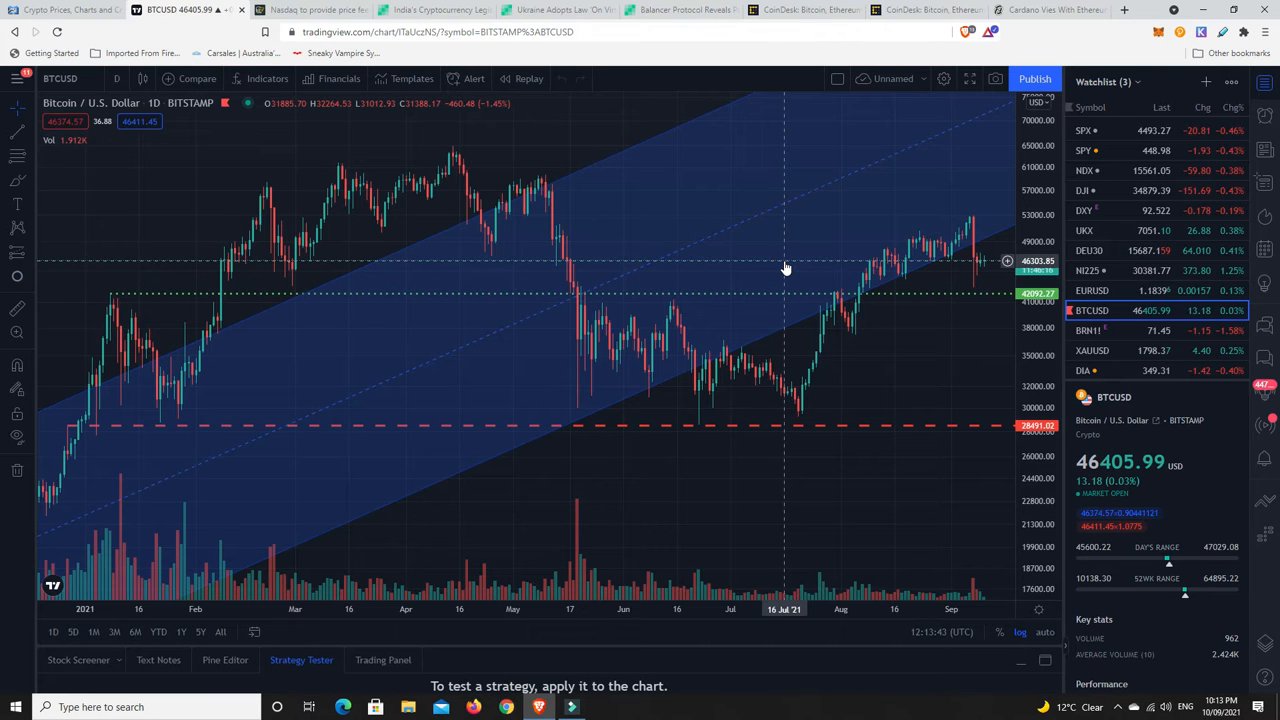
pyautogui.moveTo(900, 265)
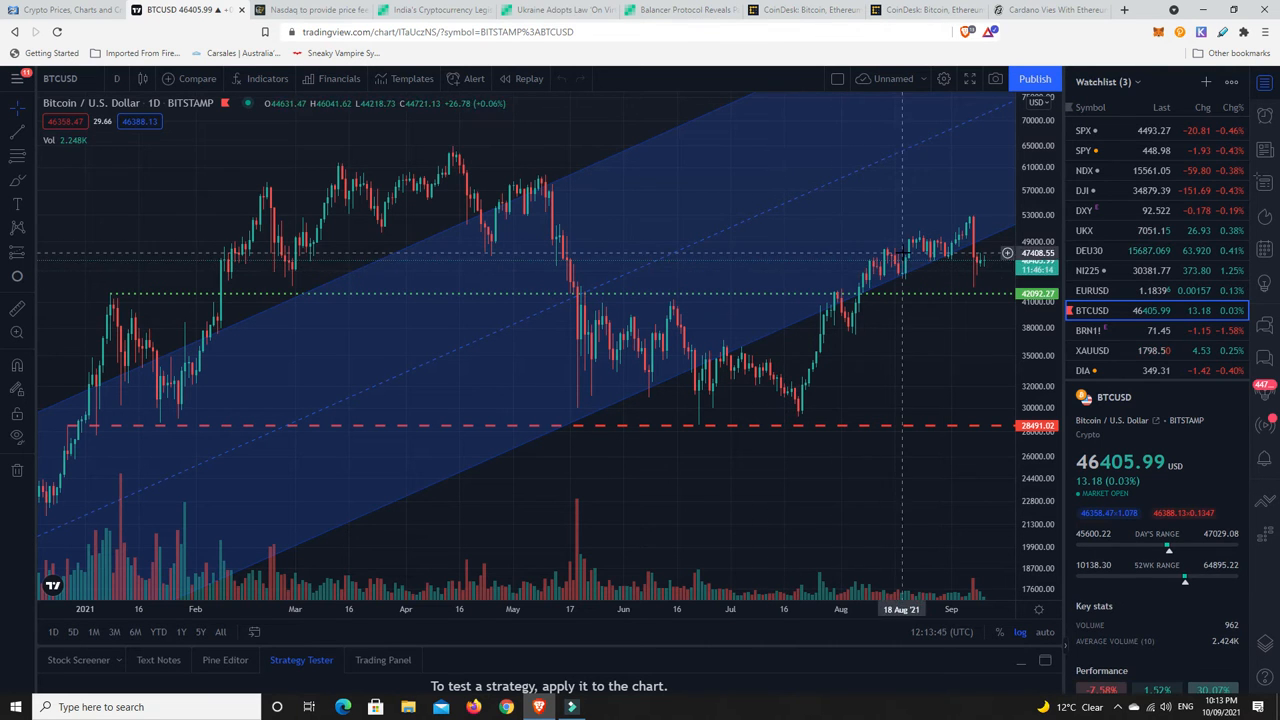
pyautogui.moveTo(985, 271)
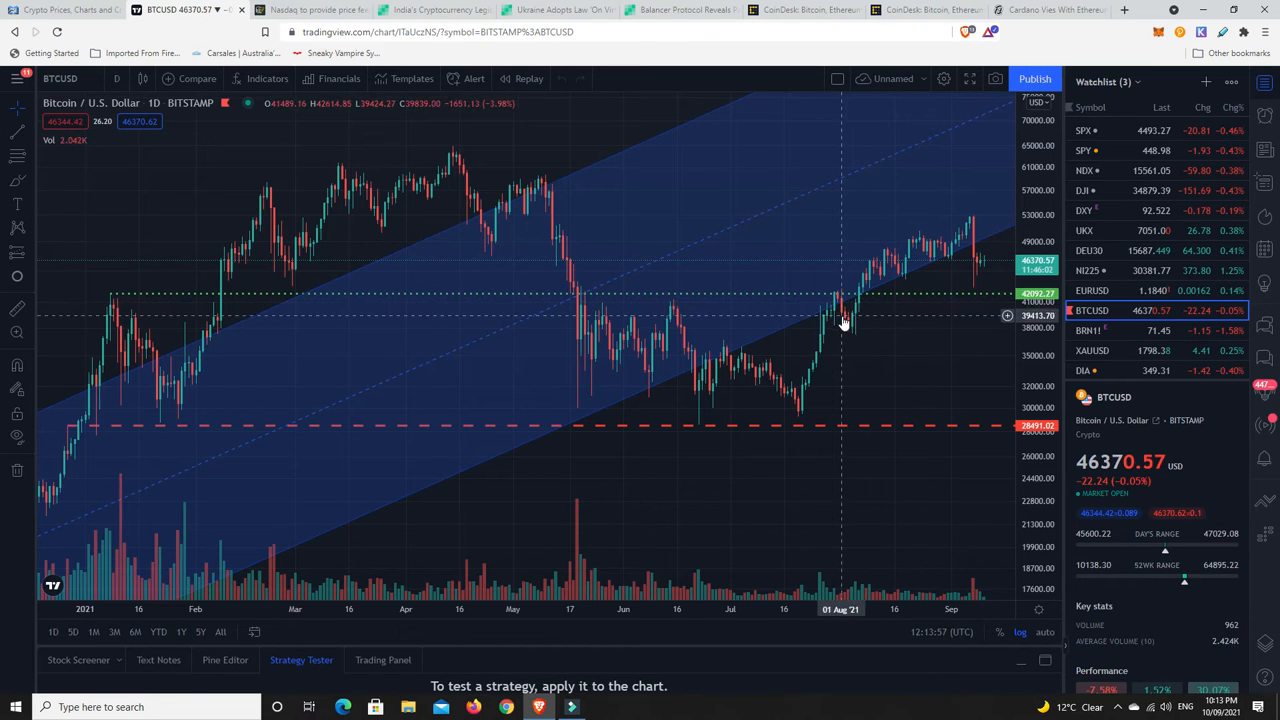
pyautogui.moveTo(605, 170)
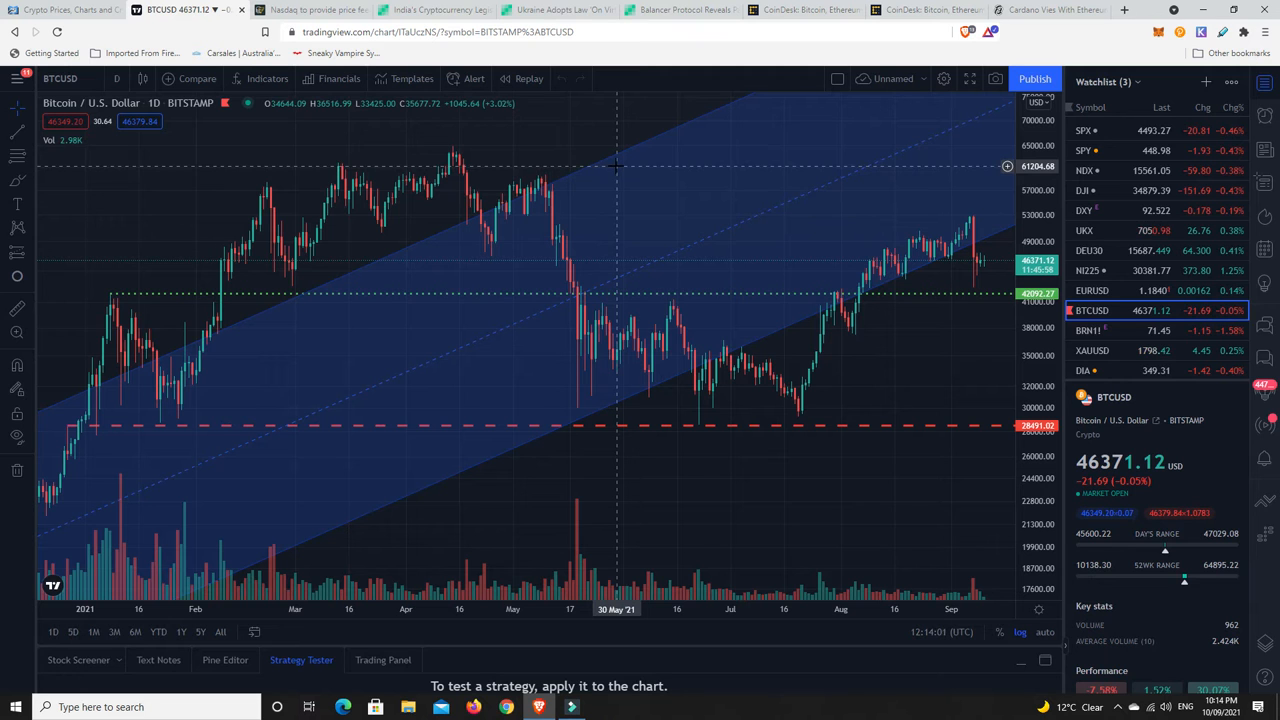
# Step: Show the Cointelegraph tab reporting Nasdaq price feeds for DeFiChain tokenized stocks
pyautogui.click(310, 9)
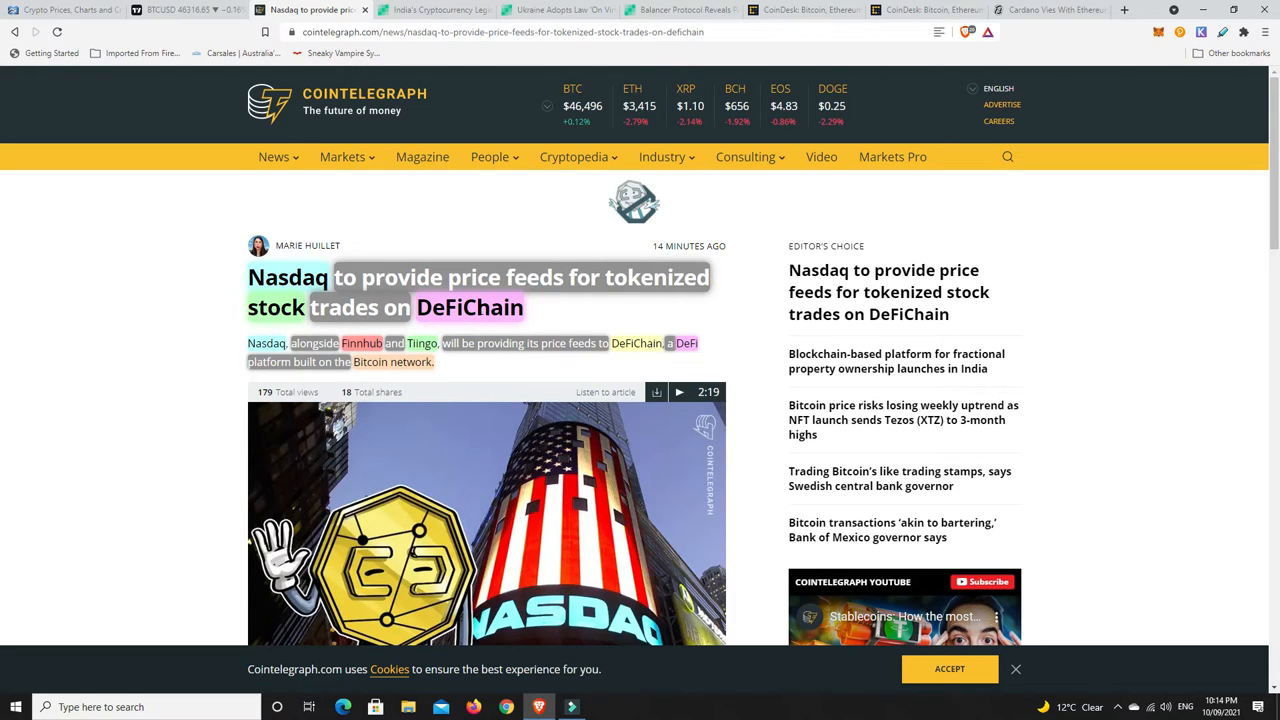
pyautogui.moveTo(601, 318)
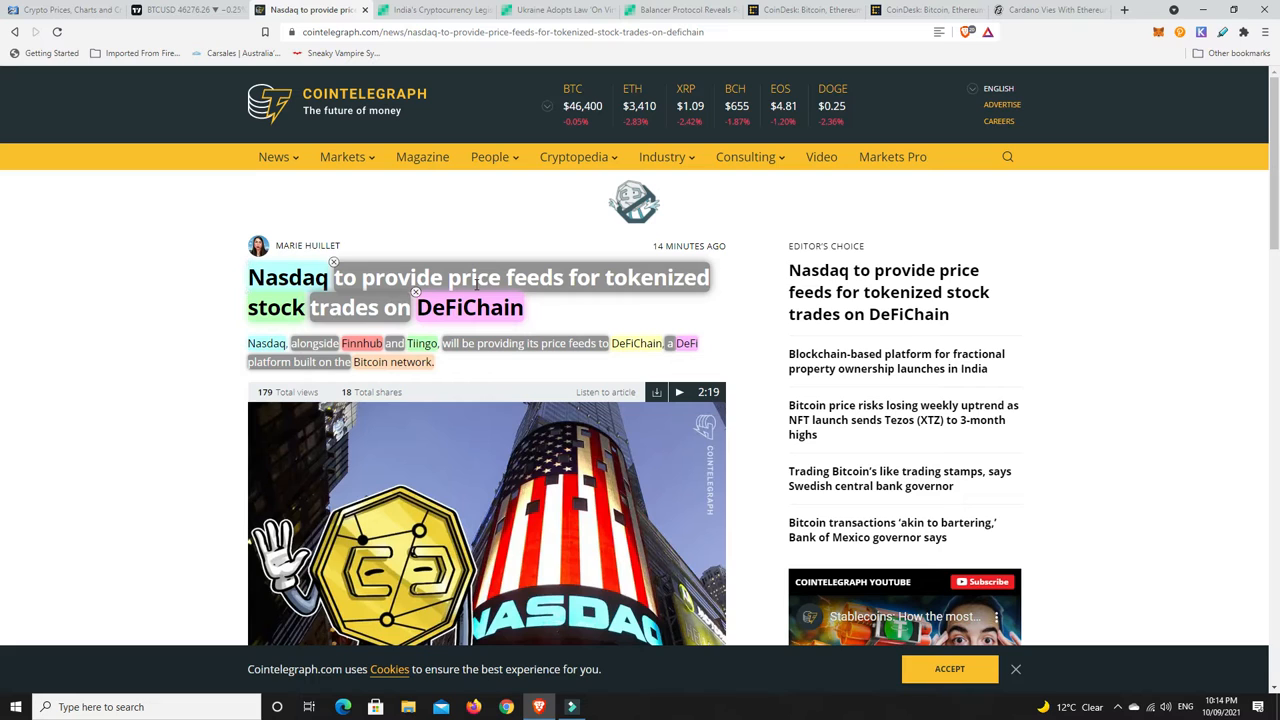
pyautogui.moveTo(565, 312)
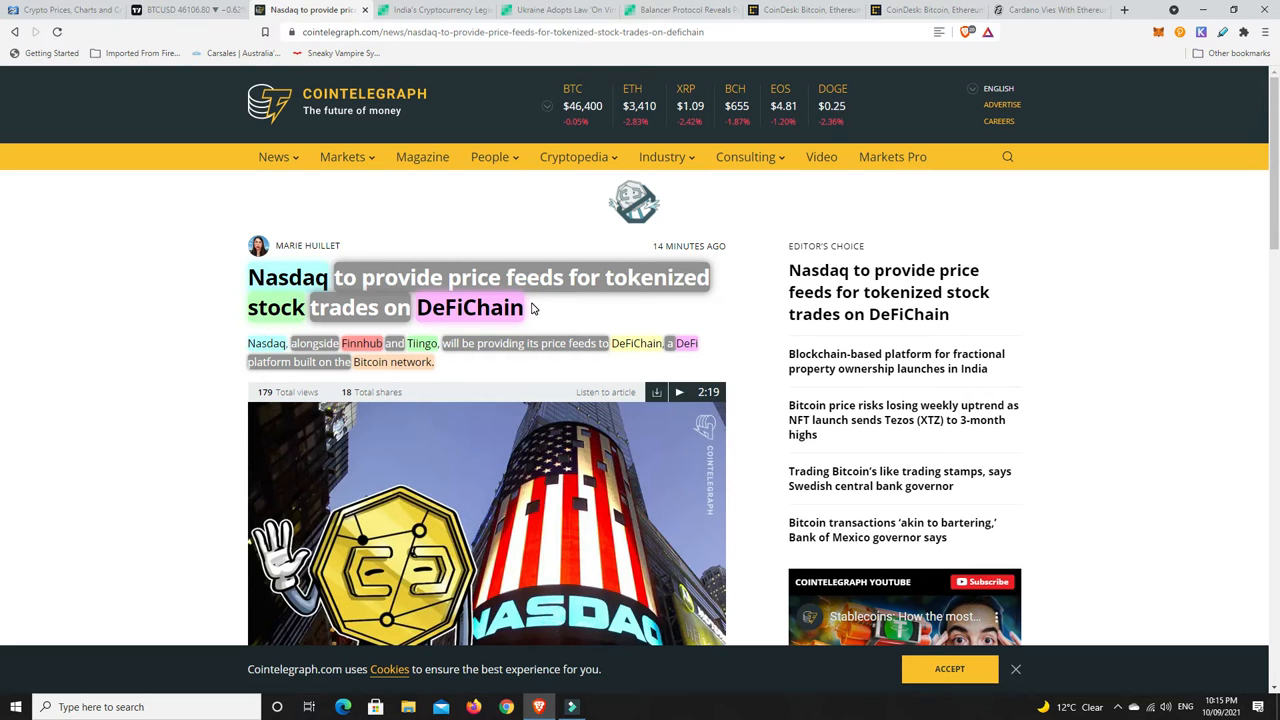
pyautogui.moveTo(646, 54)
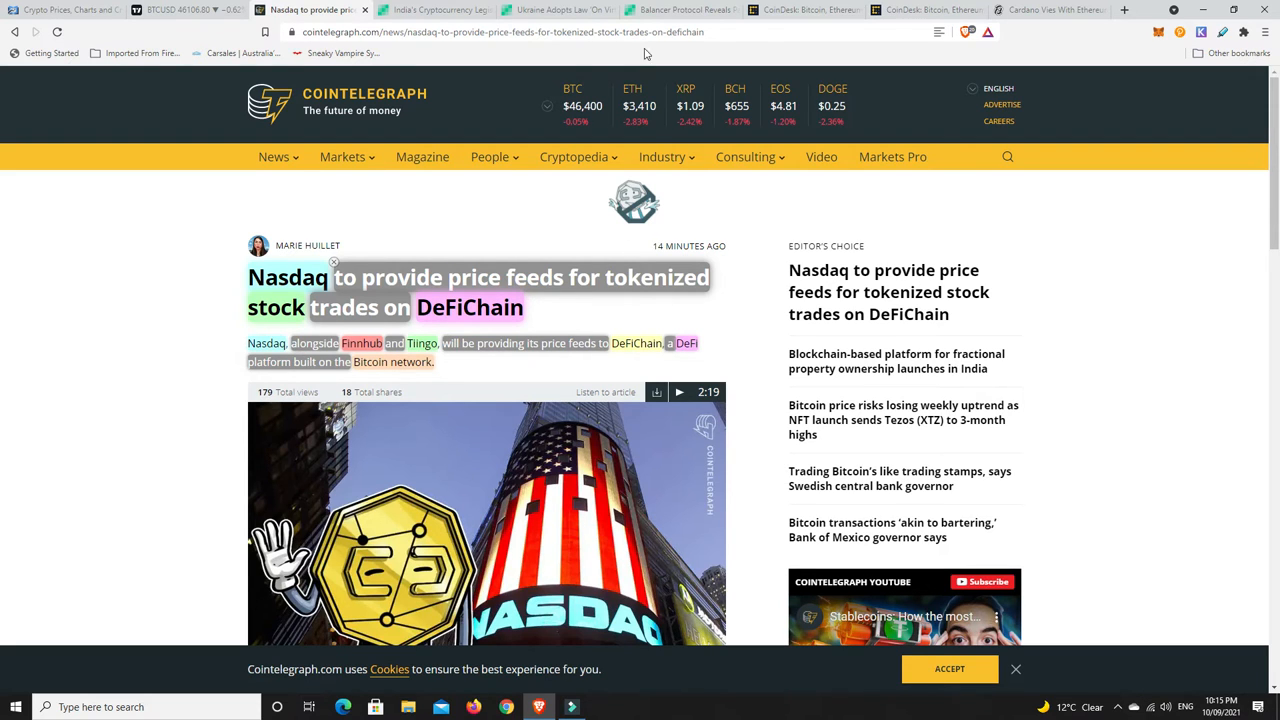
pyautogui.moveTo(587, 301)
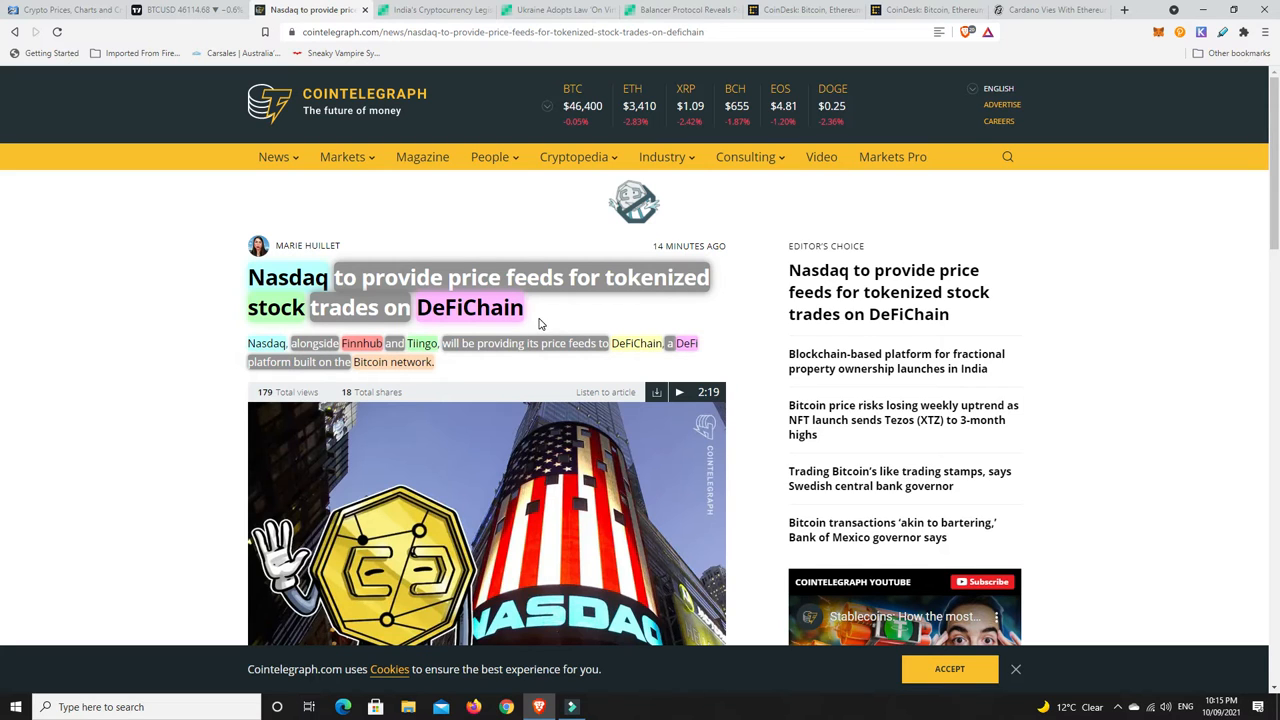
pyautogui.moveTo(528, 327)
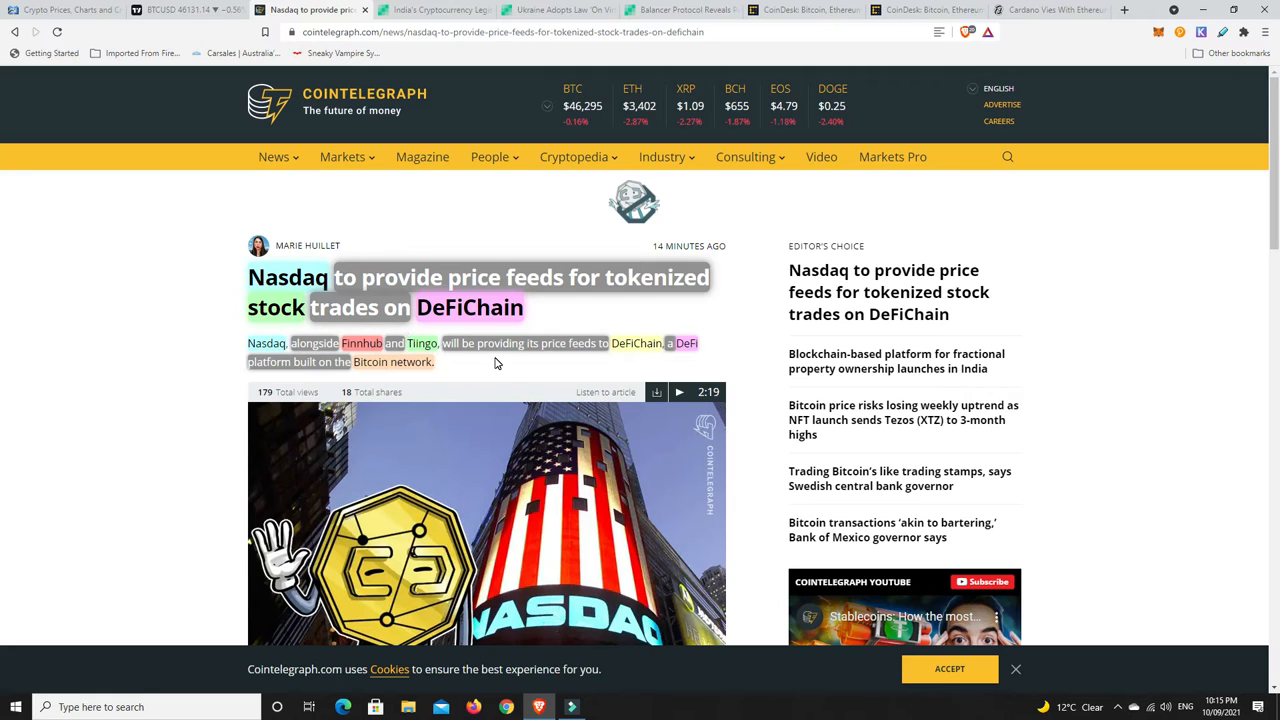
pyautogui.moveTo(603, 358)
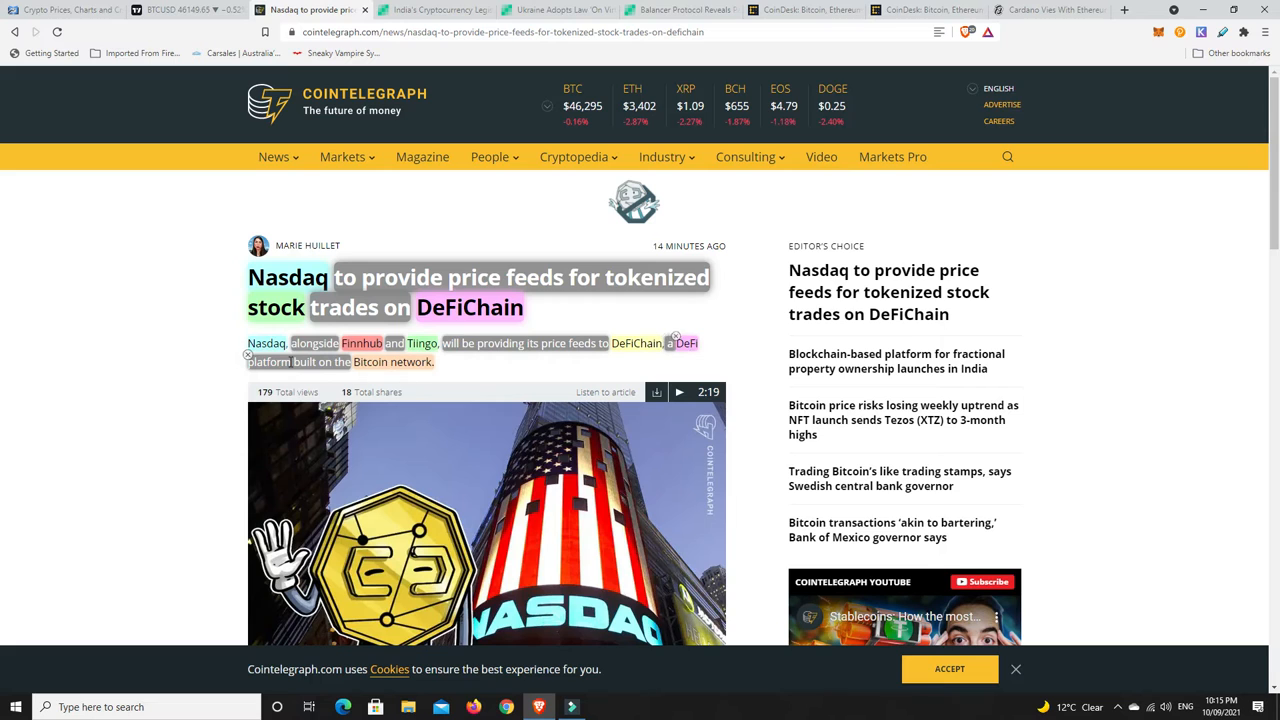
pyautogui.moveTo(348, 365)
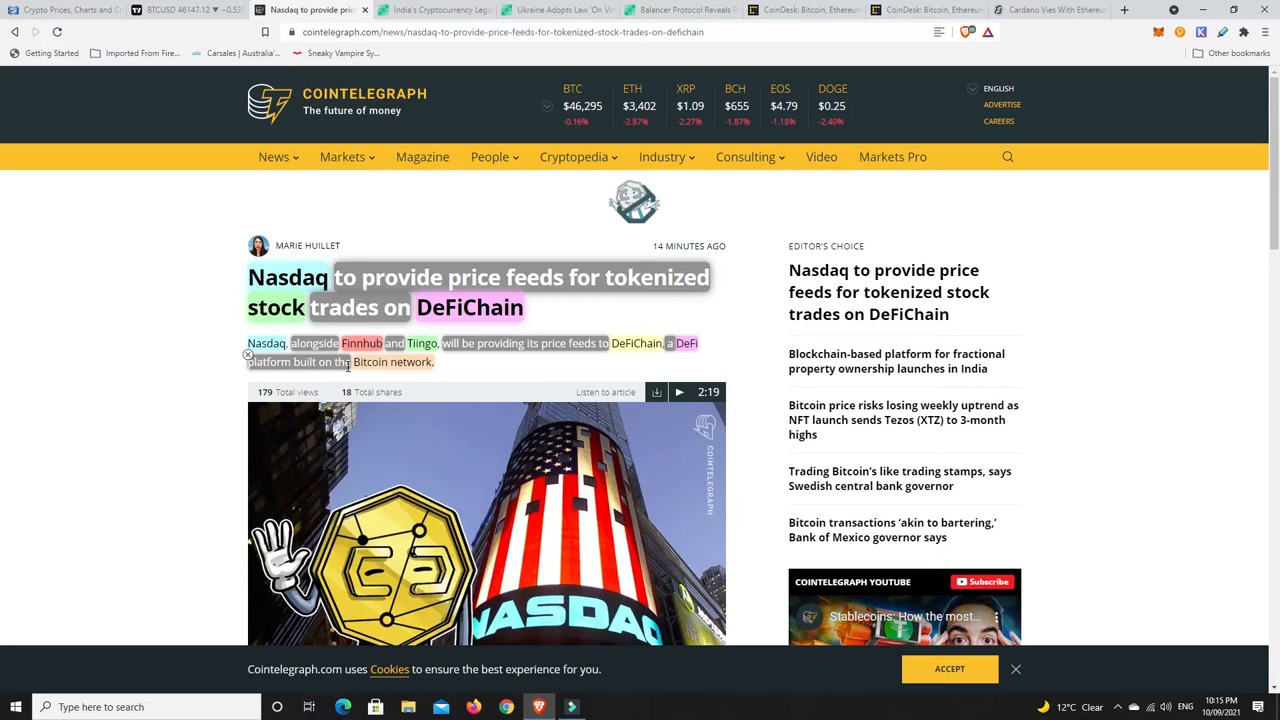
pyautogui.moveTo(448, 368)
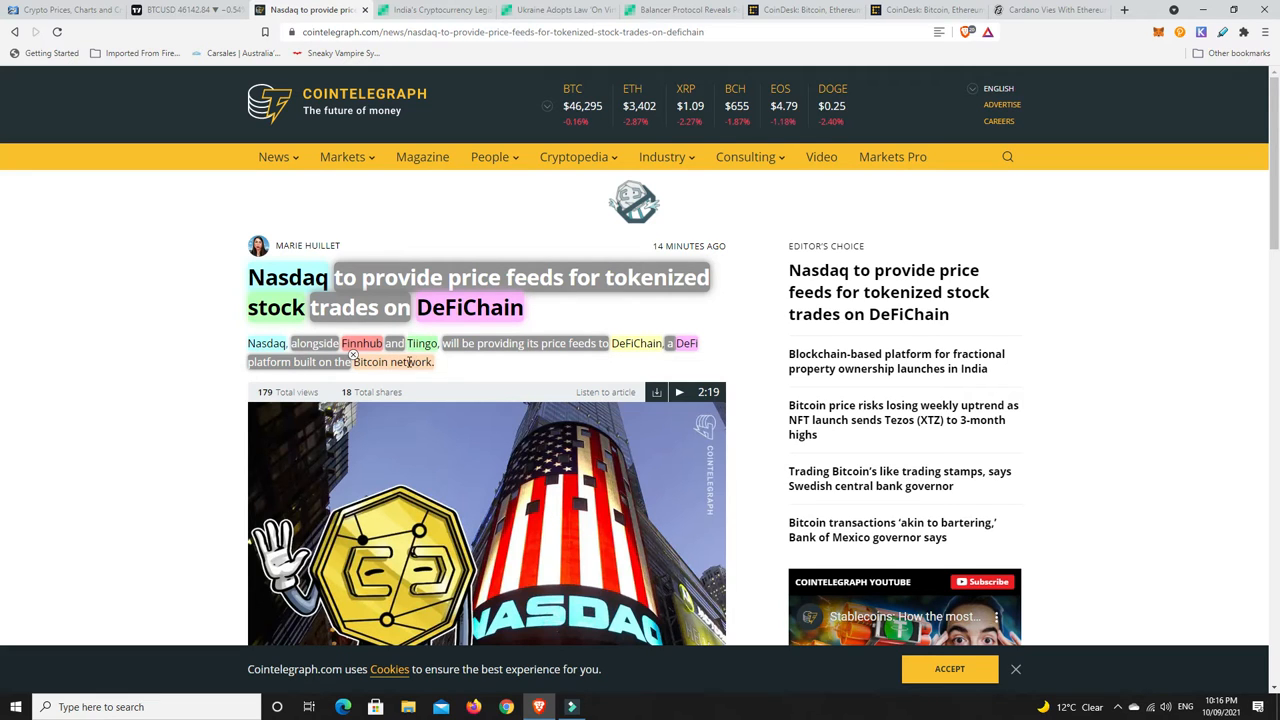
pyautogui.moveTo(435, 363)
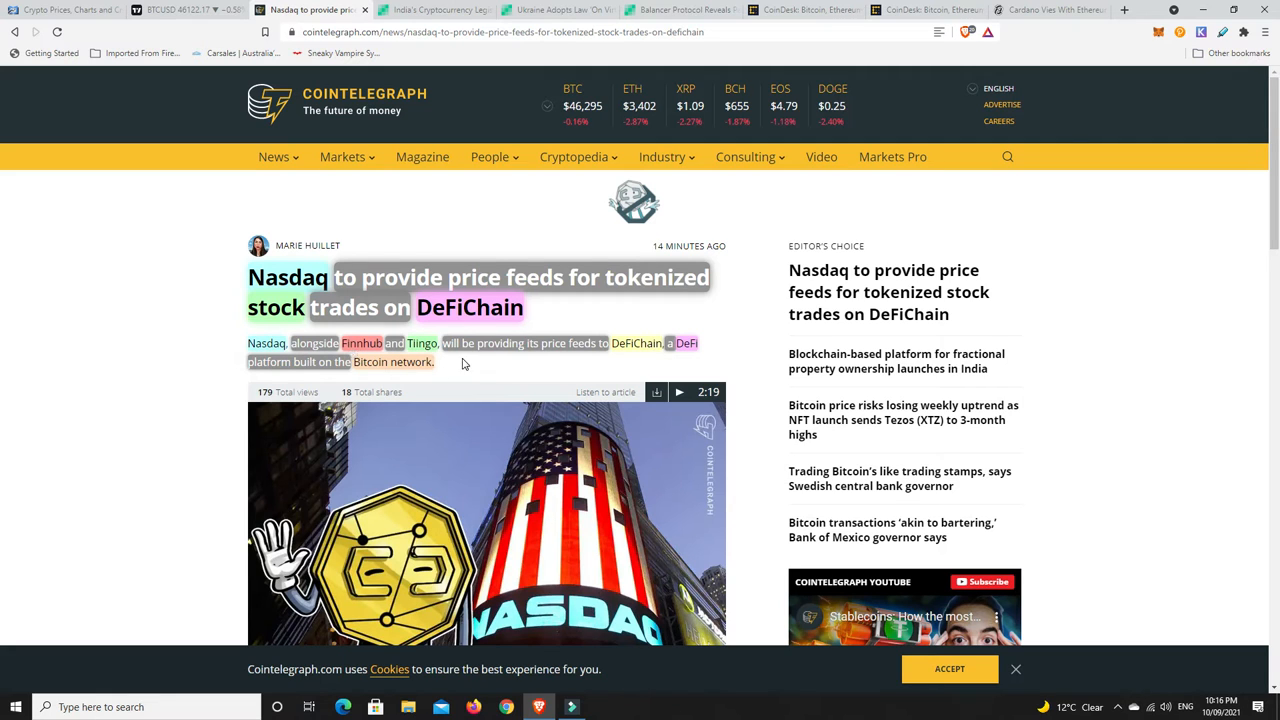
pyautogui.moveTo(456, 363)
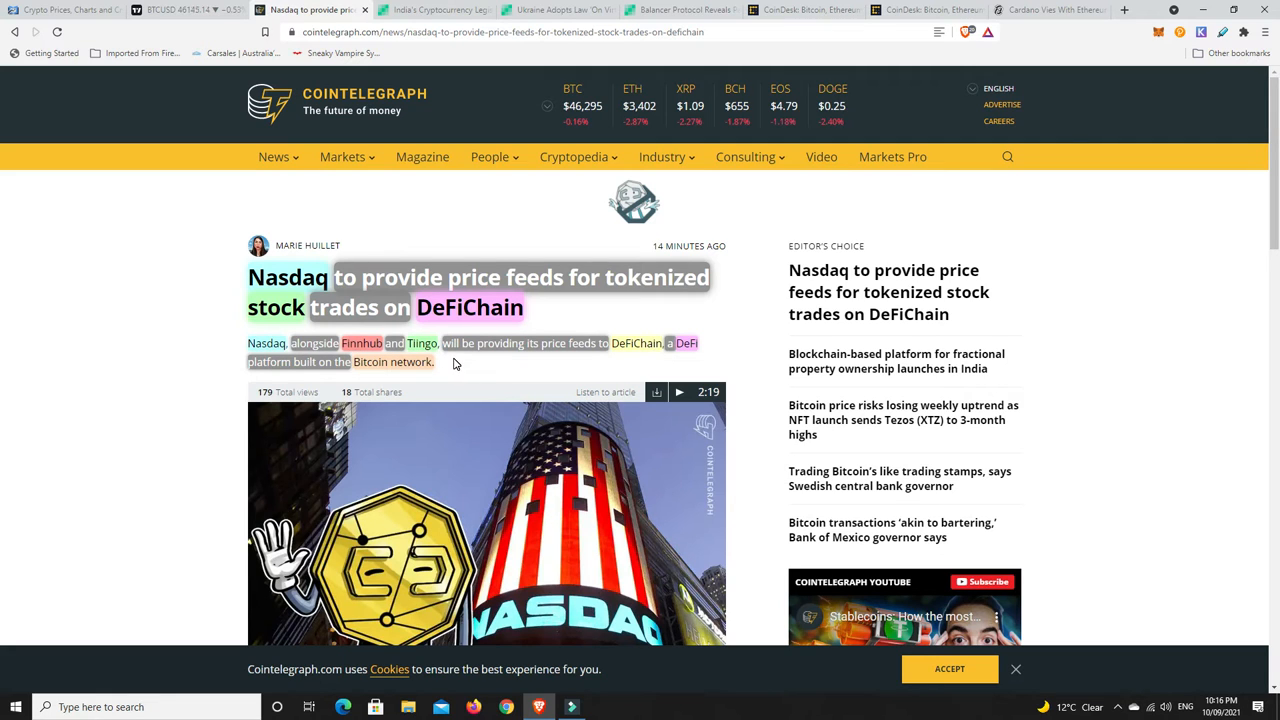
pyautogui.moveTo(451, 360)
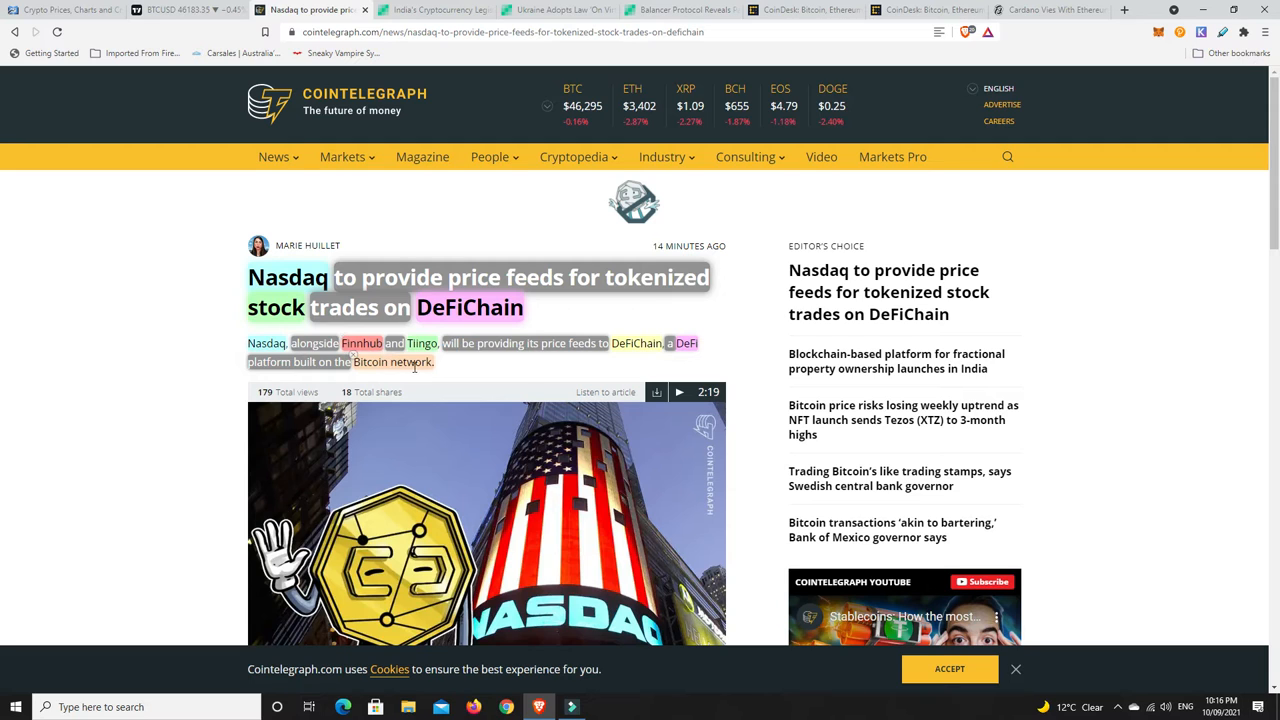
pyautogui.moveTo(560, 318)
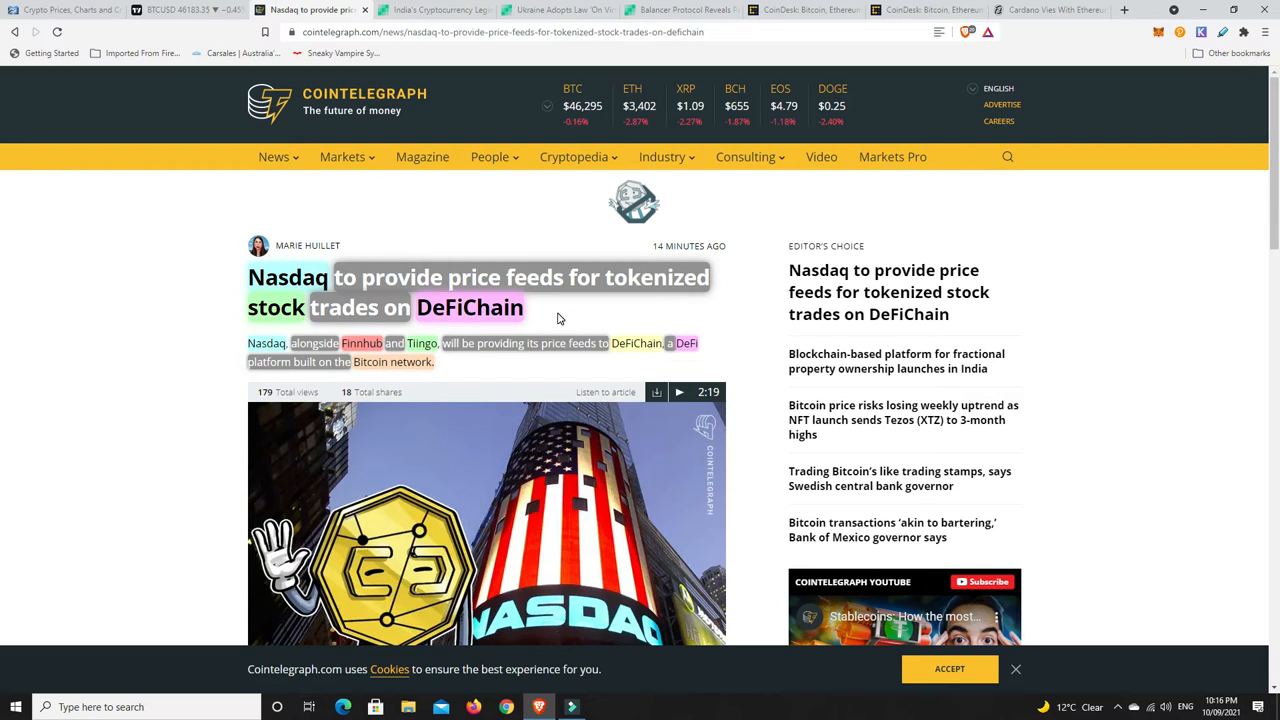
pyautogui.moveTo(420, 378)
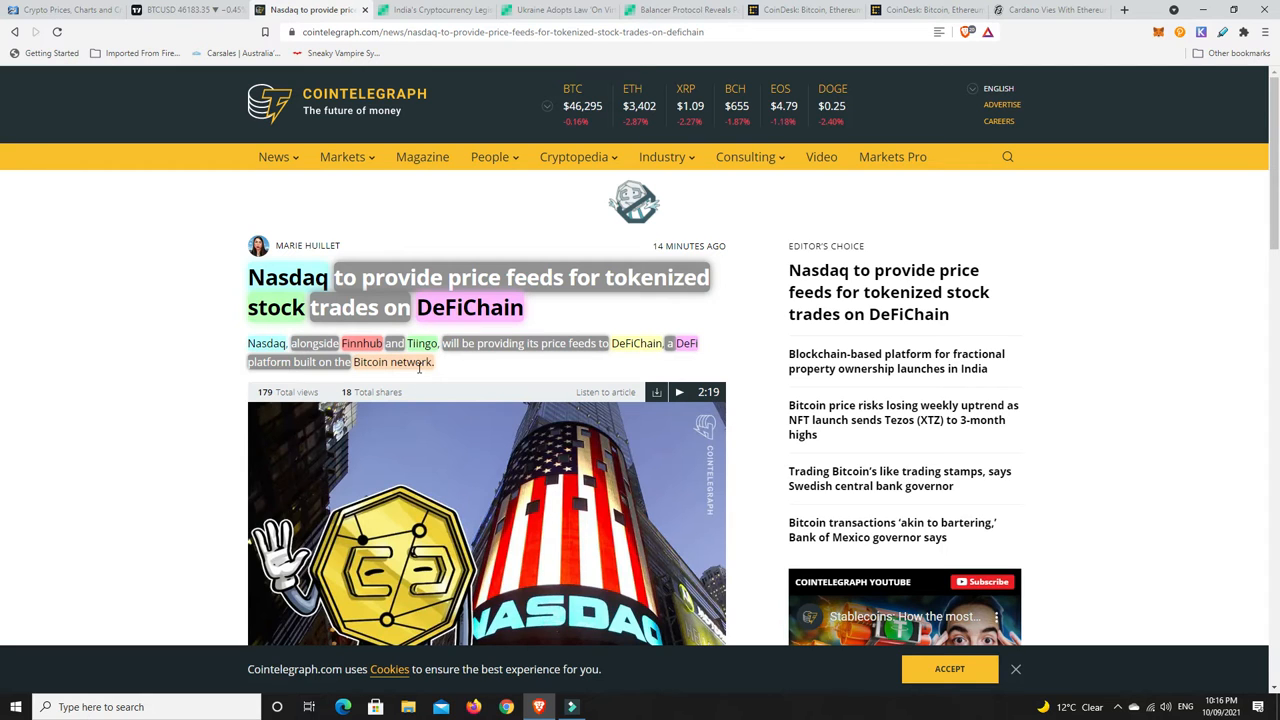
pyautogui.moveTo(461, 365)
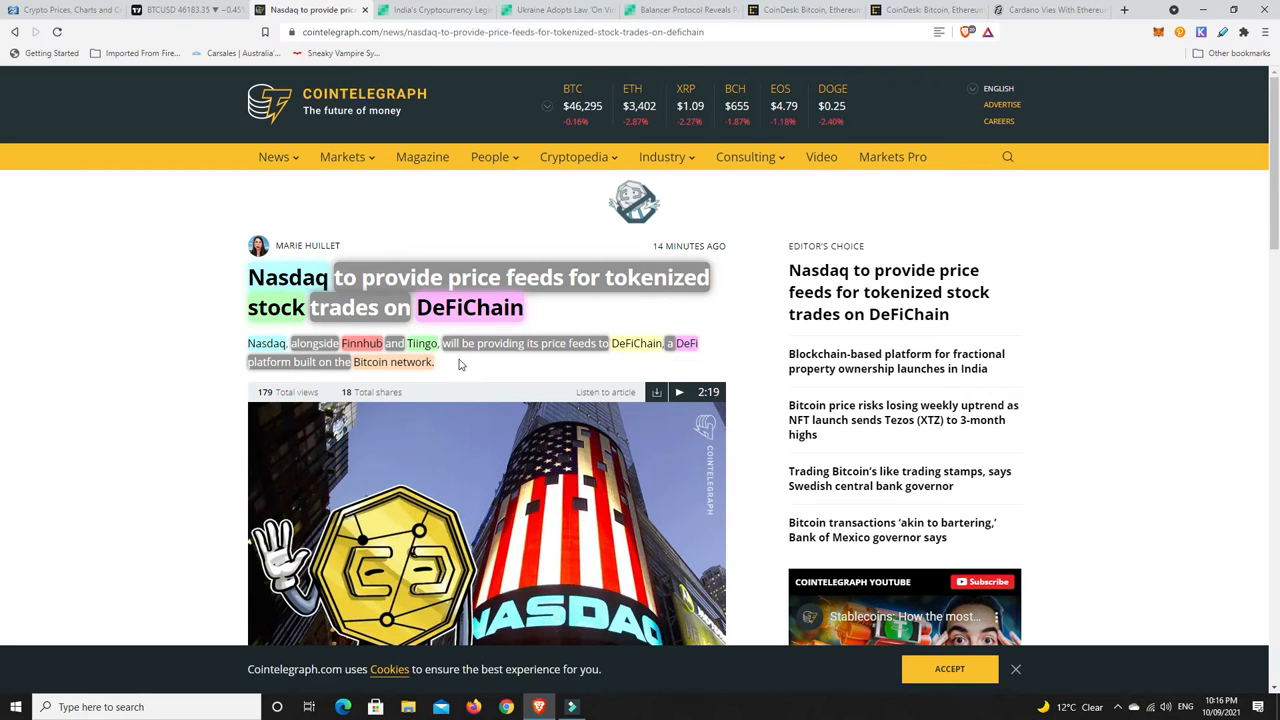
pyautogui.moveTo(475, 358)
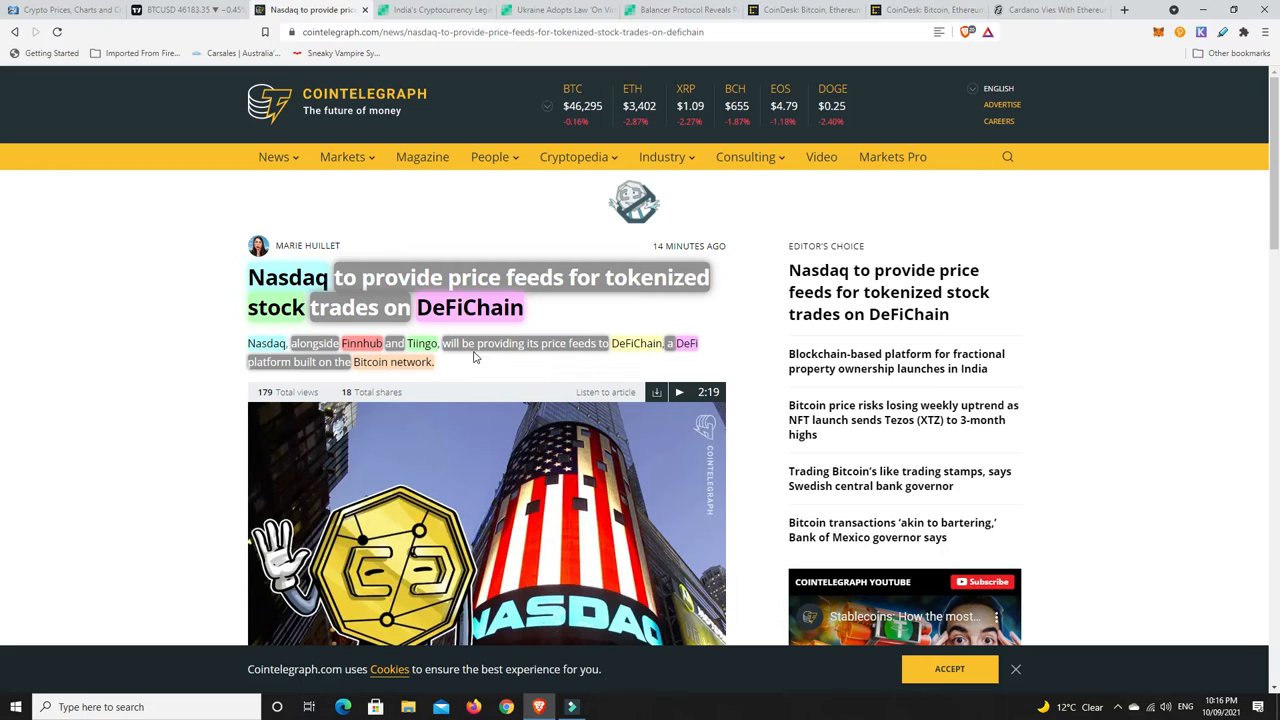
pyautogui.moveTo(364, 365)
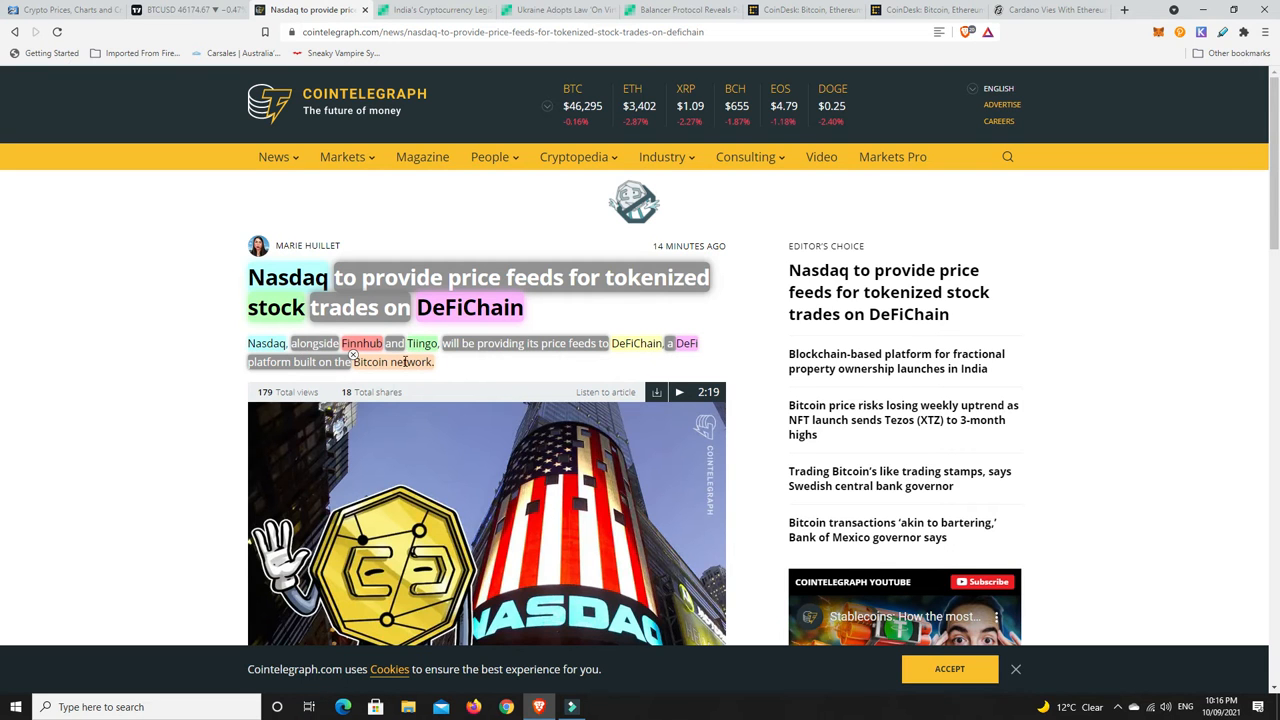
pyautogui.scroll(-3)
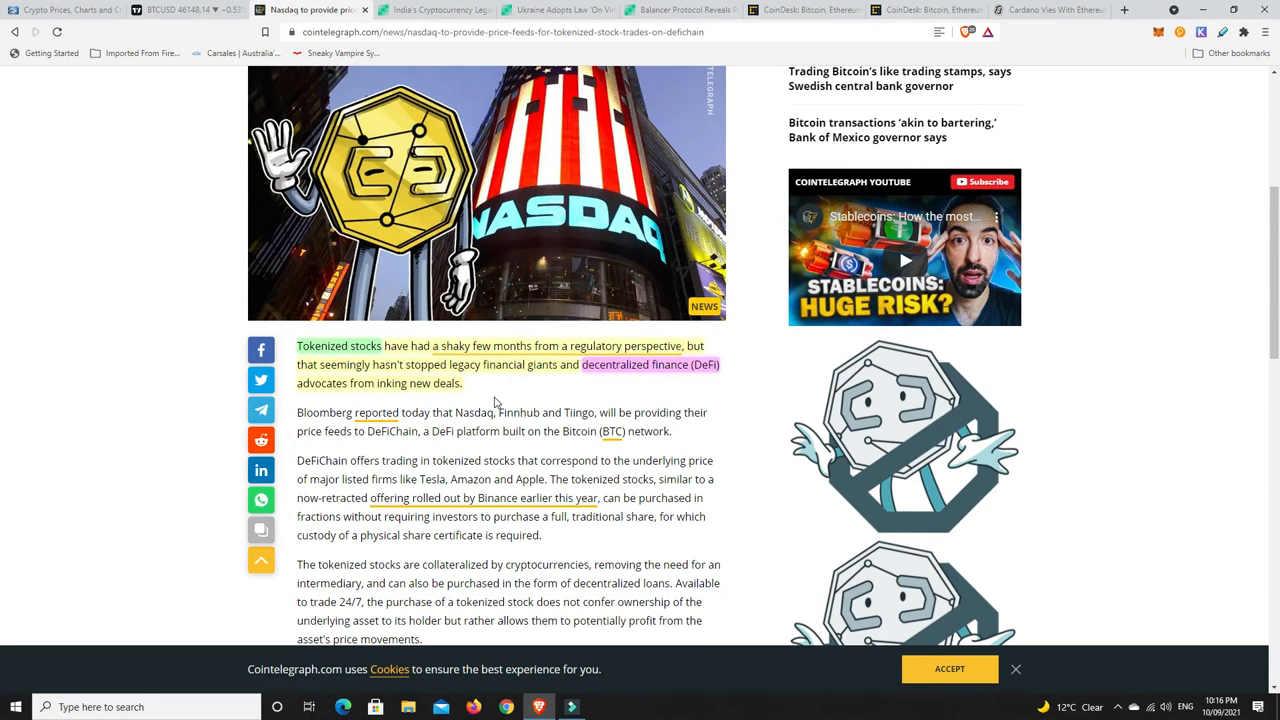
pyautogui.moveTo(432, 364)
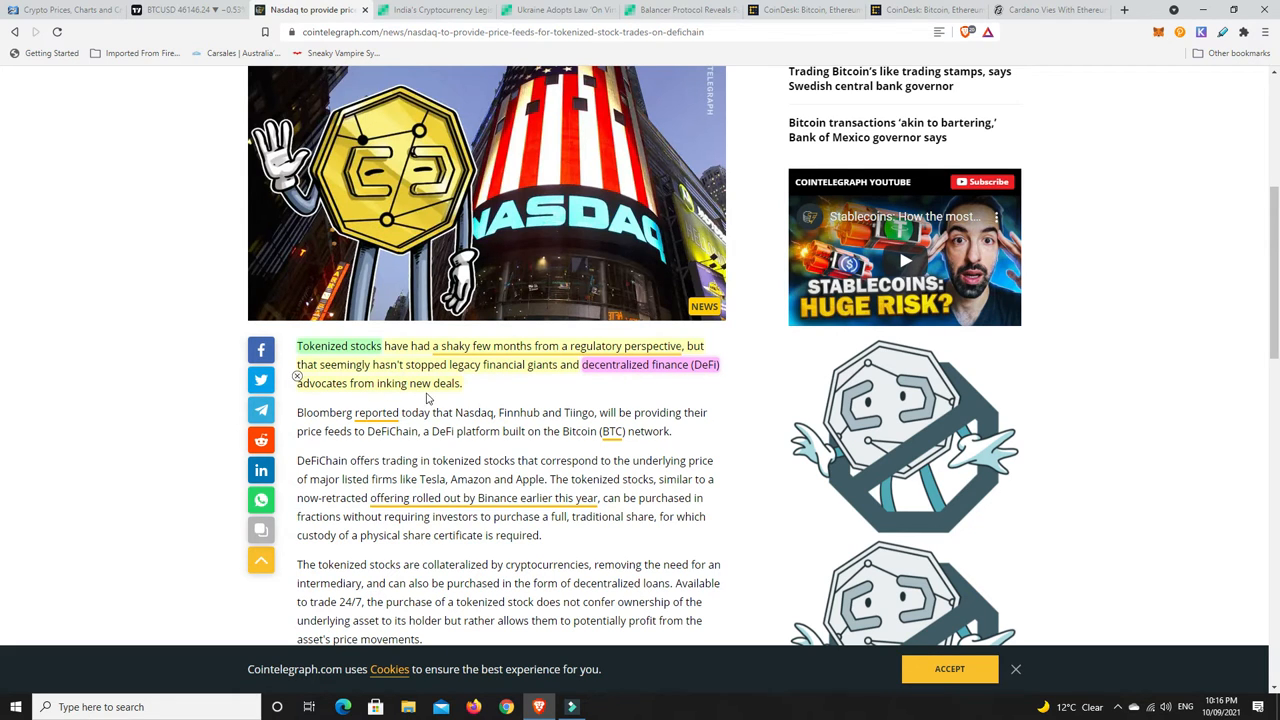
pyautogui.moveTo(499, 394)
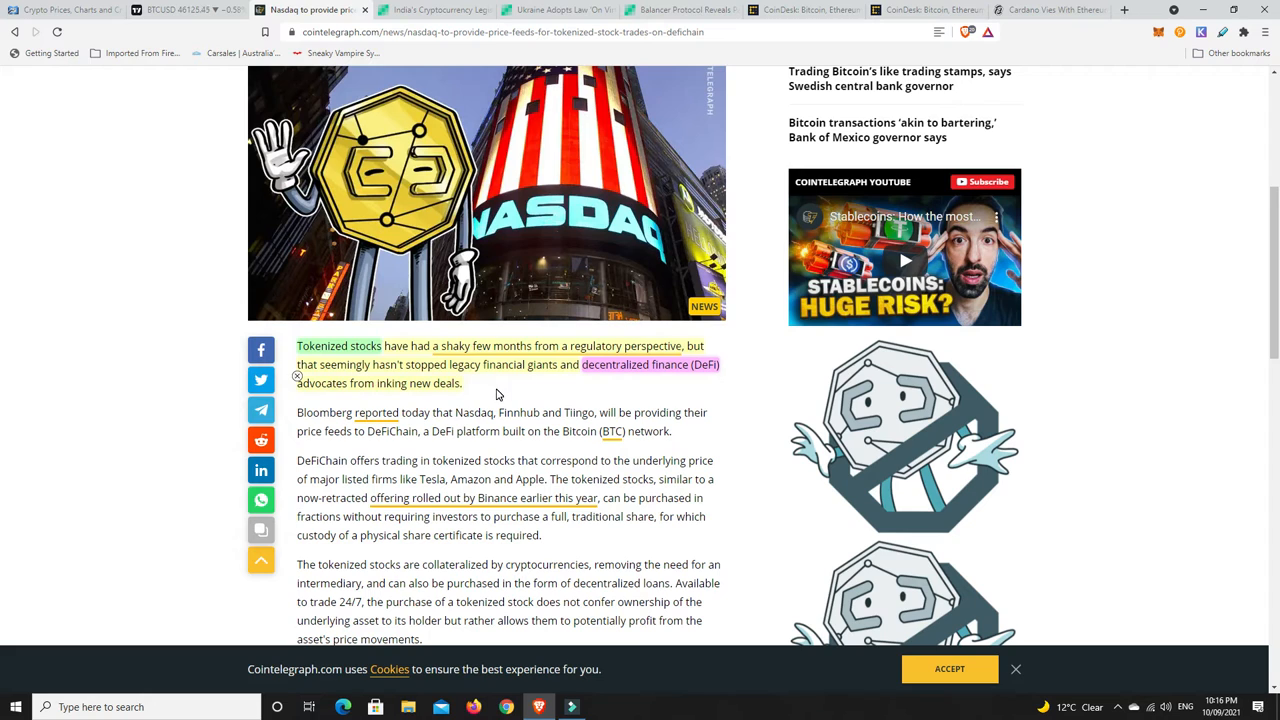
pyautogui.moveTo(489, 391)
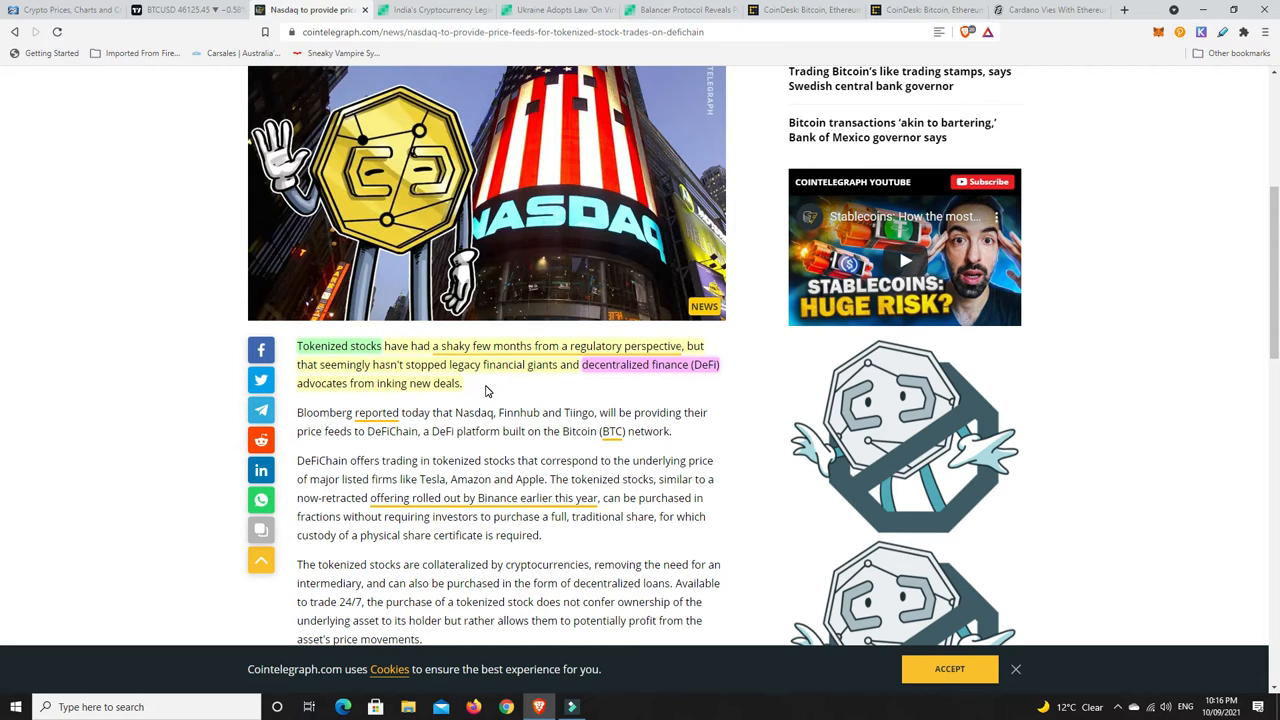
pyautogui.moveTo(490, 404)
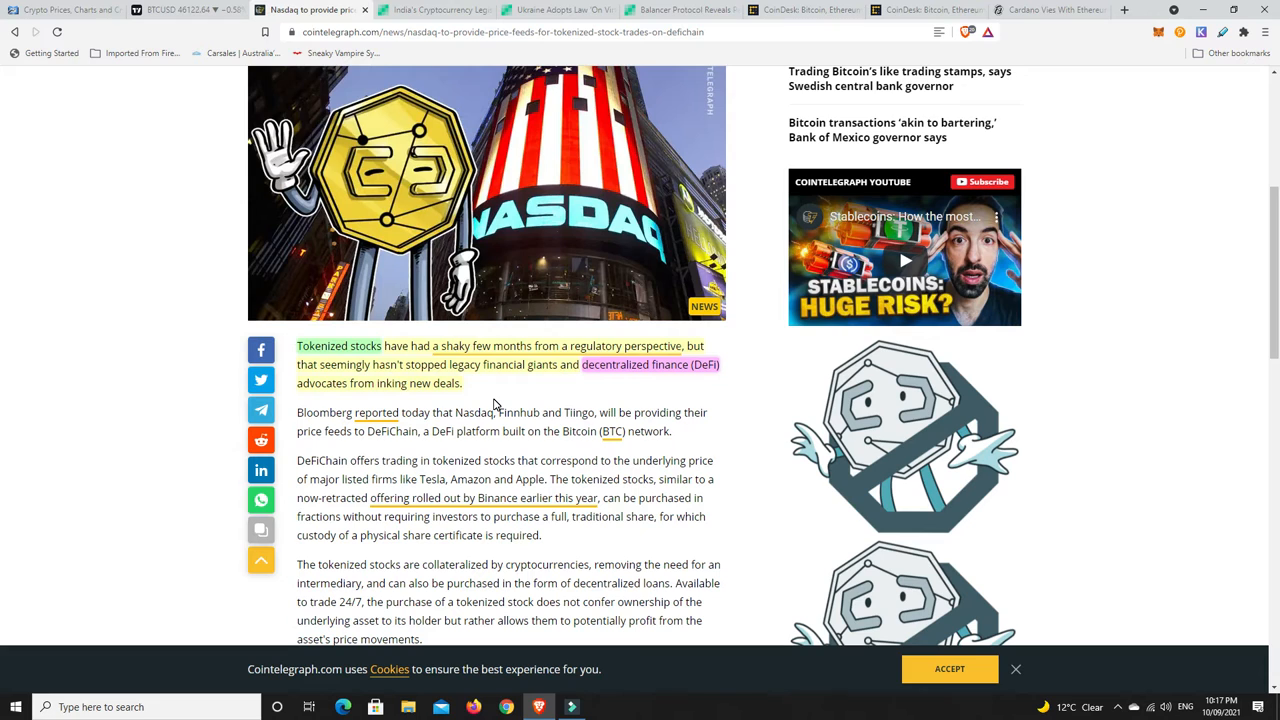
pyautogui.moveTo(565, 382)
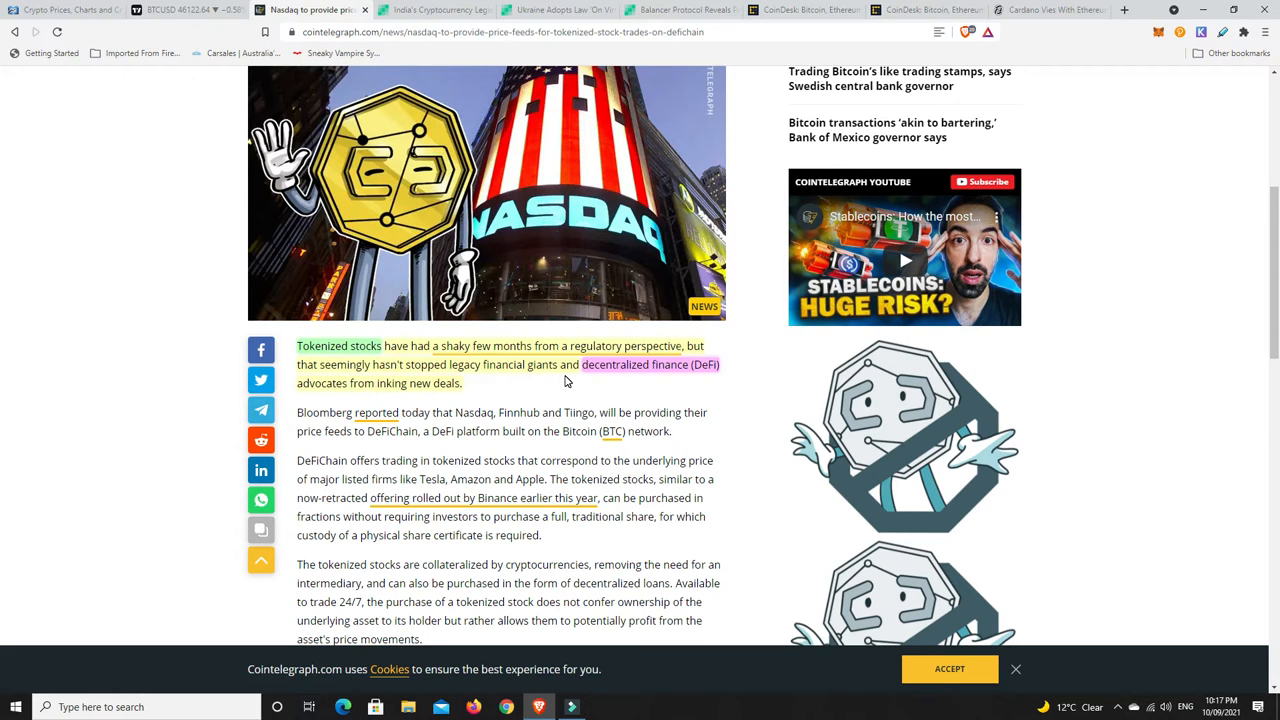
pyautogui.moveTo(517, 405)
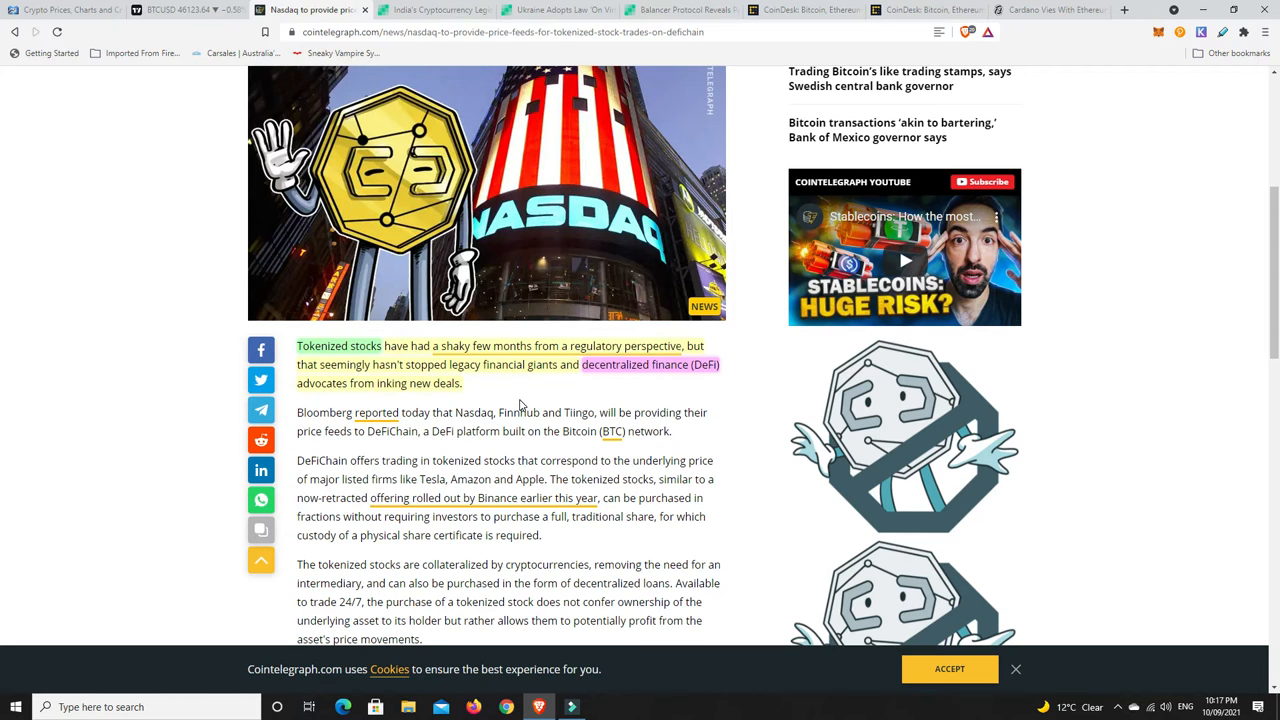
pyautogui.moveTo(527, 403)
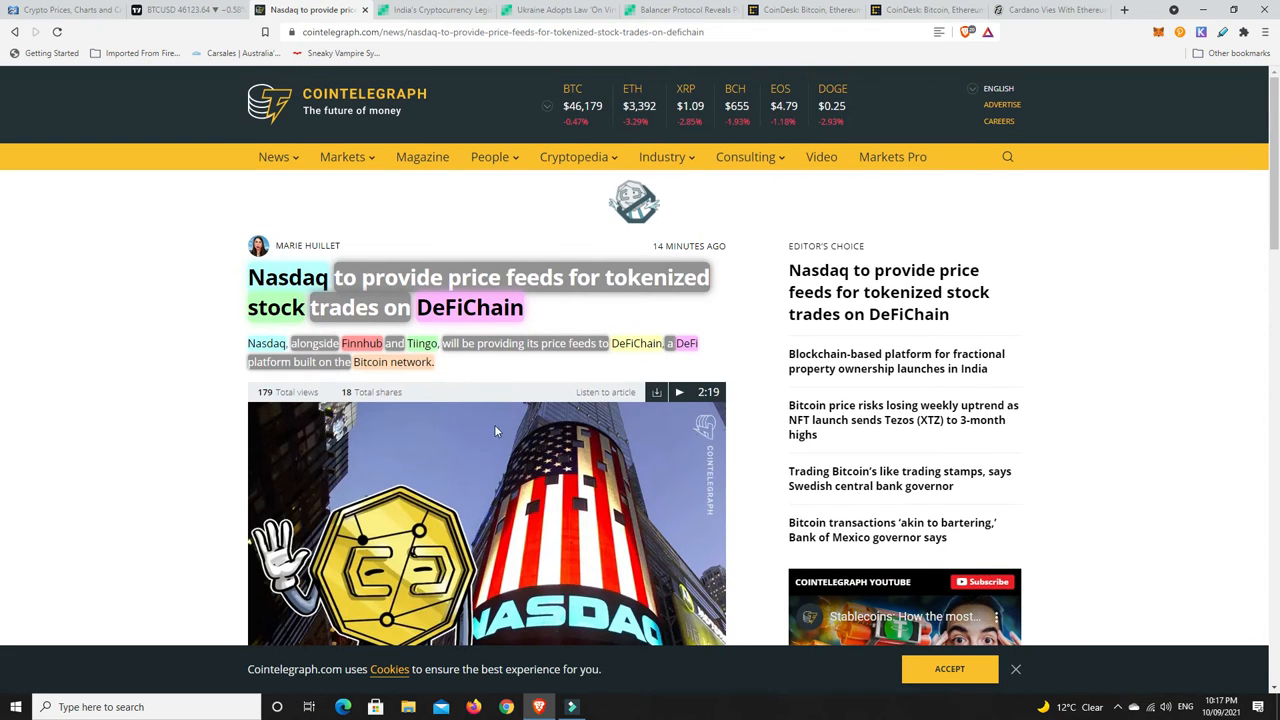
# Step: Read India's 'distinct and unique' crypto legislation article past the lawmaker's quote
pyautogui.click(430, 9)
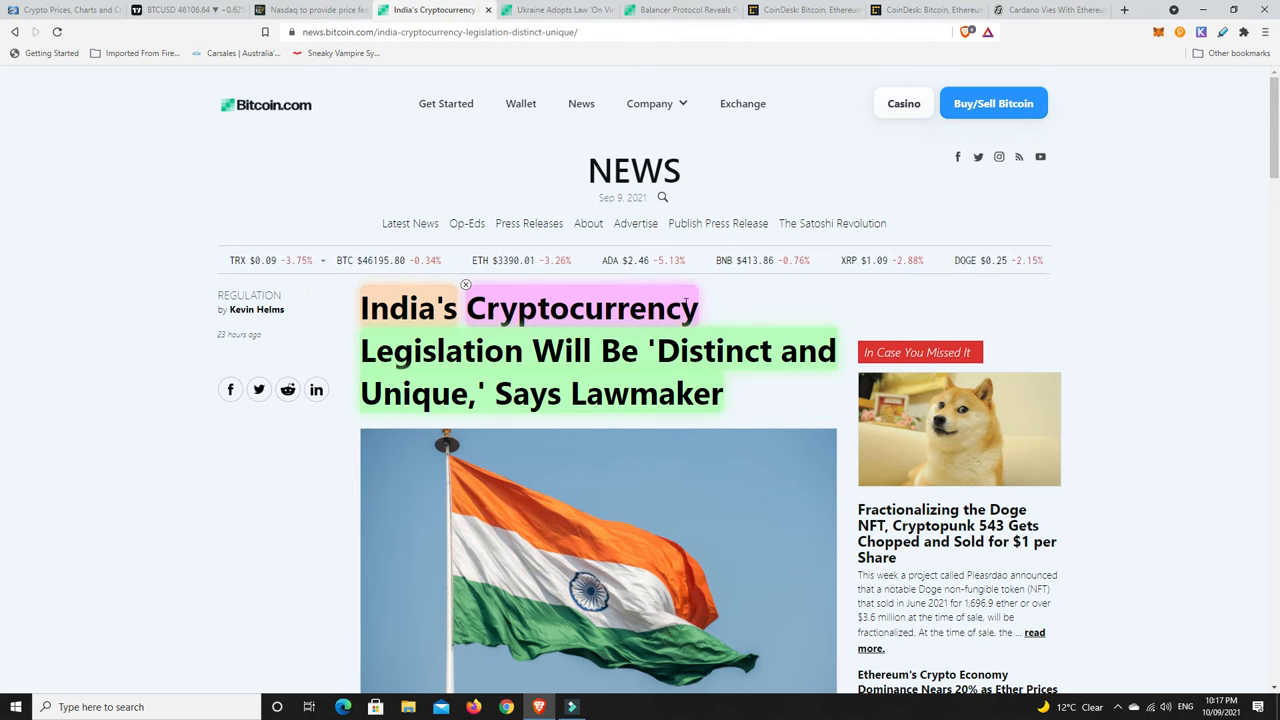
pyautogui.scroll(-3)
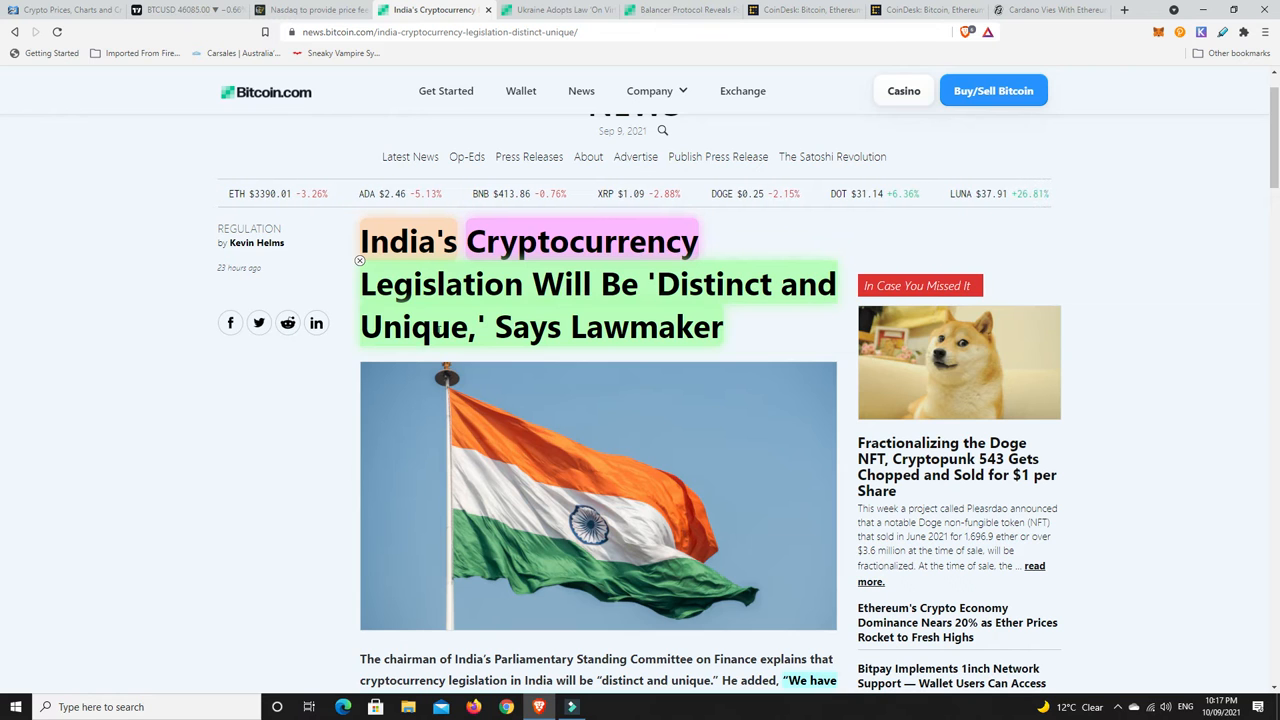
pyautogui.scroll(-3)
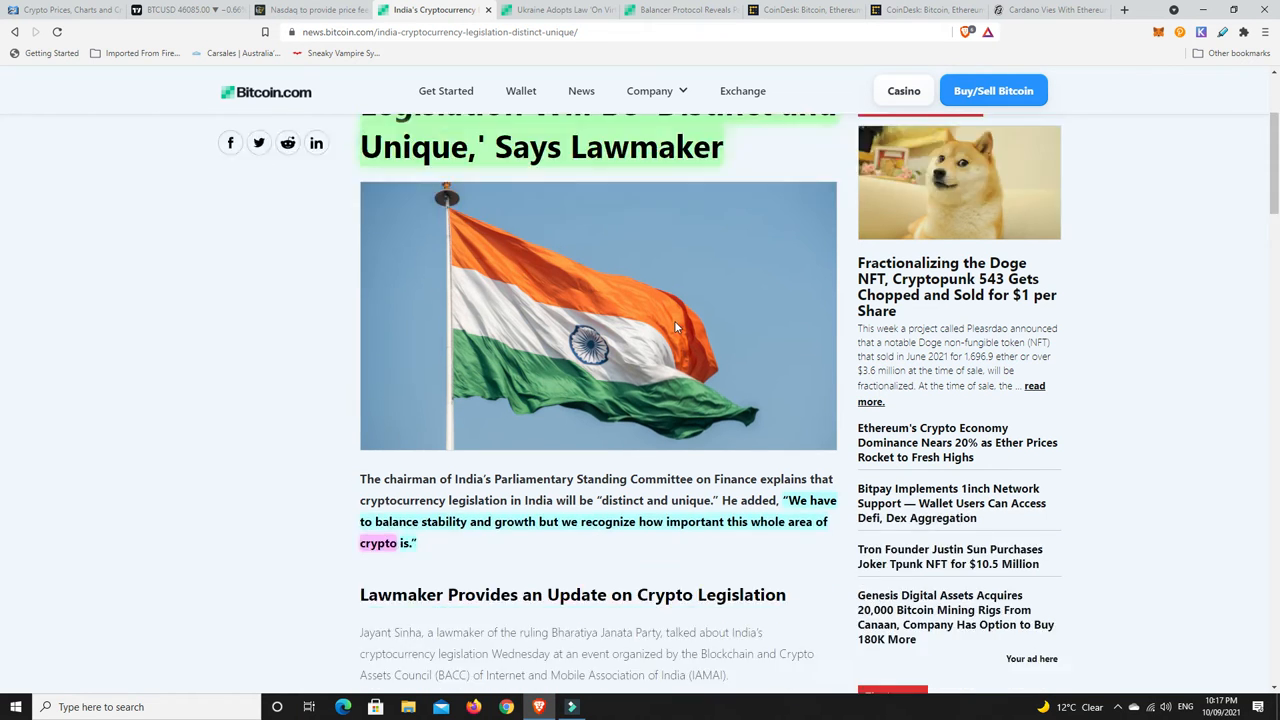
pyautogui.scroll(-3)
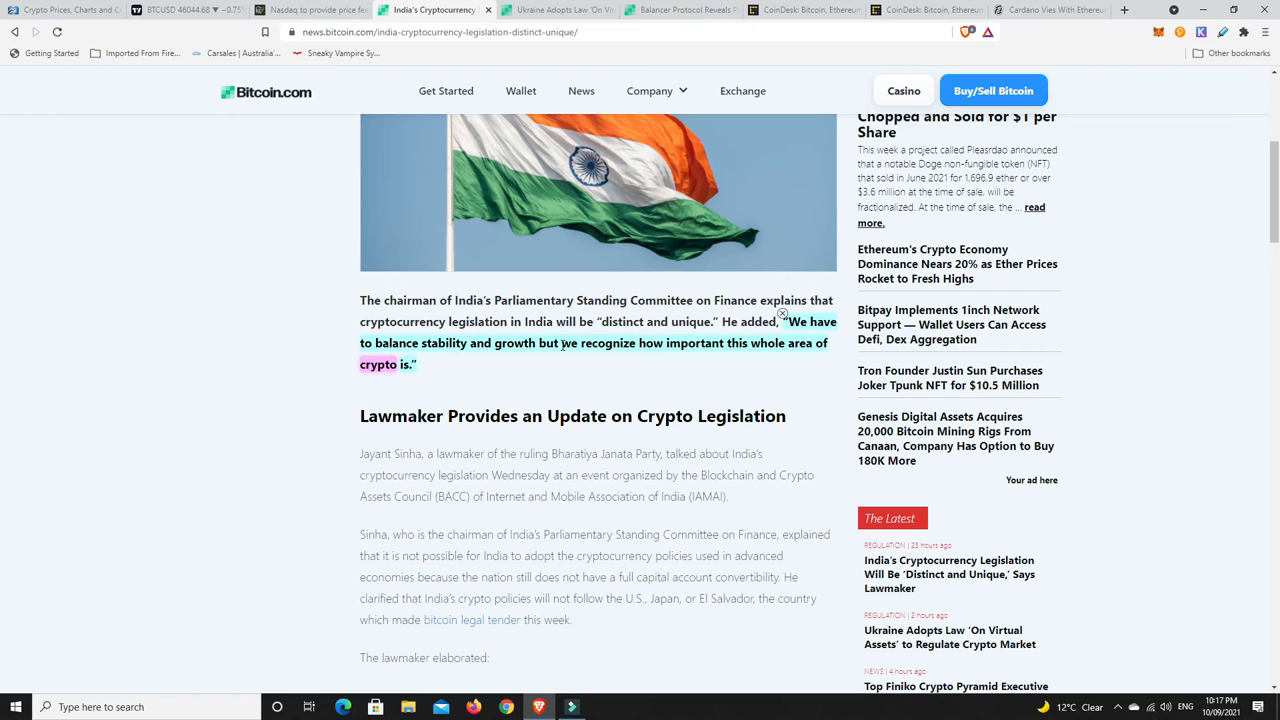
pyautogui.moveTo(718, 342)
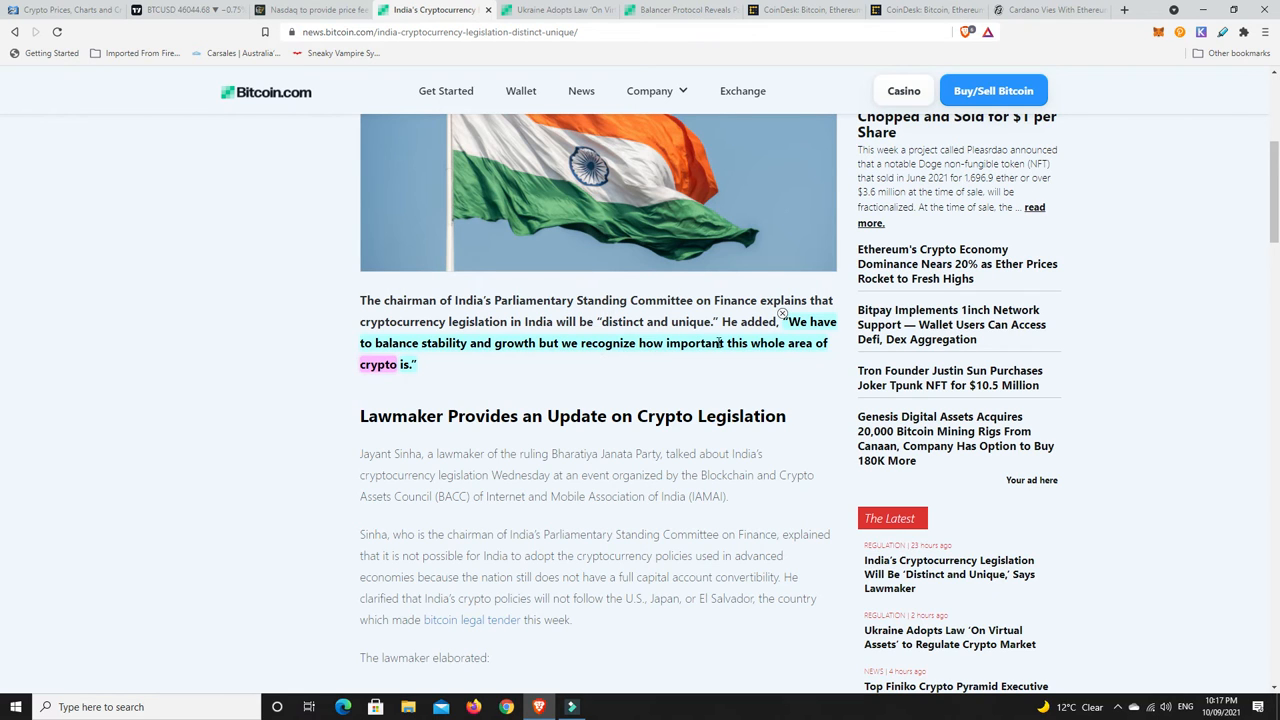
pyautogui.moveTo(550, 388)
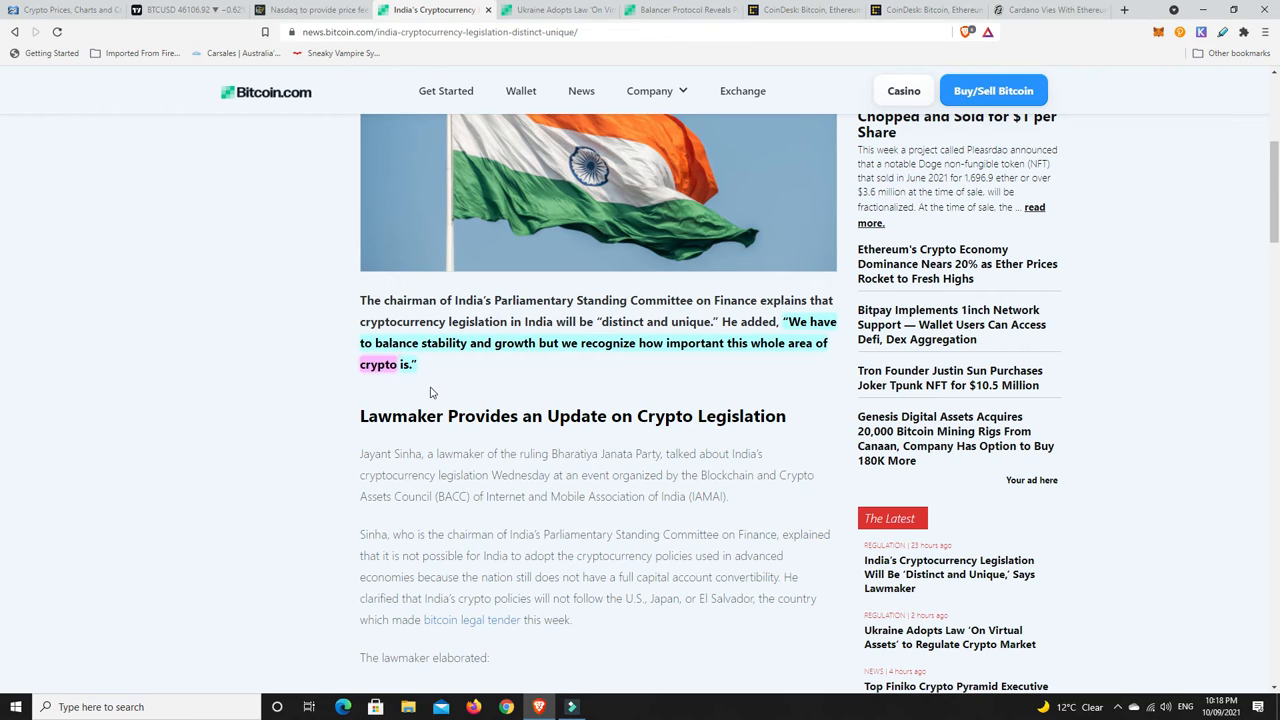
pyautogui.moveTo(473, 390)
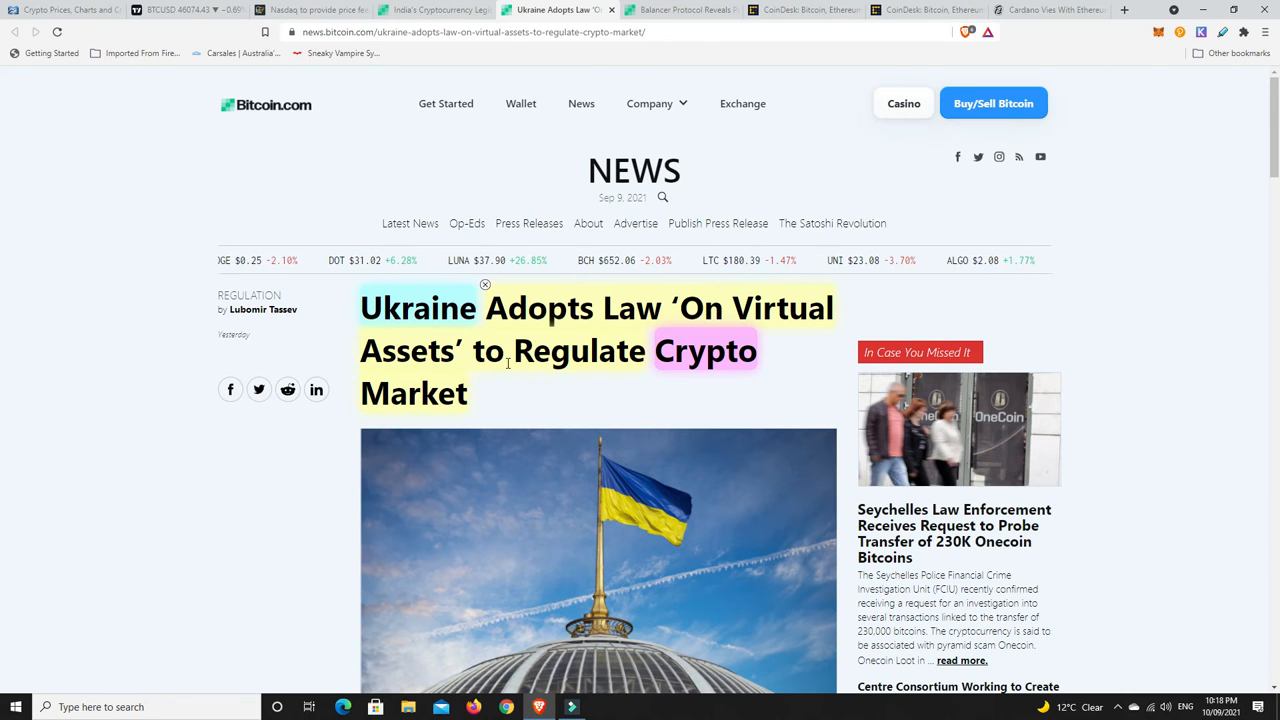
# Step: Scroll the Ukraine 'On Virtual Assets' article, then return to the India legislation tab
pyautogui.scroll(-3)
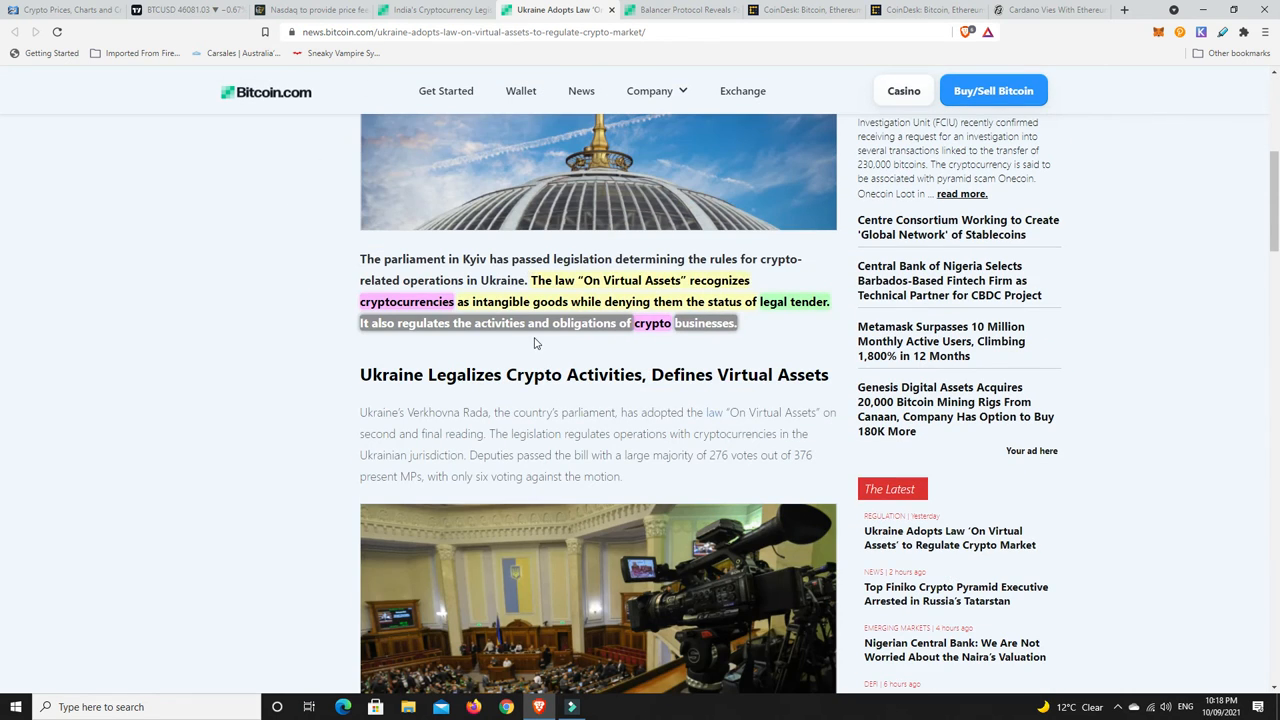
pyautogui.moveTo(638, 345)
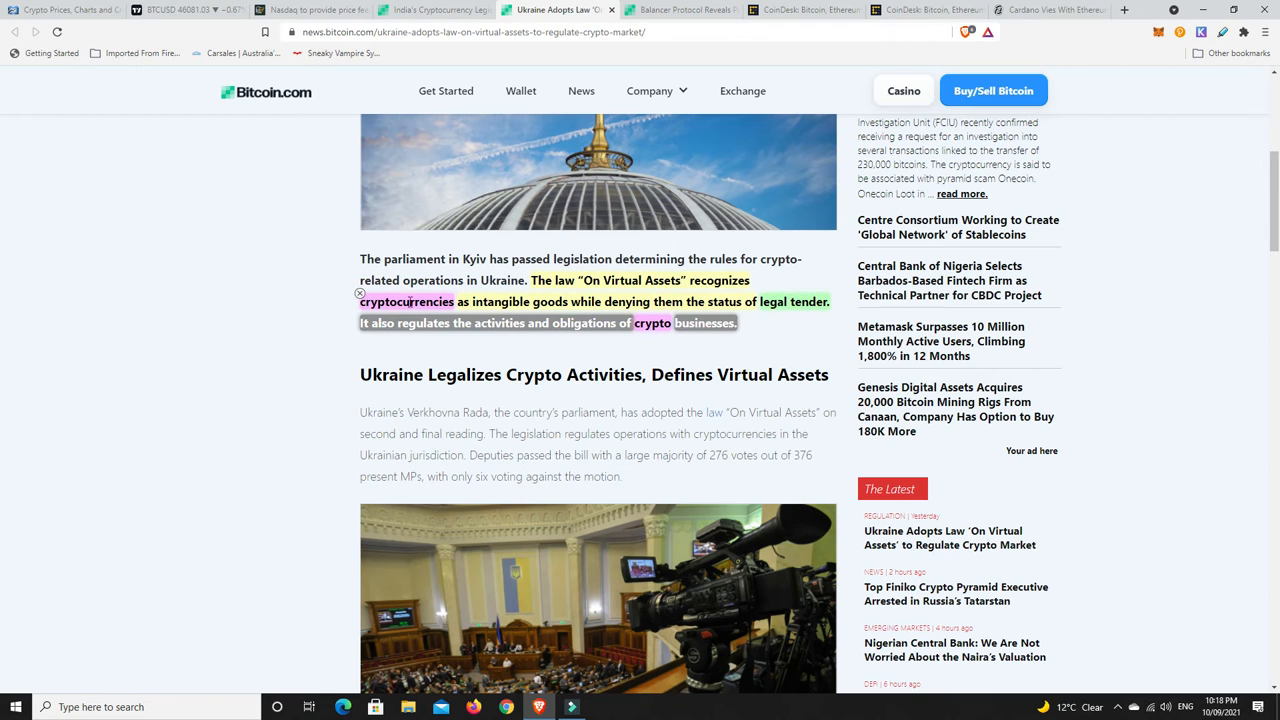
pyautogui.moveTo(575, 302)
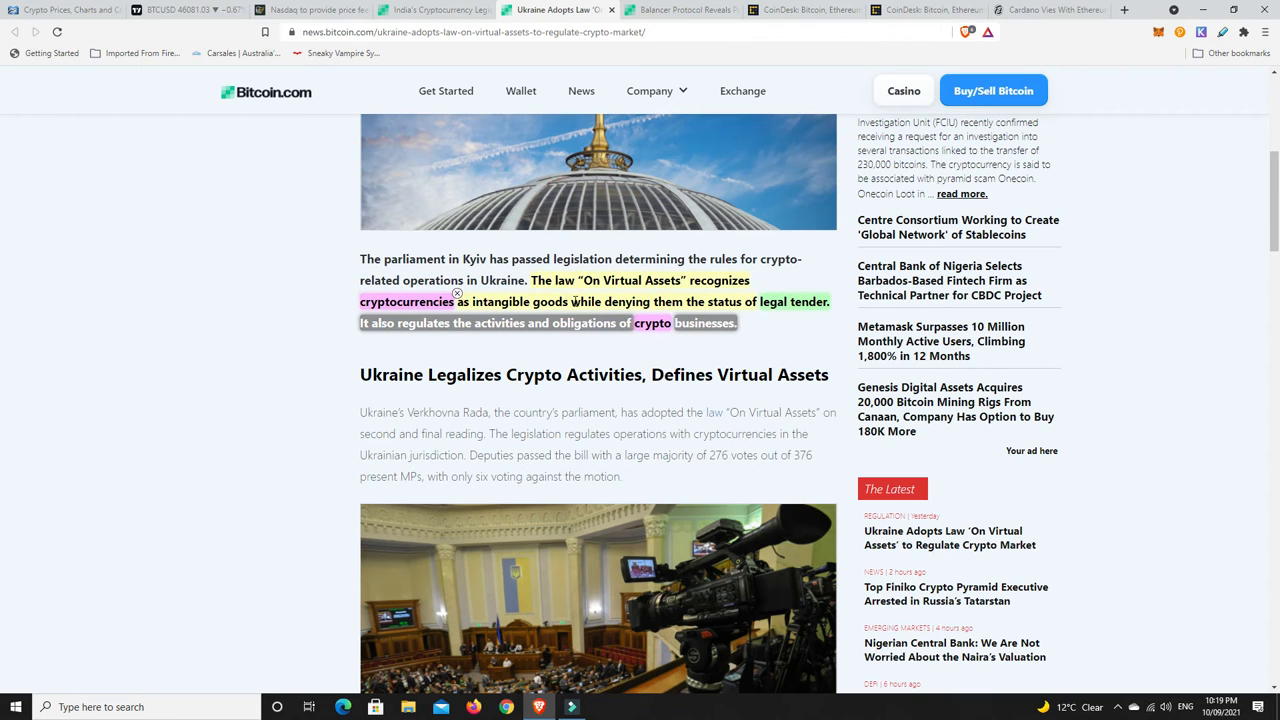
pyautogui.moveTo(759, 294)
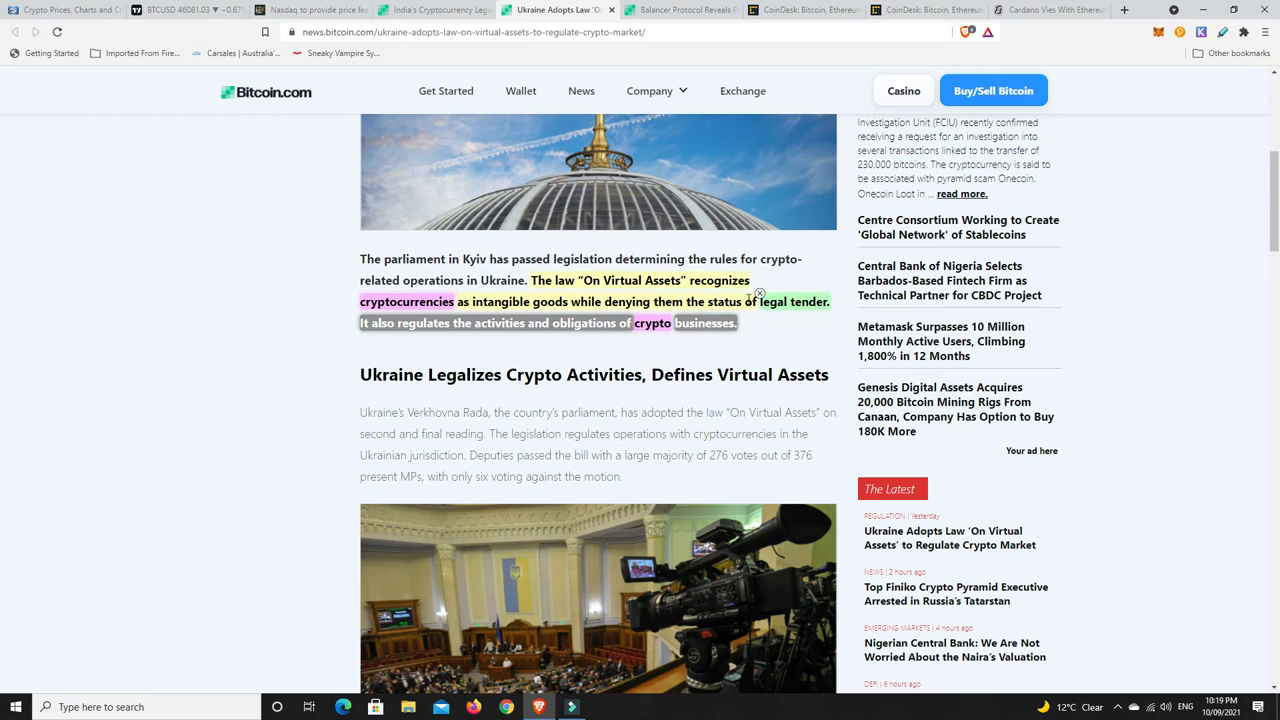
pyautogui.moveTo(805, 302)
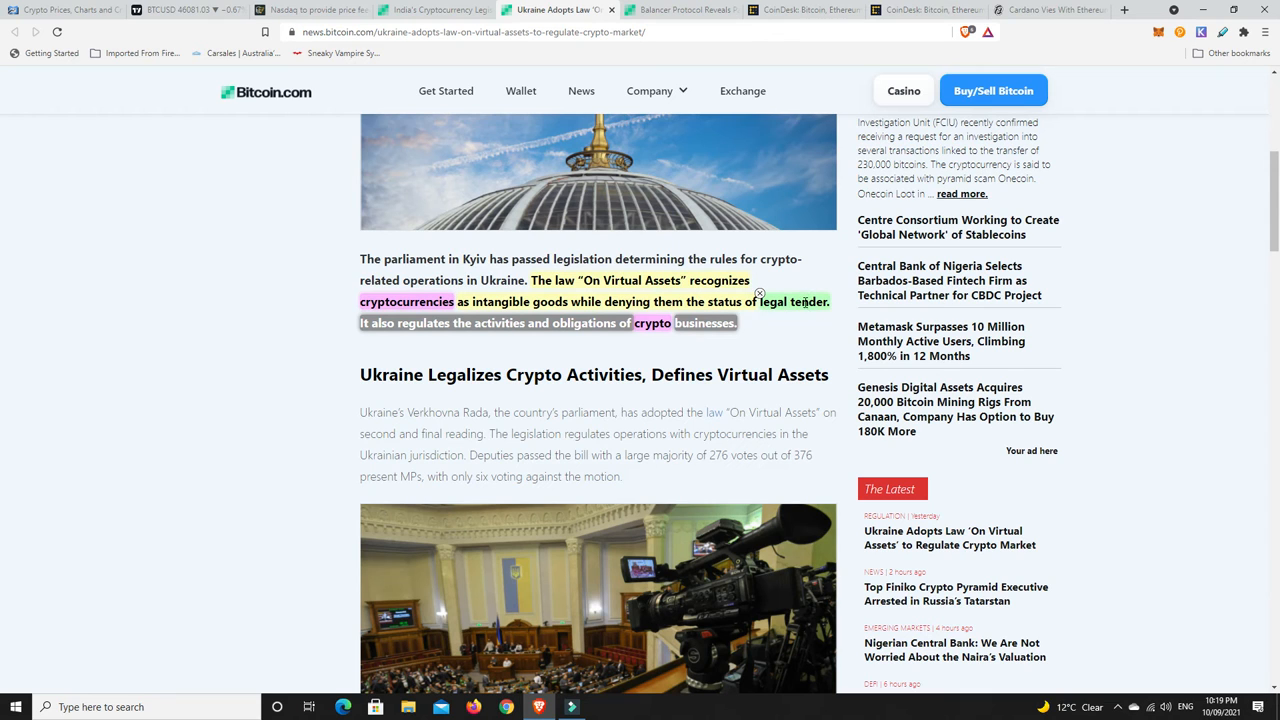
pyautogui.moveTo(463, 343)
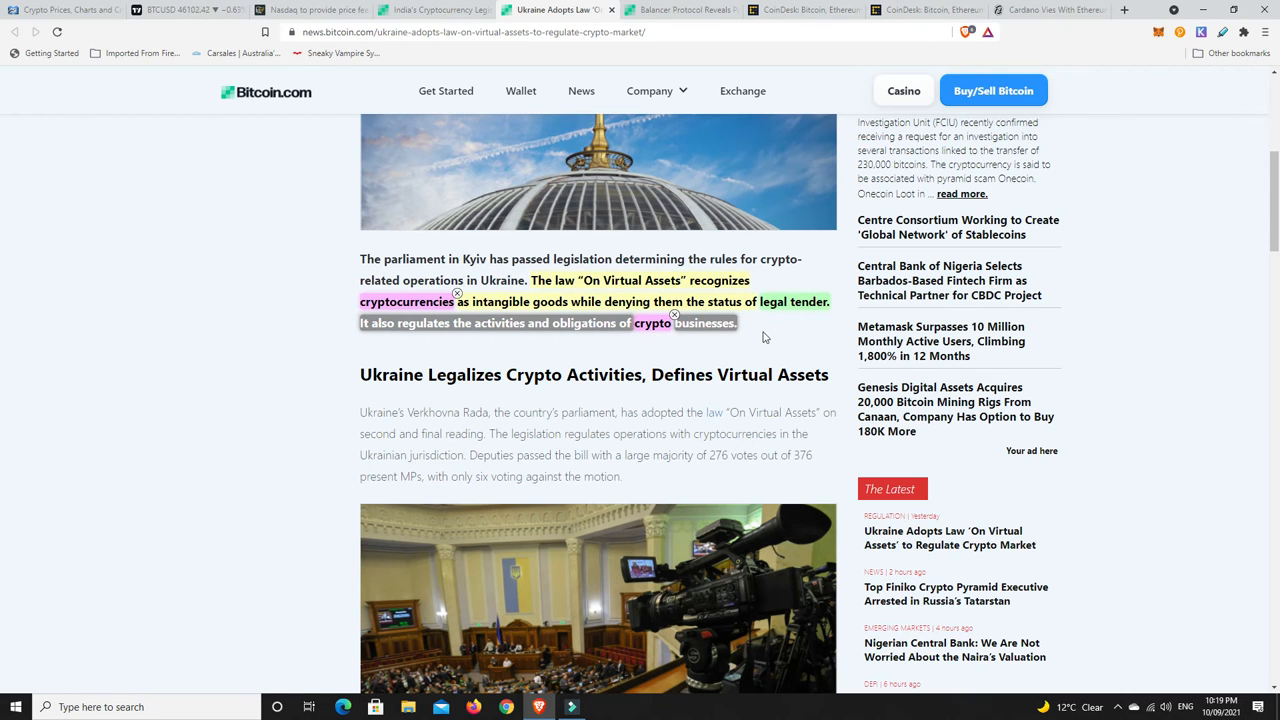
pyautogui.moveTo(757, 334)
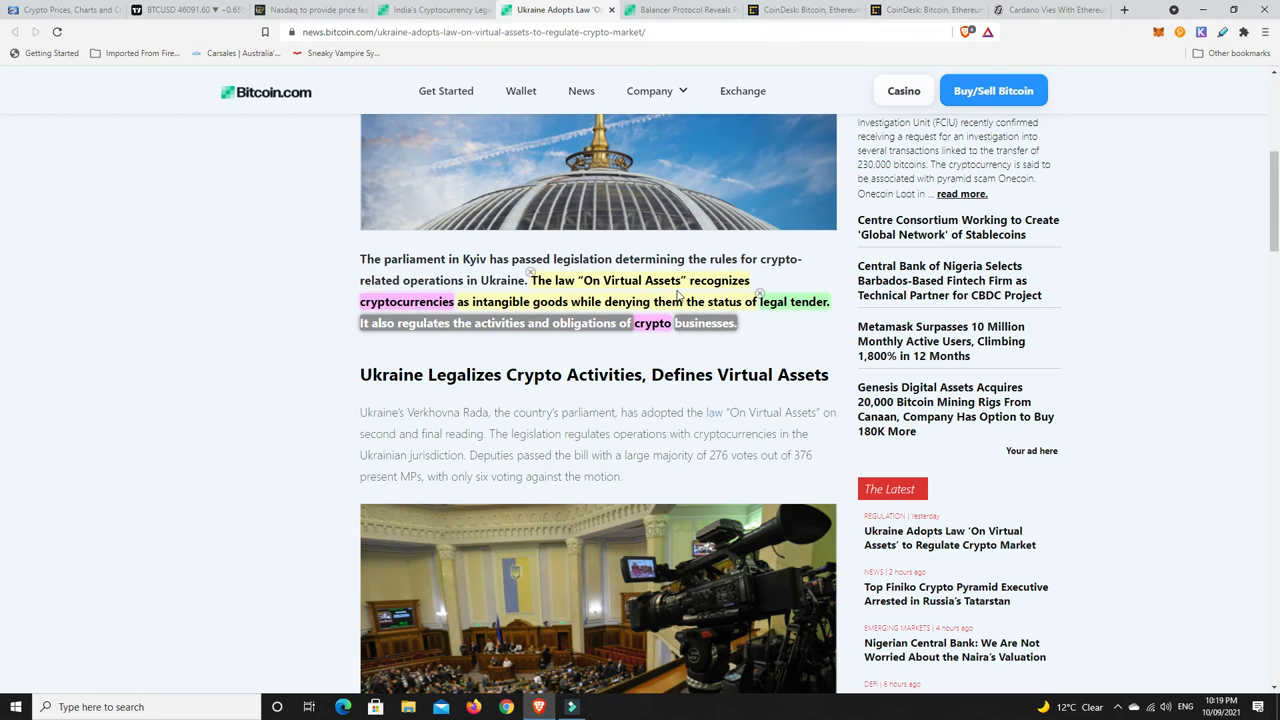
pyautogui.moveTo(687, 316)
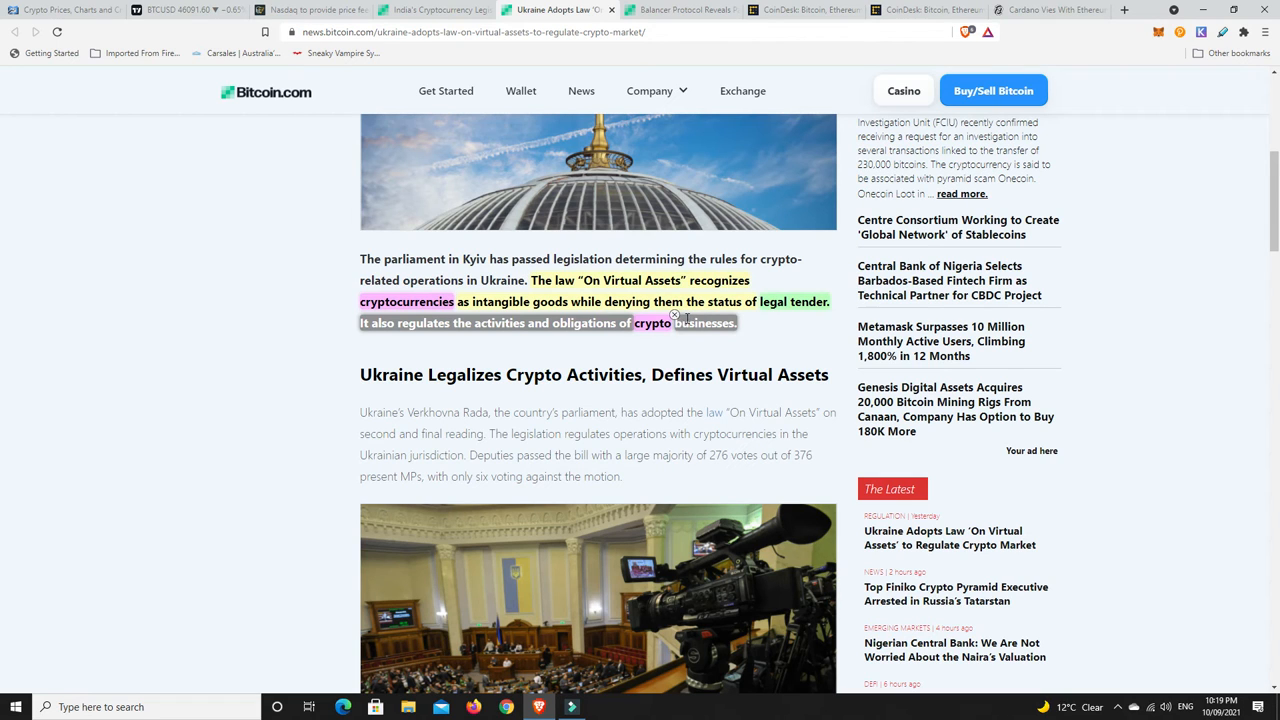
pyautogui.moveTo(585, 318)
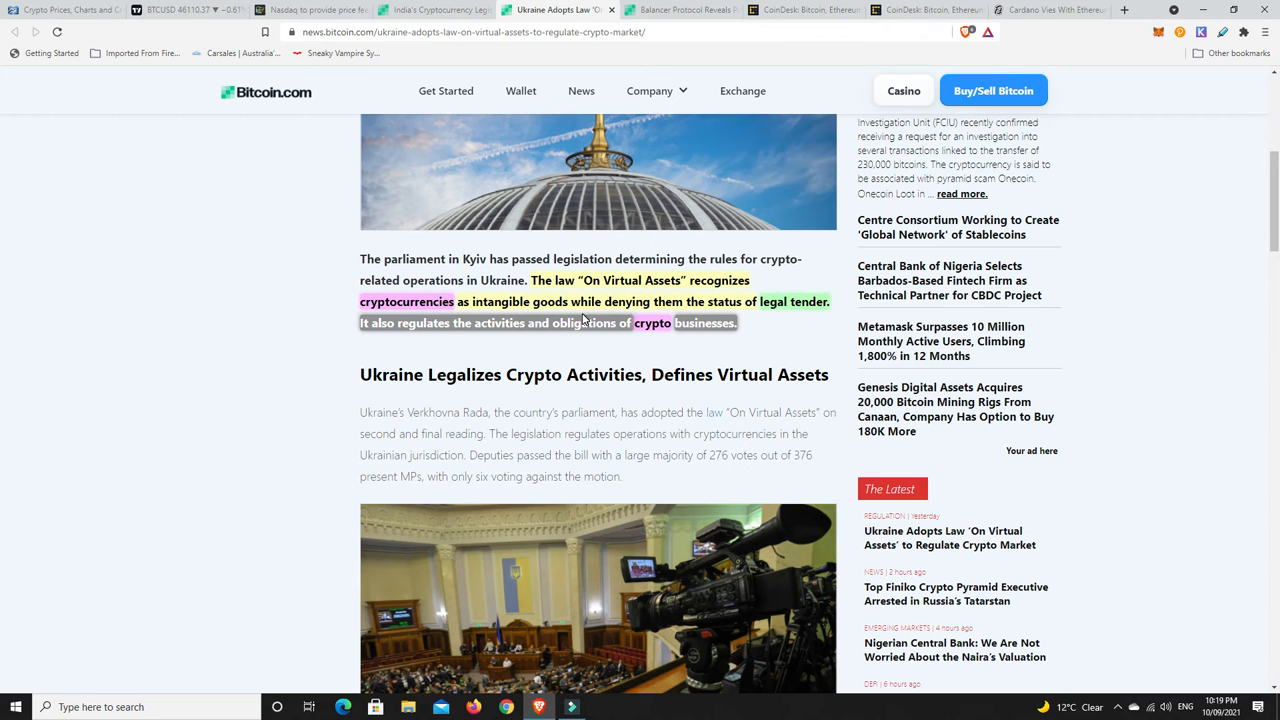
pyautogui.moveTo(767, 351)
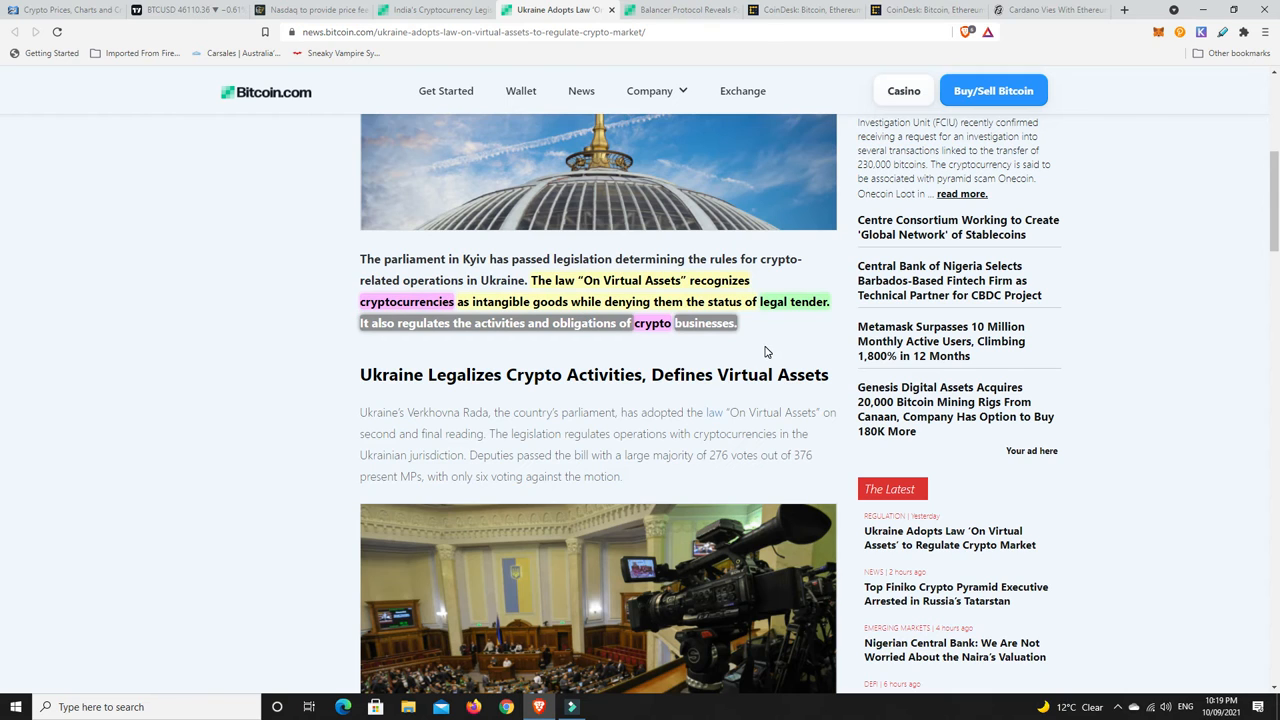
pyautogui.moveTo(756, 344)
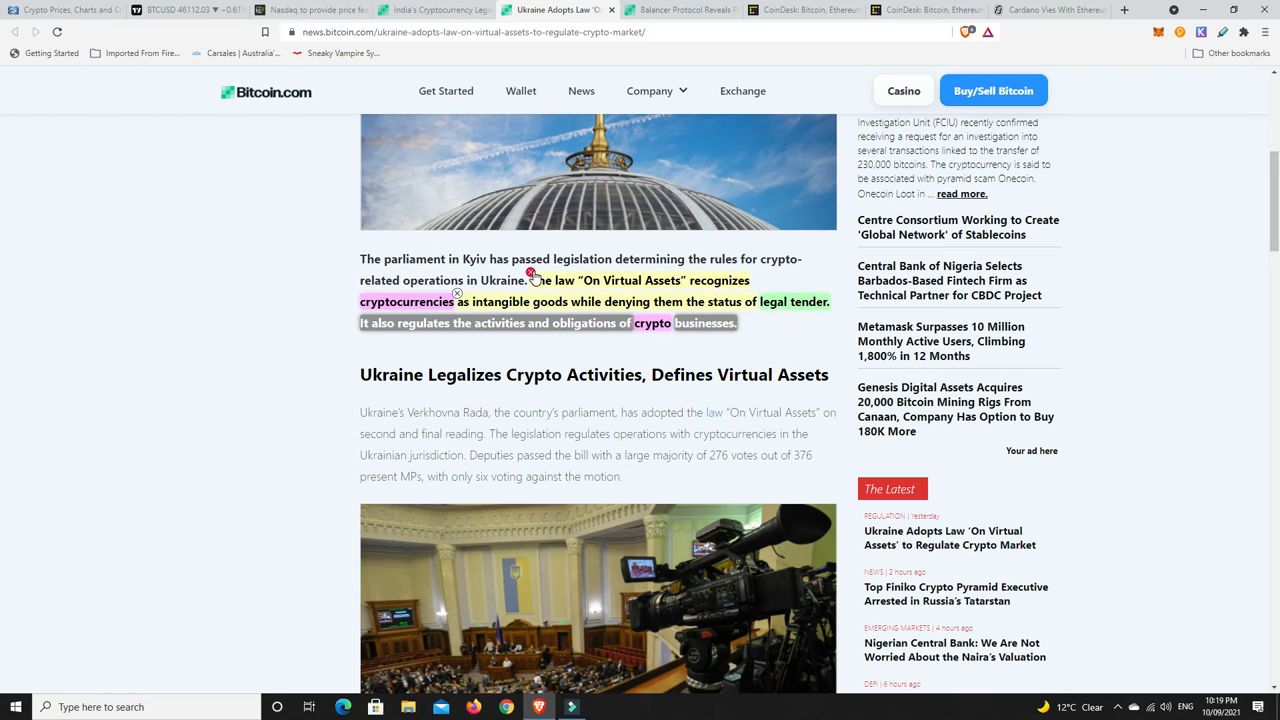
pyautogui.moveTo(763, 329)
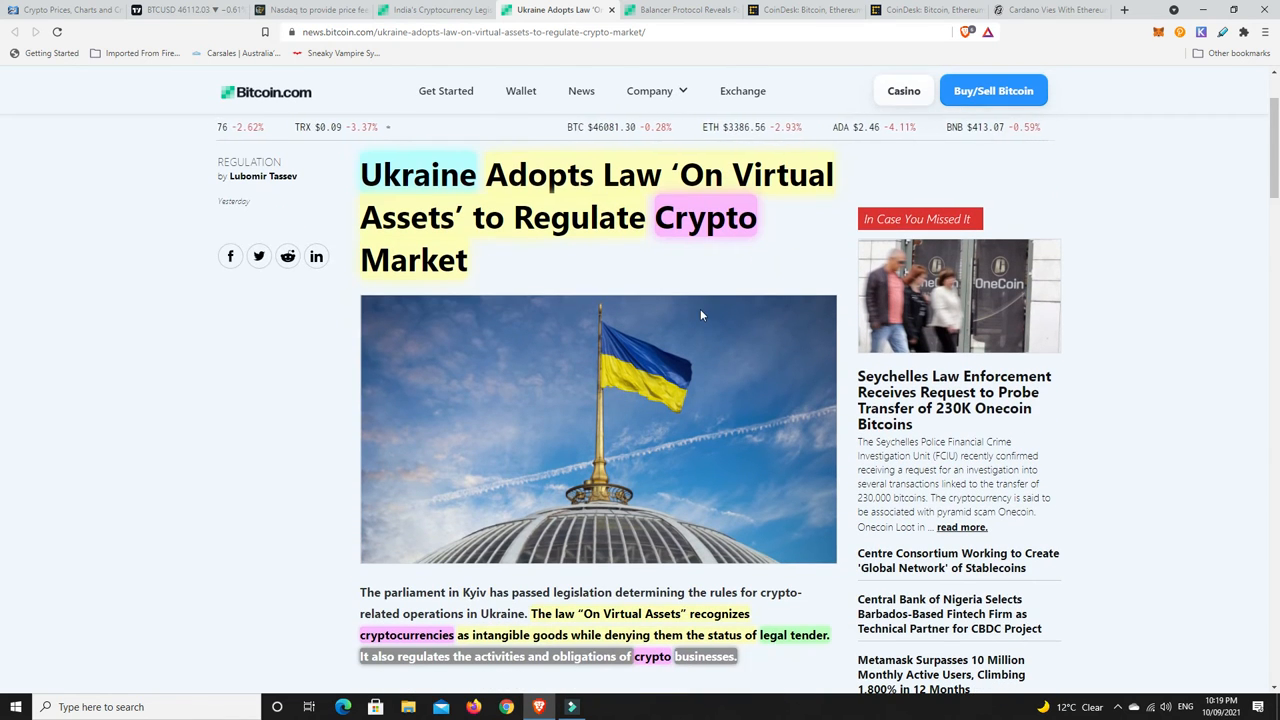
pyautogui.scroll(-3)
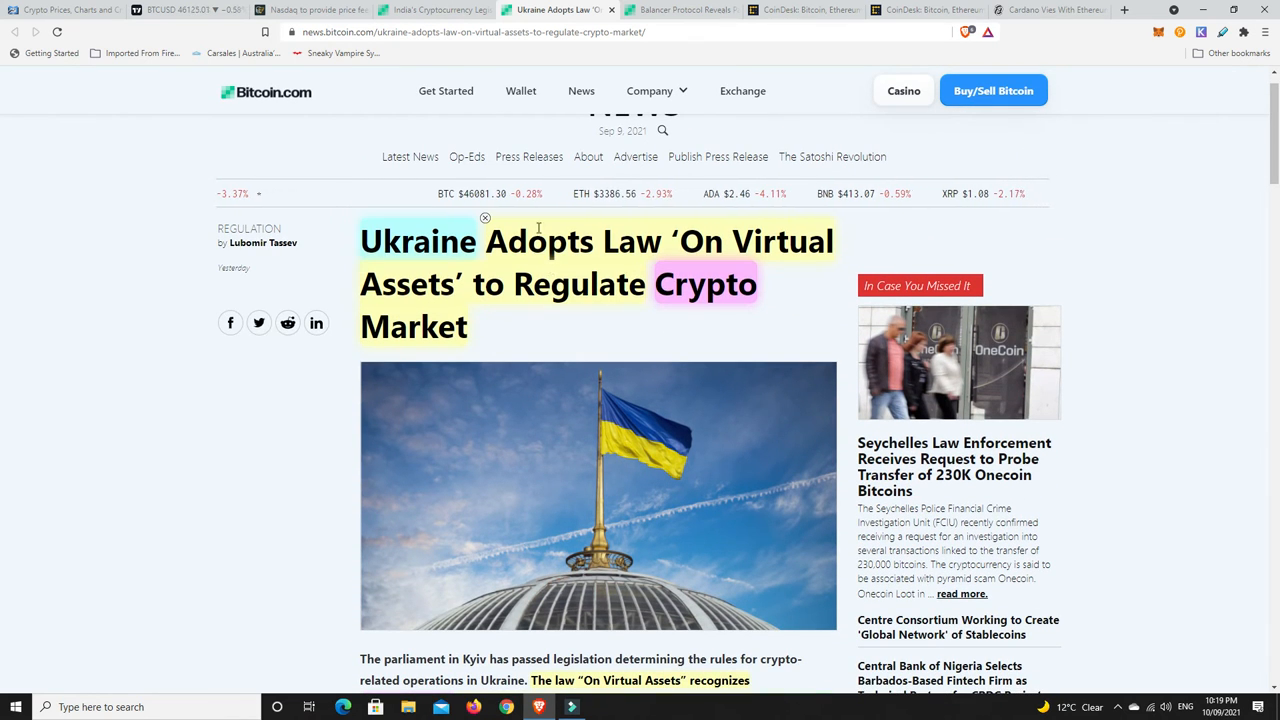
pyautogui.click(432, 9)
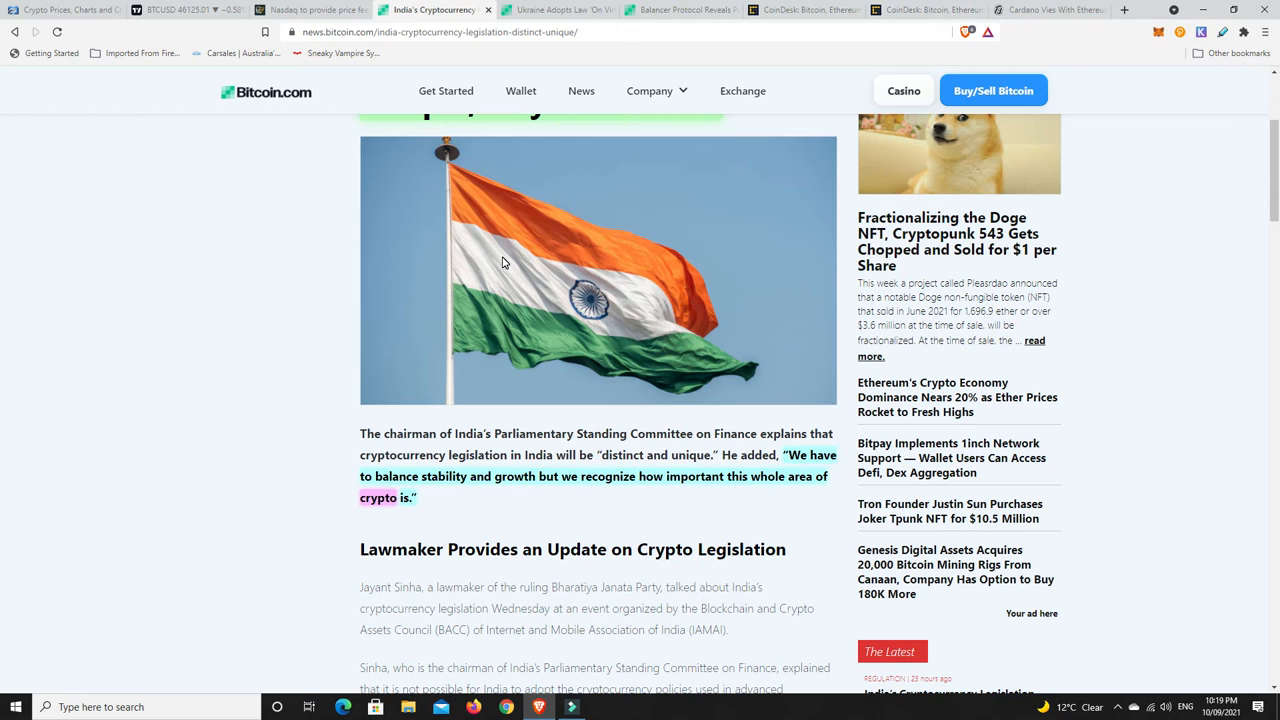
pyautogui.moveTo(489, 216)
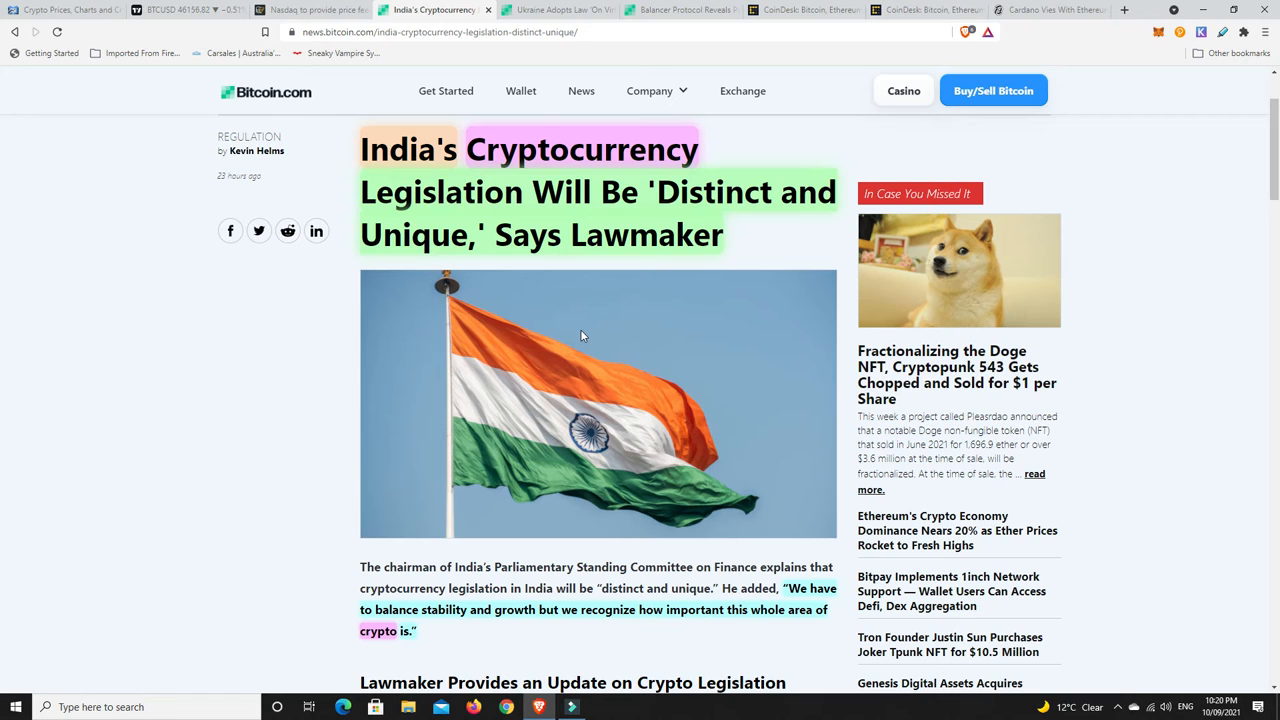
pyautogui.moveTo(576, 332)
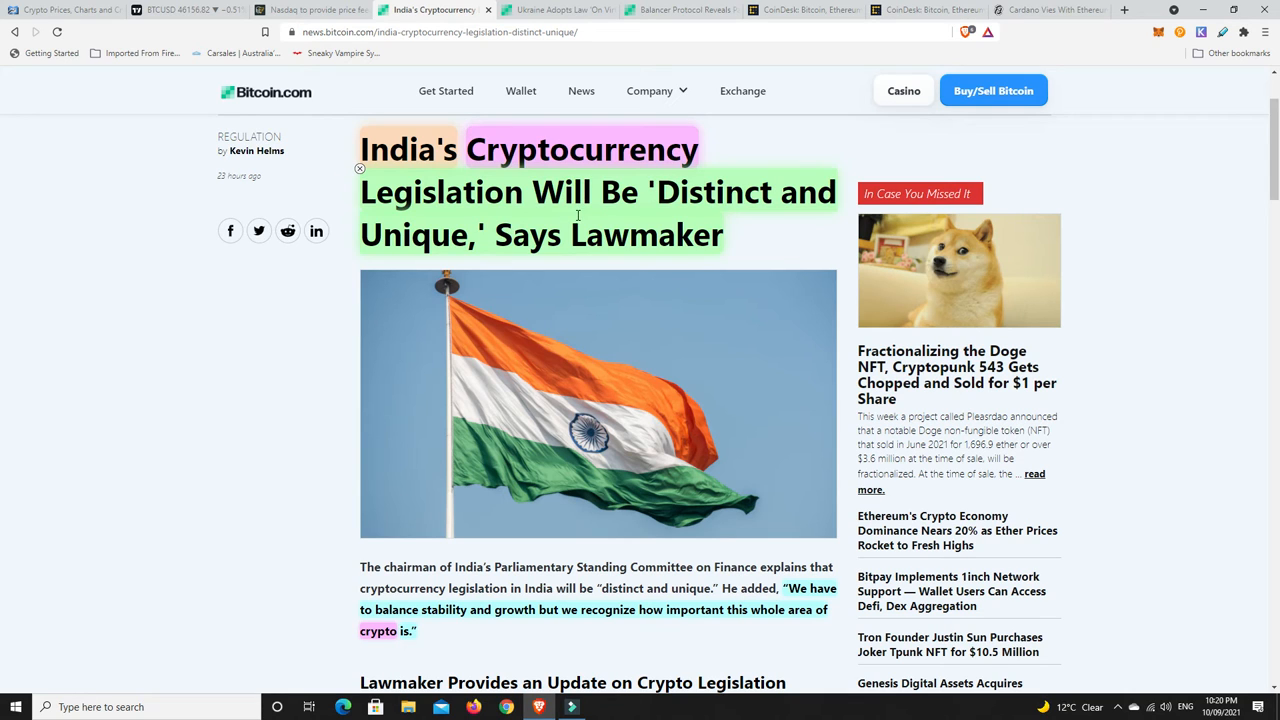
pyautogui.moveTo(604, 215)
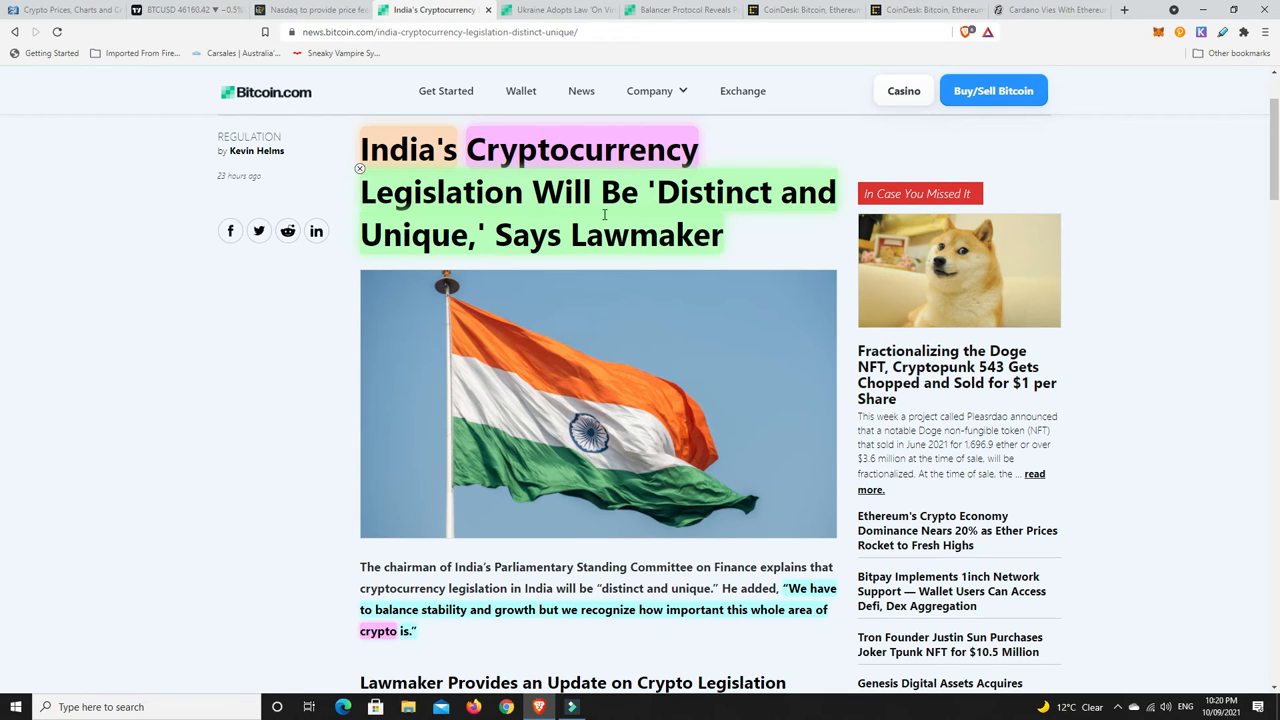
pyautogui.moveTo(611, 213)
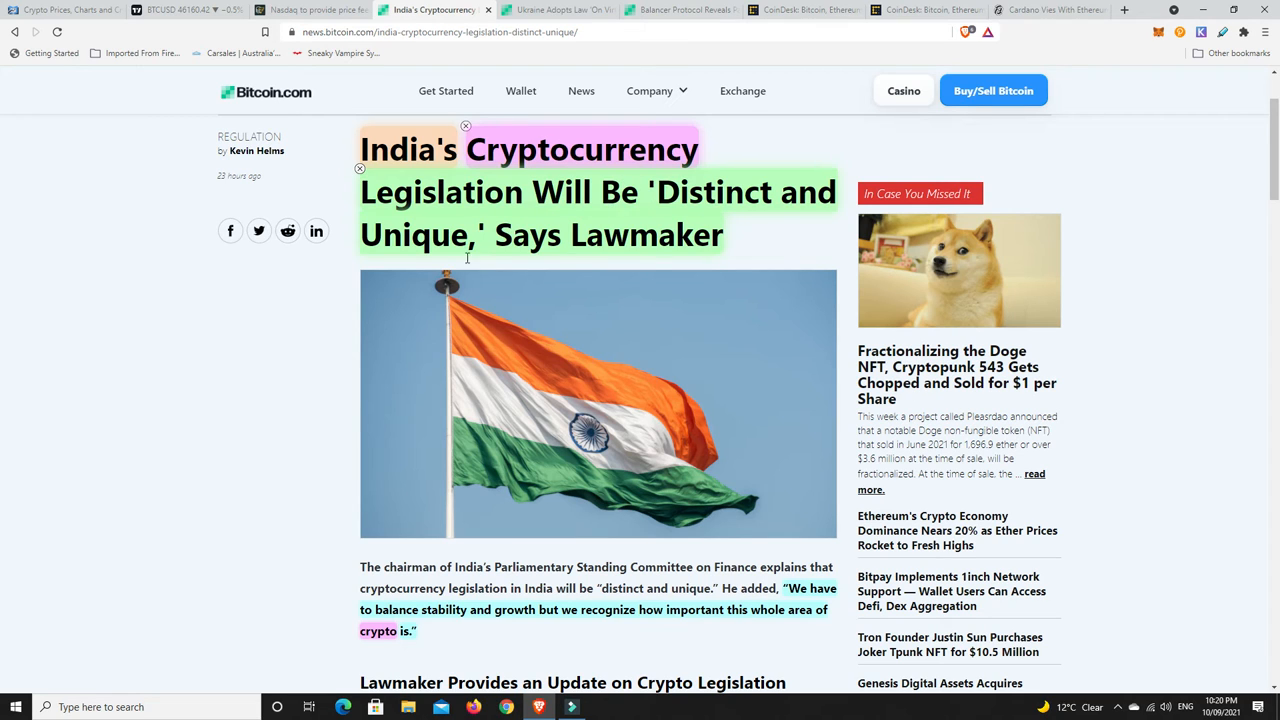
pyautogui.moveTo(451, 166)
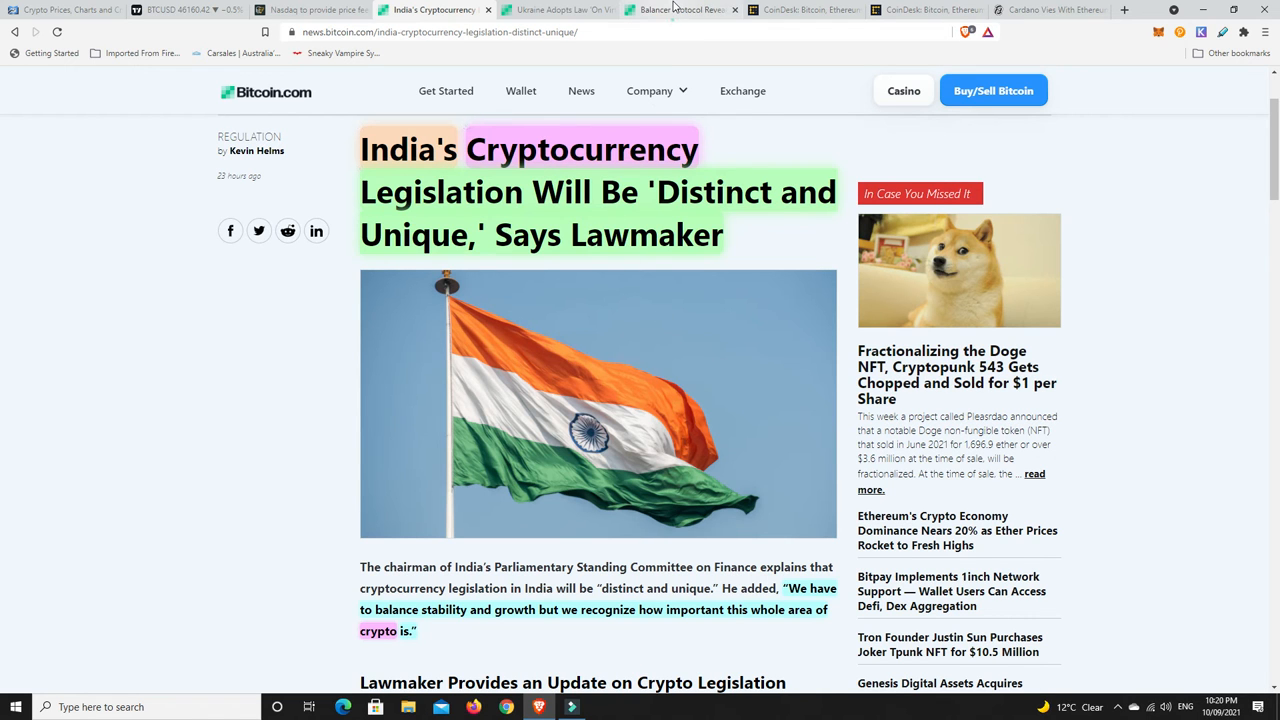
# Step: View the Balancer–Wsbdapp partnership article, then move to CoinDesk's SEC VanEck article
pyautogui.click(680, 9)
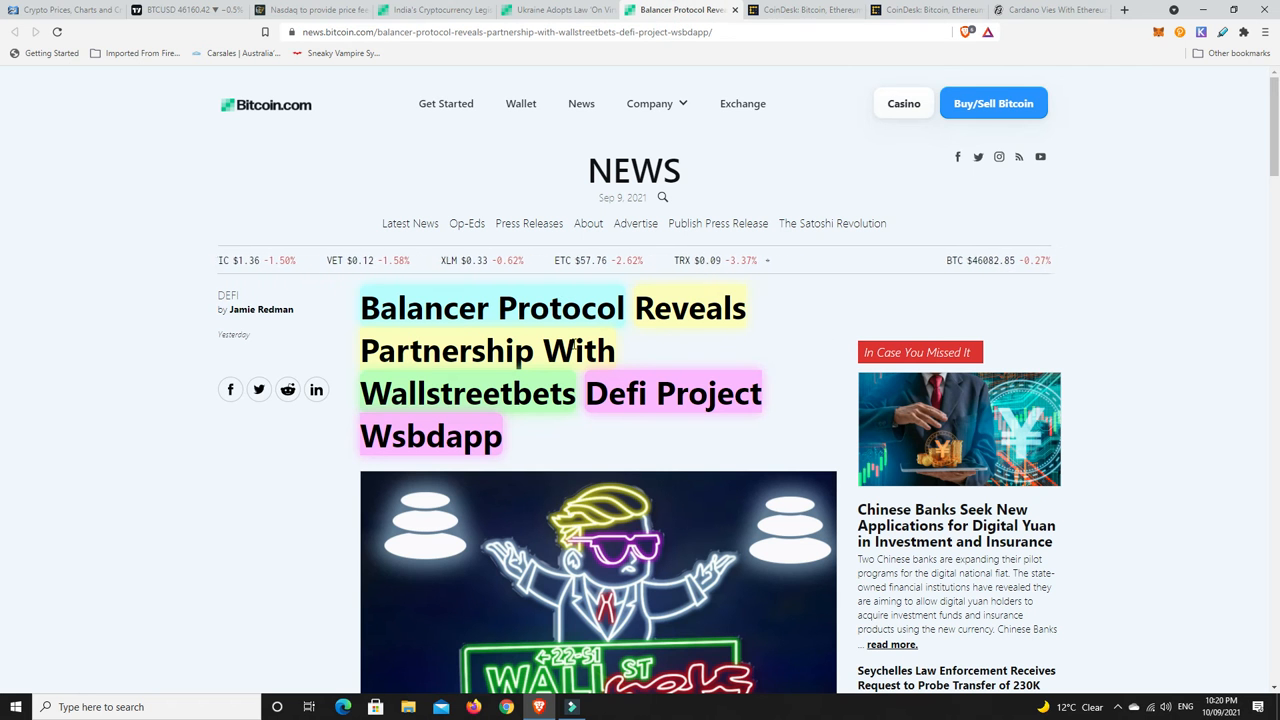
pyautogui.scroll(-3)
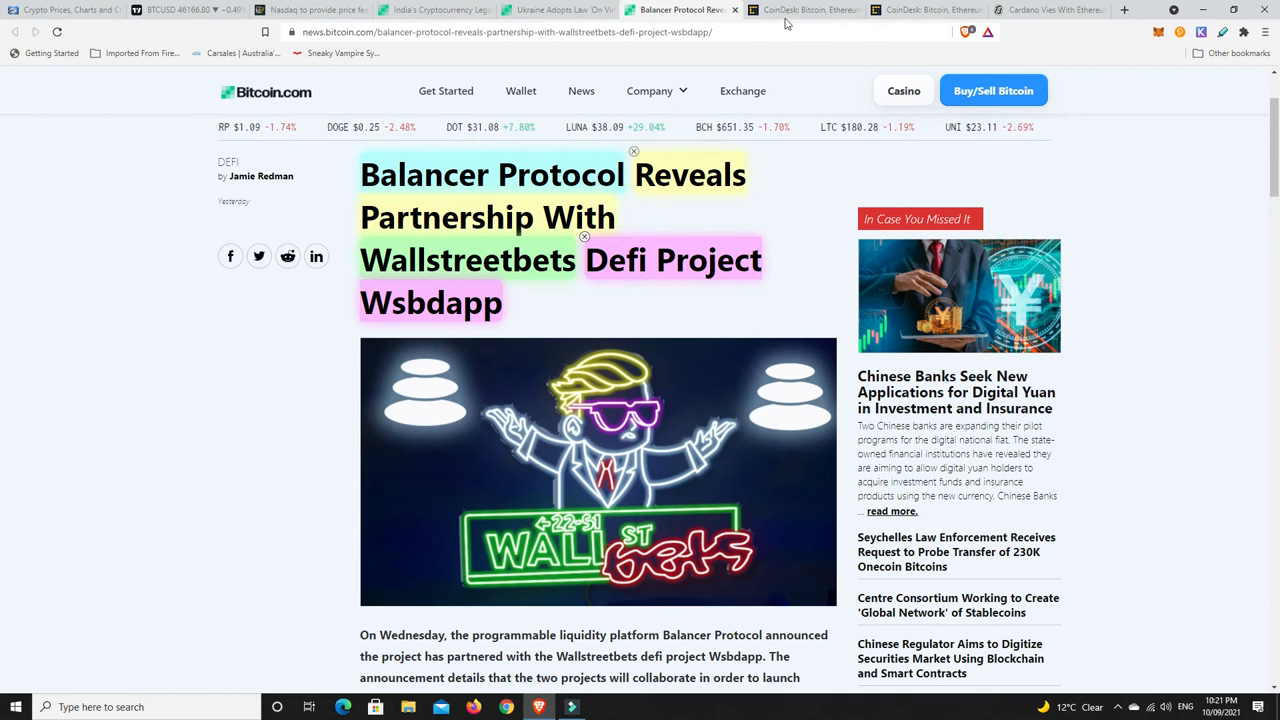
pyautogui.click(805, 10)
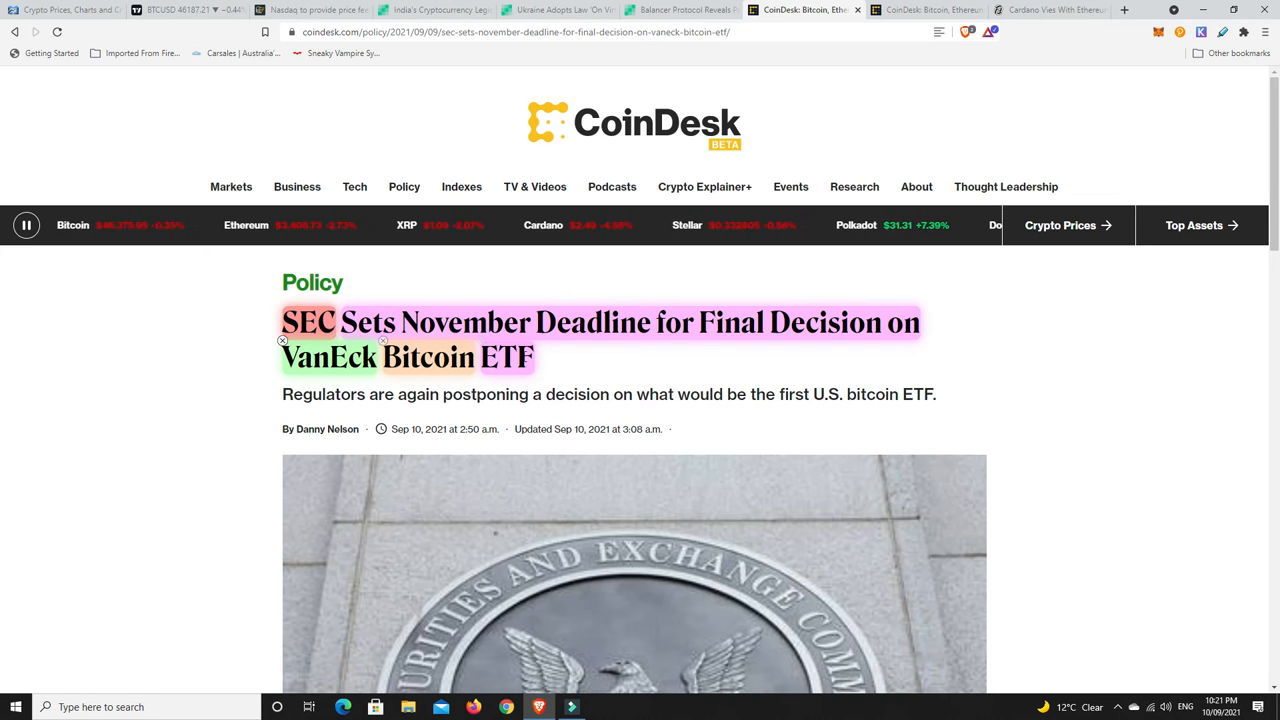
# Step: Read the SEC–VanEck article to its Nov. 14 deadline and return to the headline
pyautogui.scroll(-3)
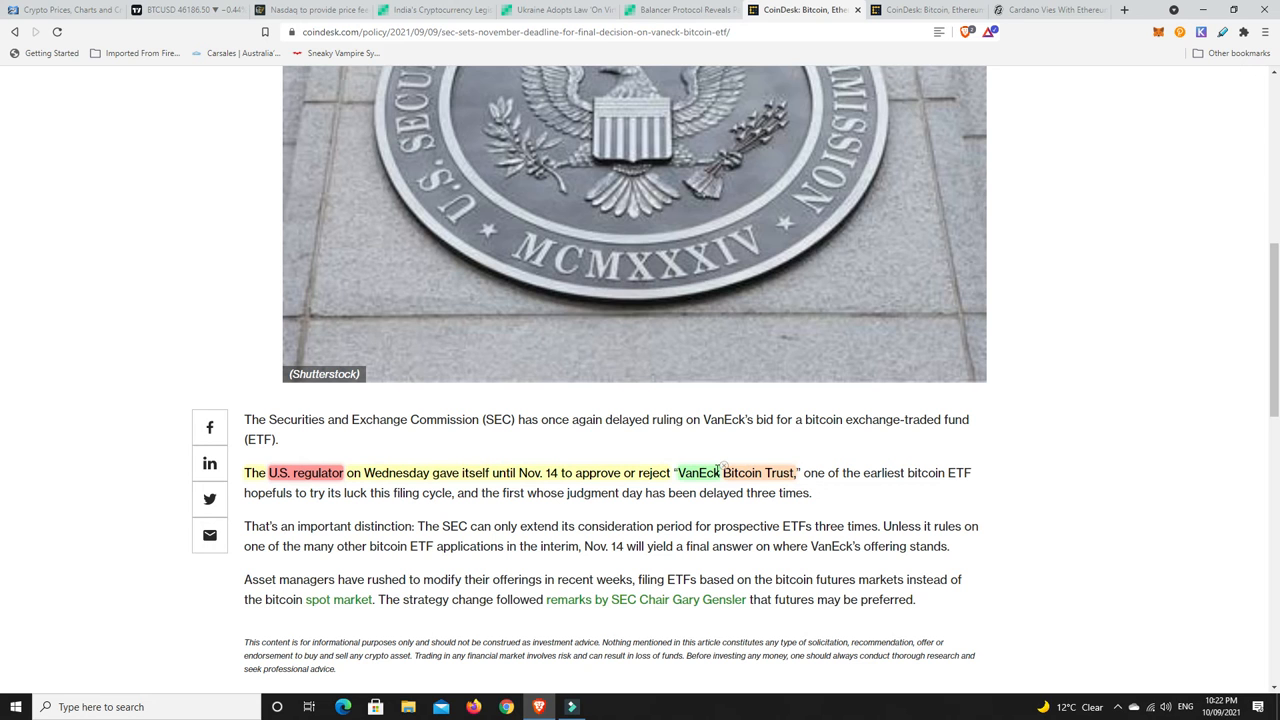
pyautogui.scroll(3)
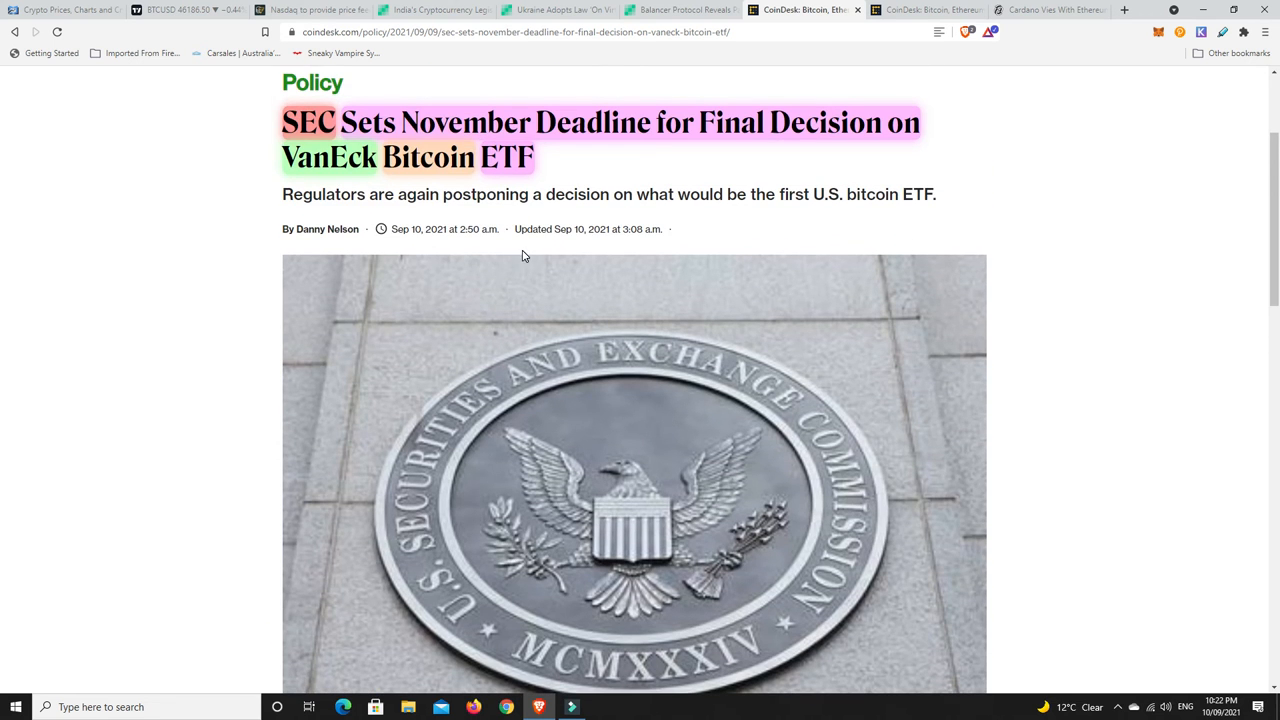
pyautogui.scroll(3)
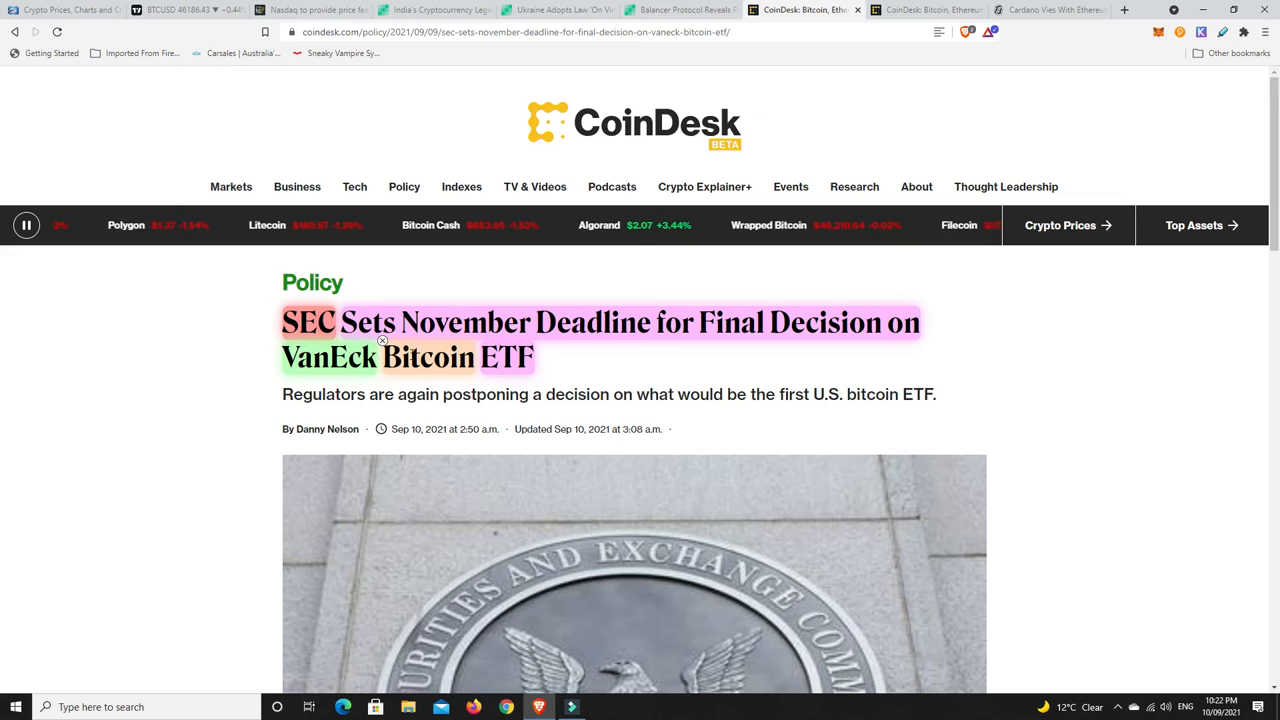
pyautogui.moveTo(414, 385)
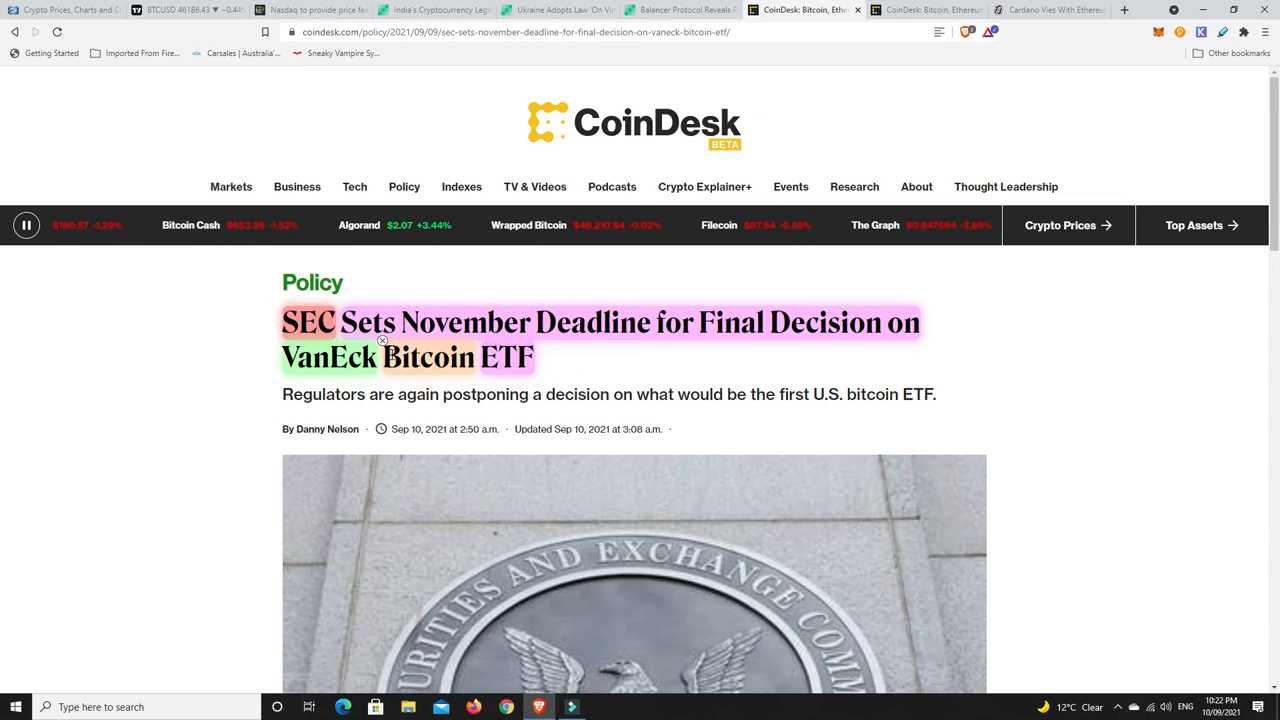
pyautogui.moveTo(656, 369)
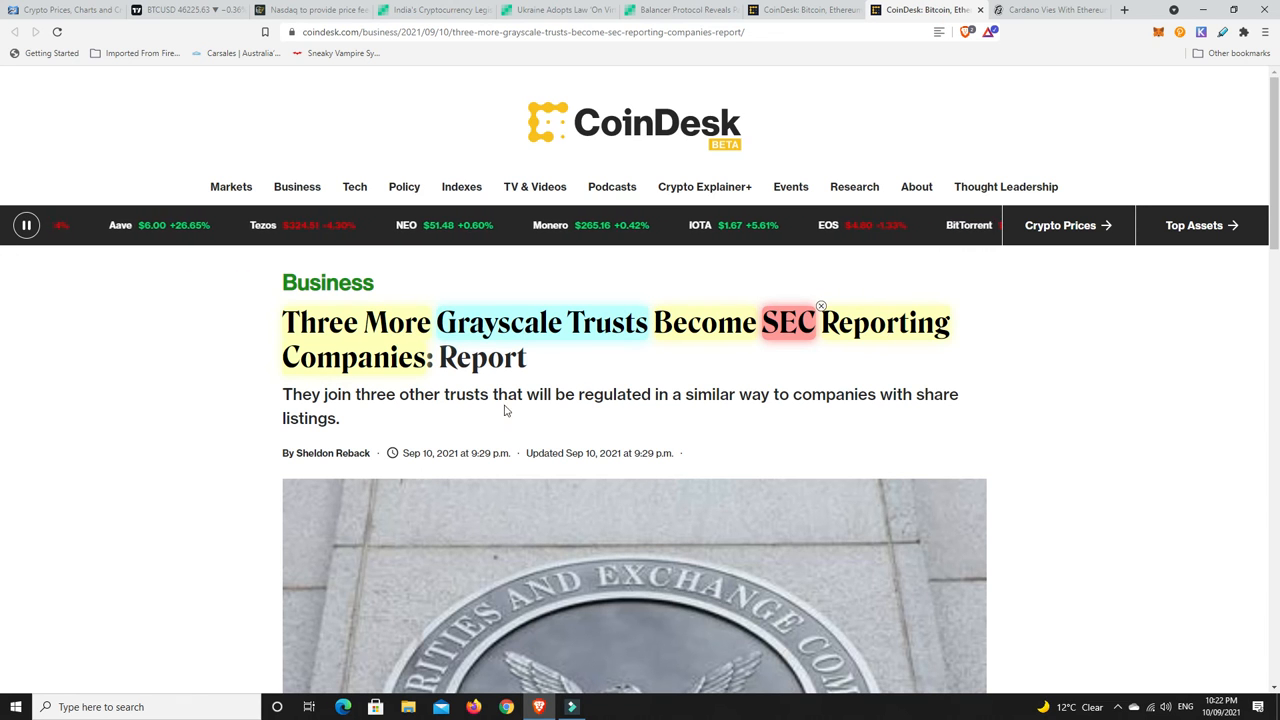
# Step: Scroll the Grayscale trusts article, glance at Decrypt, then show CoinCodex's losers table
pyautogui.scroll(-3)
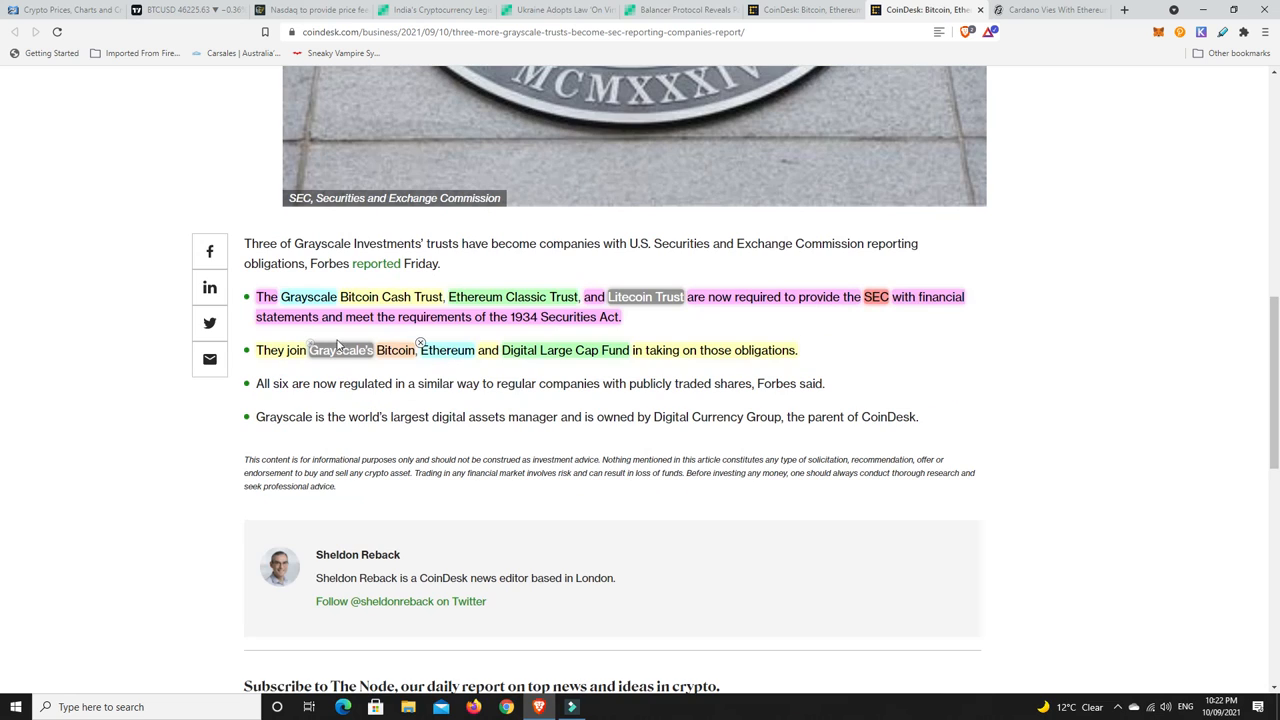
pyautogui.moveTo(735, 316)
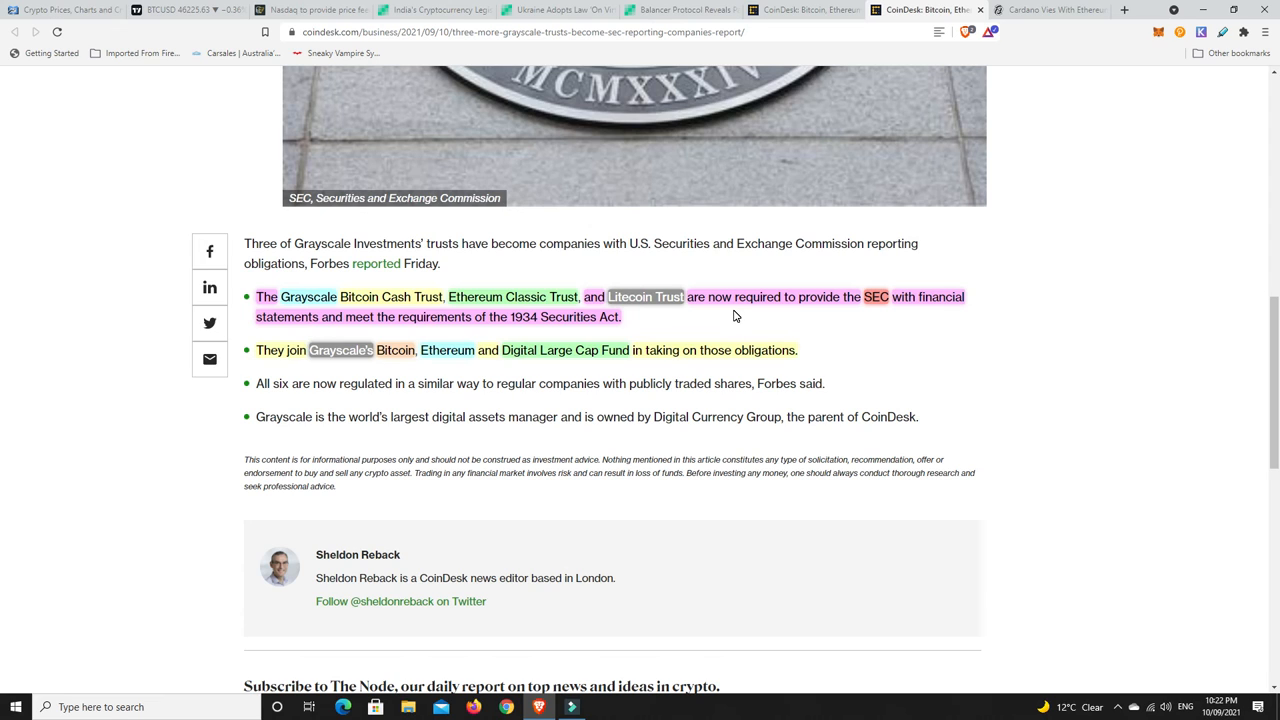
pyautogui.moveTo(681, 302)
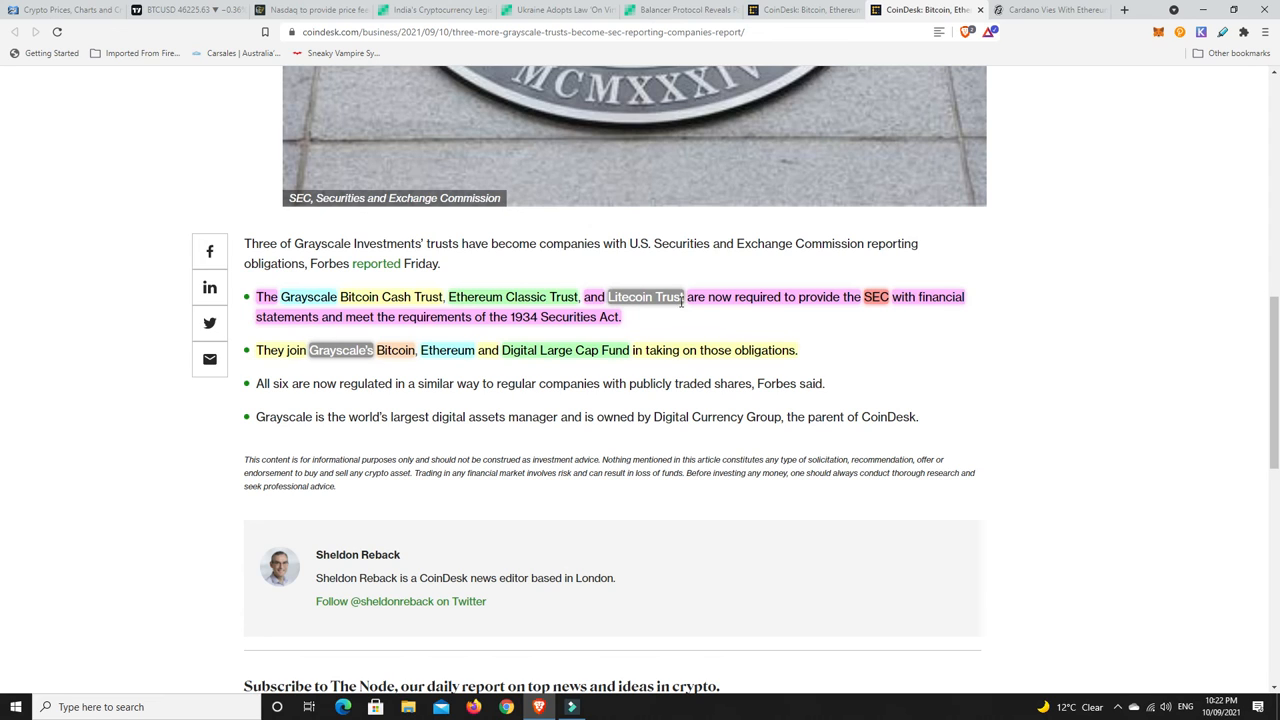
pyautogui.moveTo(794, 302)
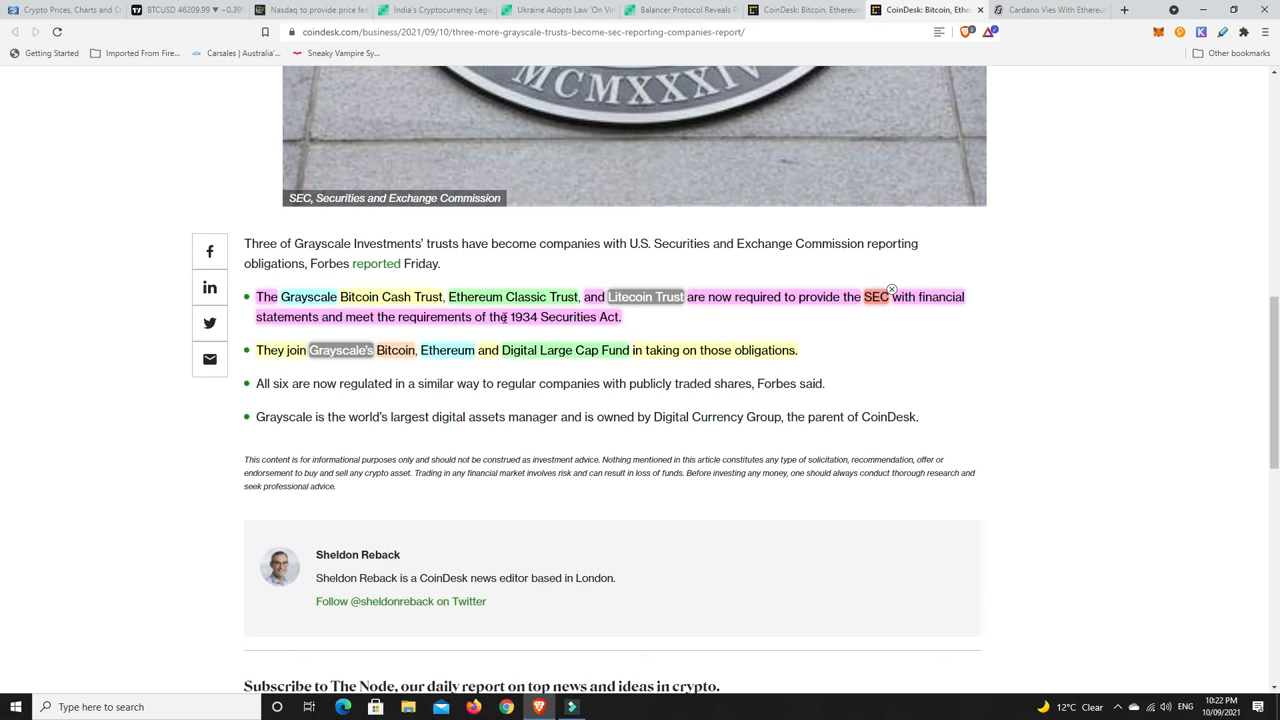
pyautogui.moveTo(628, 317)
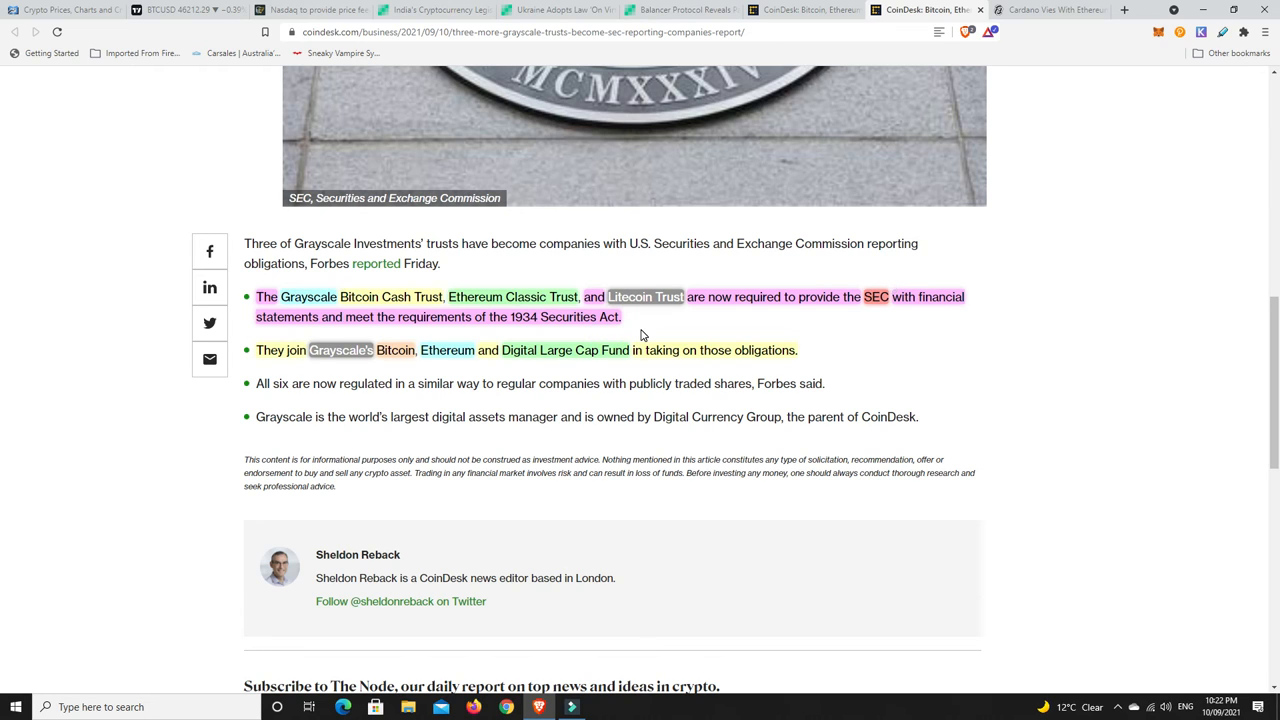
pyautogui.moveTo(571, 276)
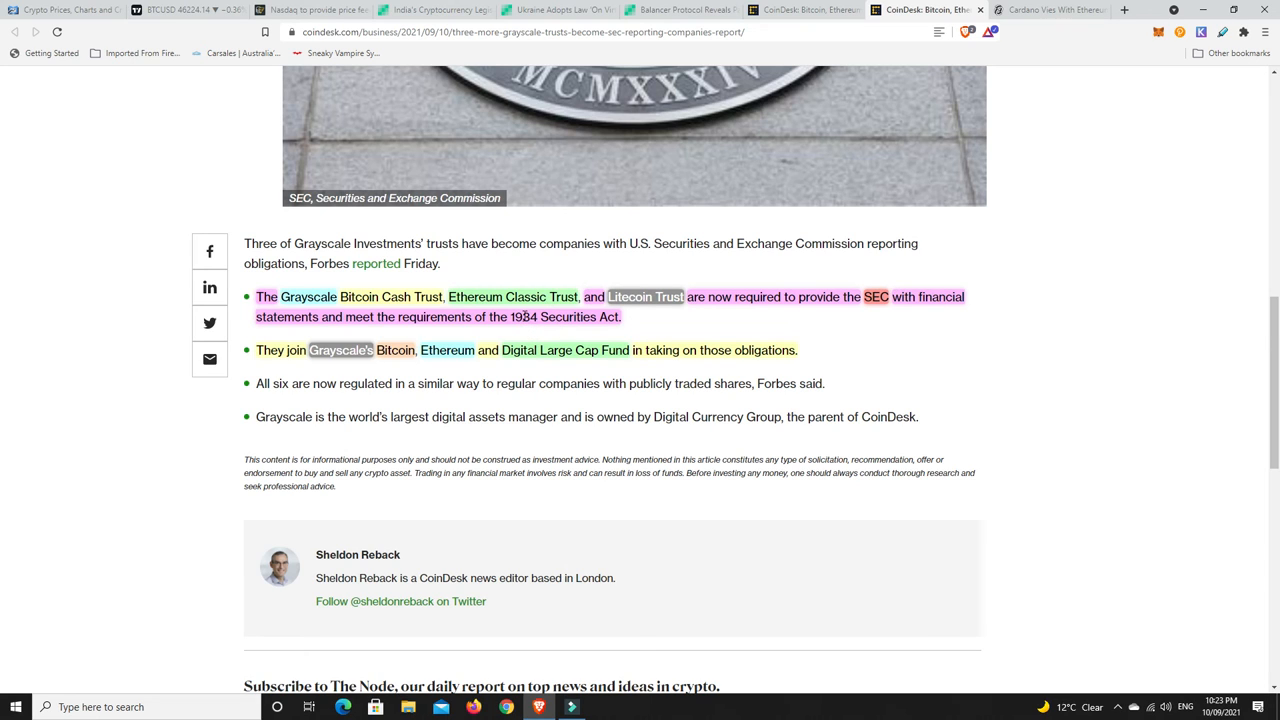
pyautogui.moveTo(638, 323)
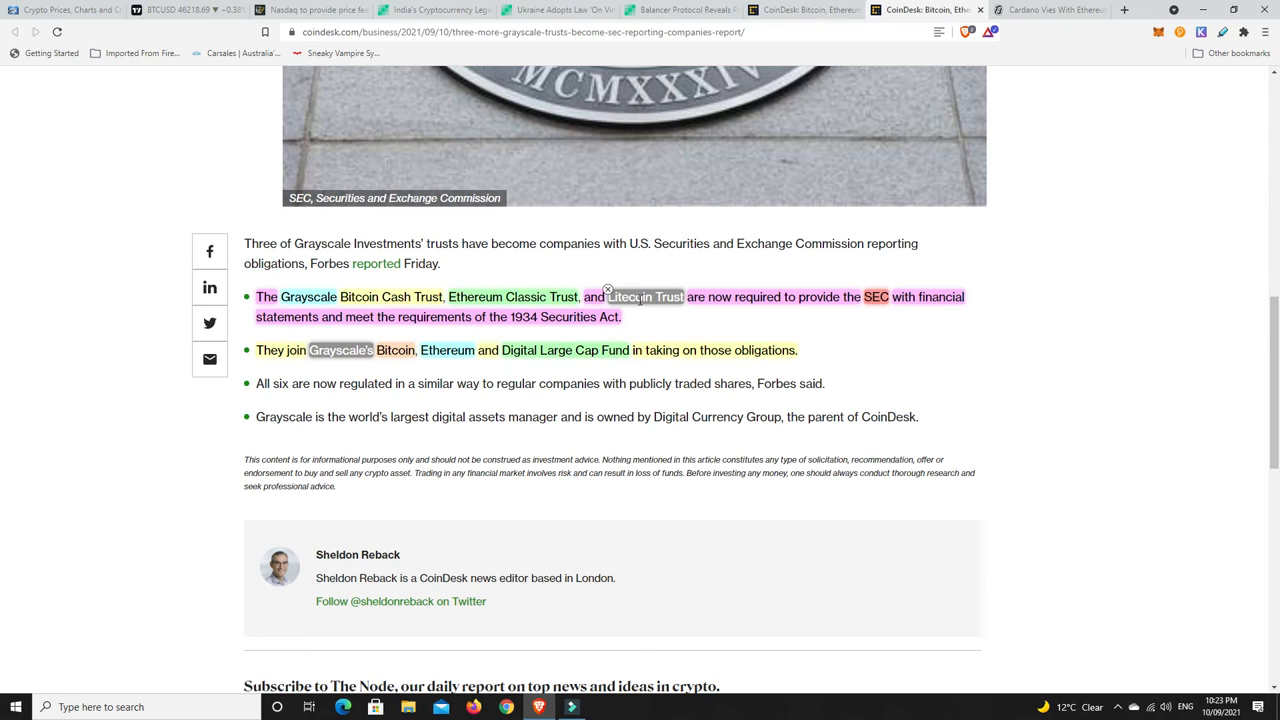
pyautogui.moveTo(609, 331)
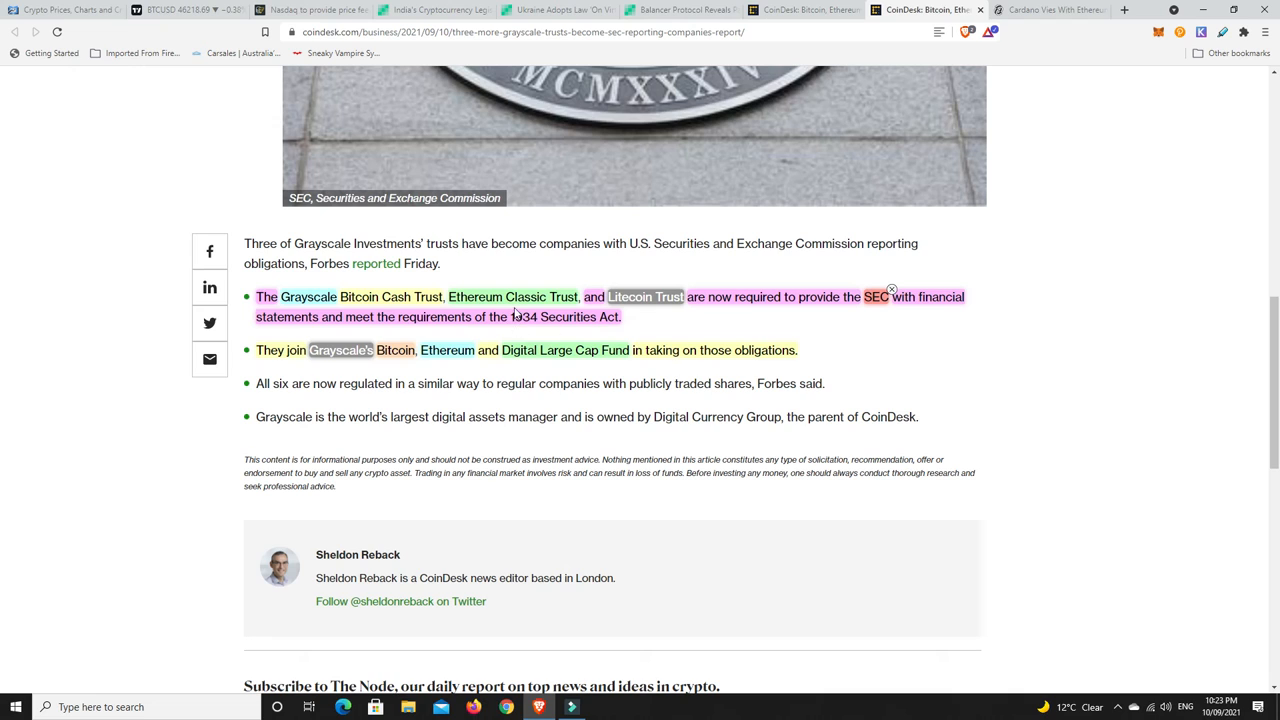
pyautogui.moveTo(648, 334)
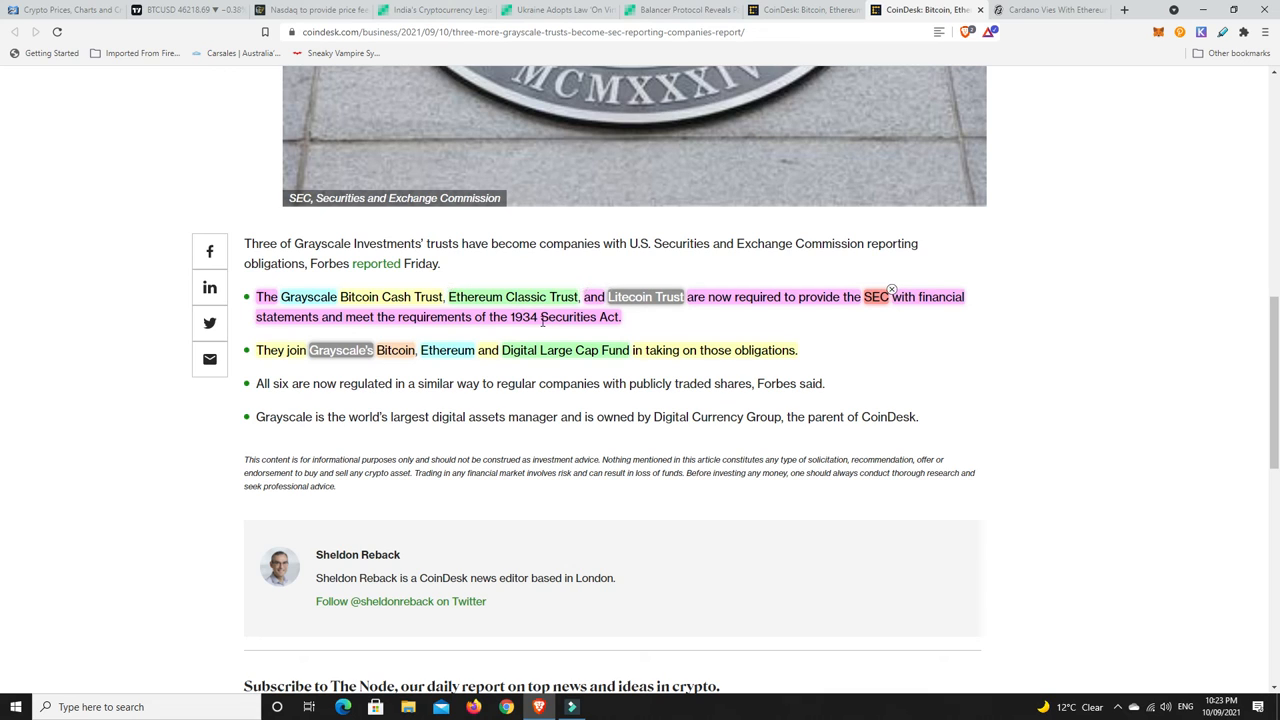
pyautogui.moveTo(540, 319)
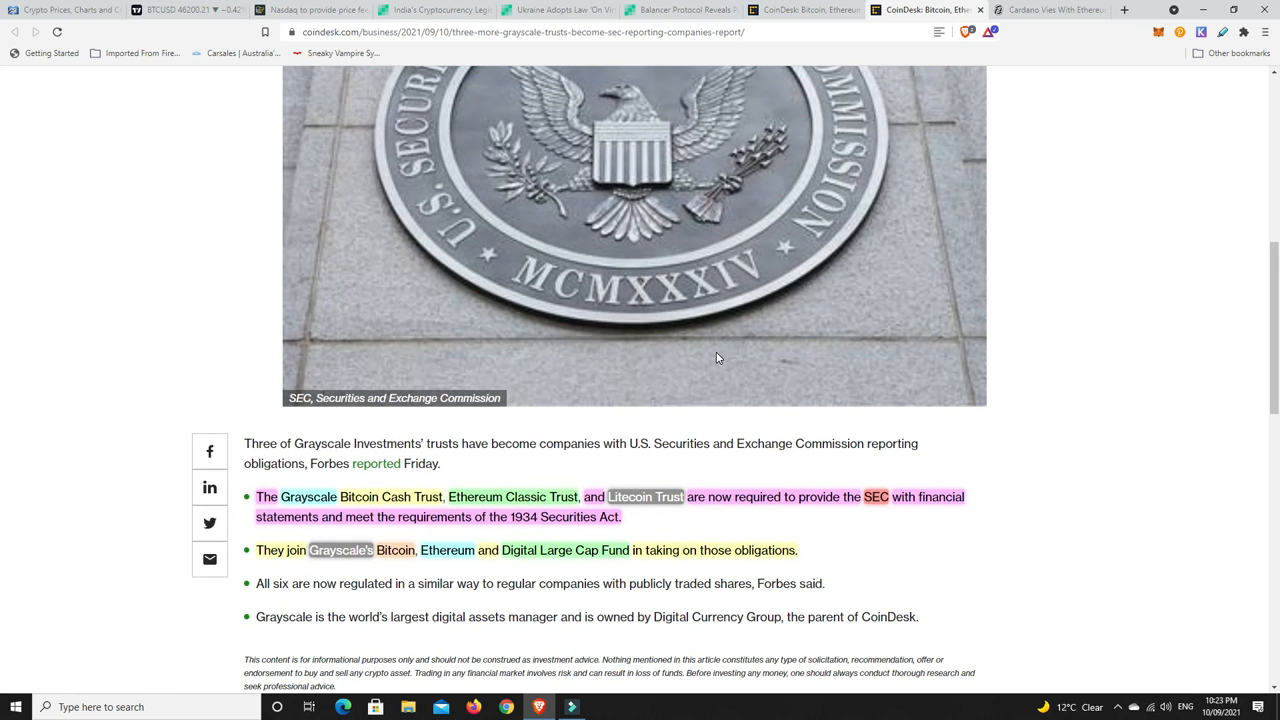
pyautogui.scroll(3)
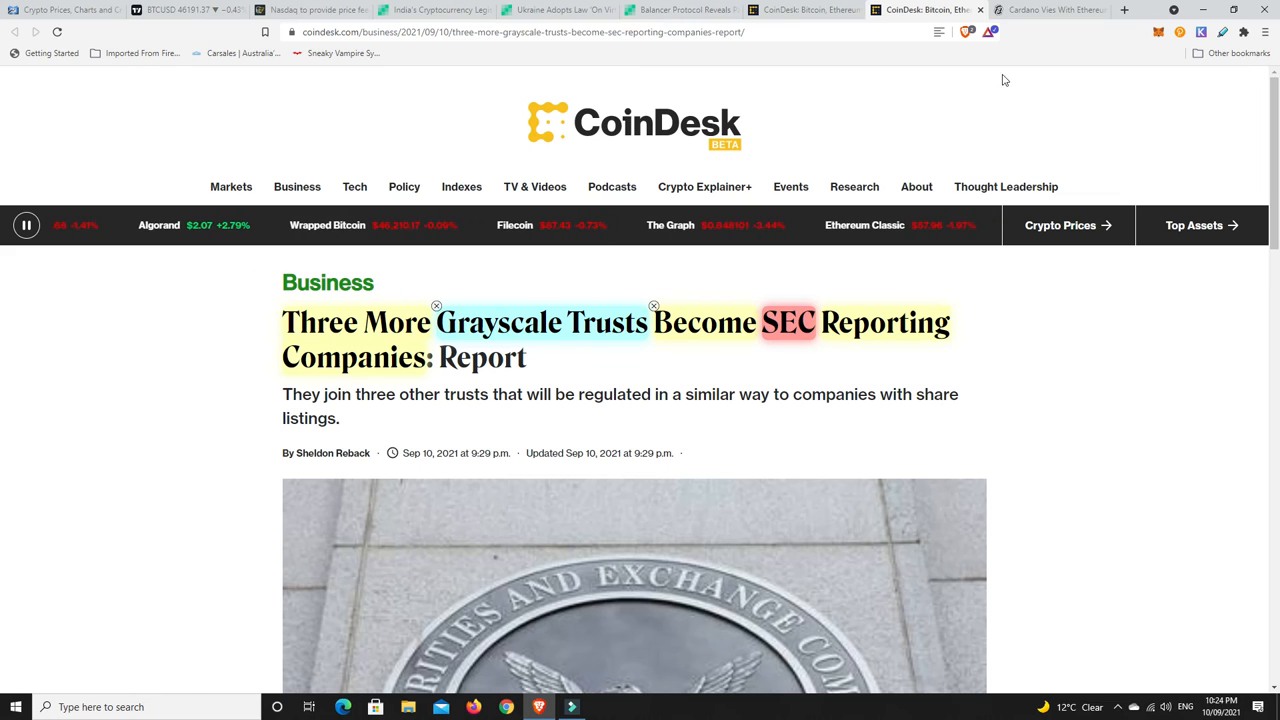
pyautogui.click(1050, 10)
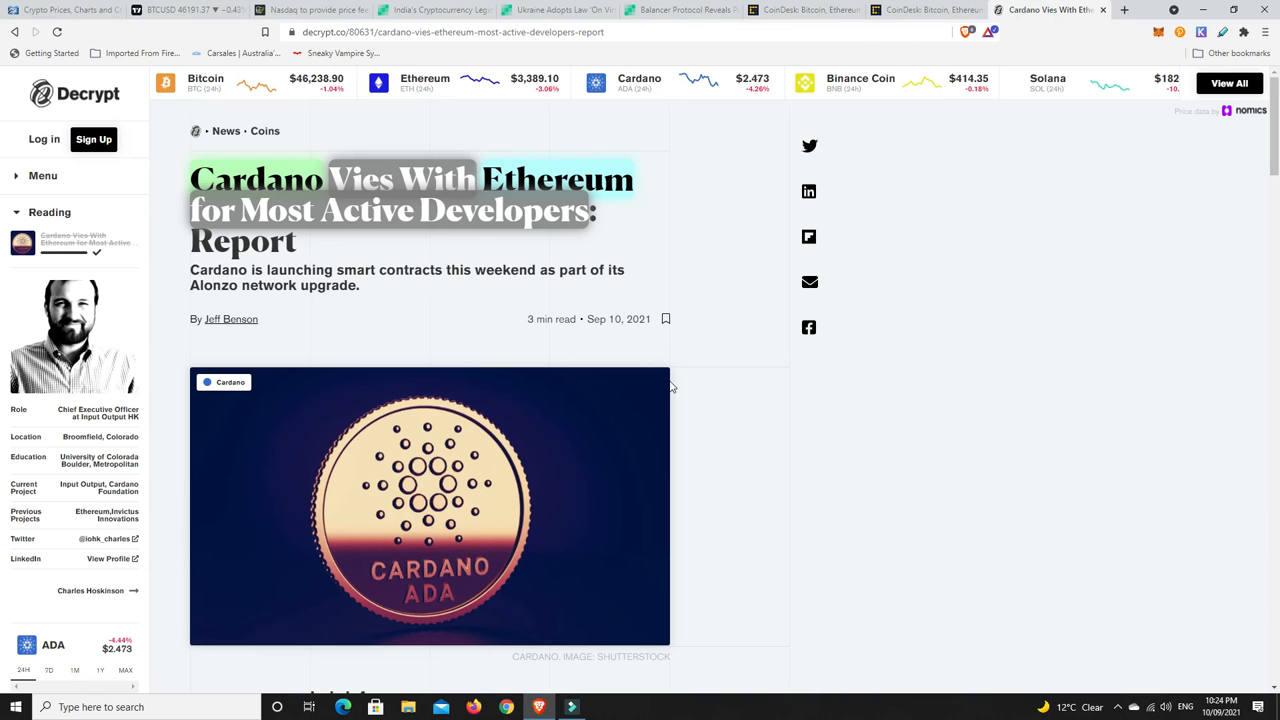
pyautogui.moveTo(728, 355)
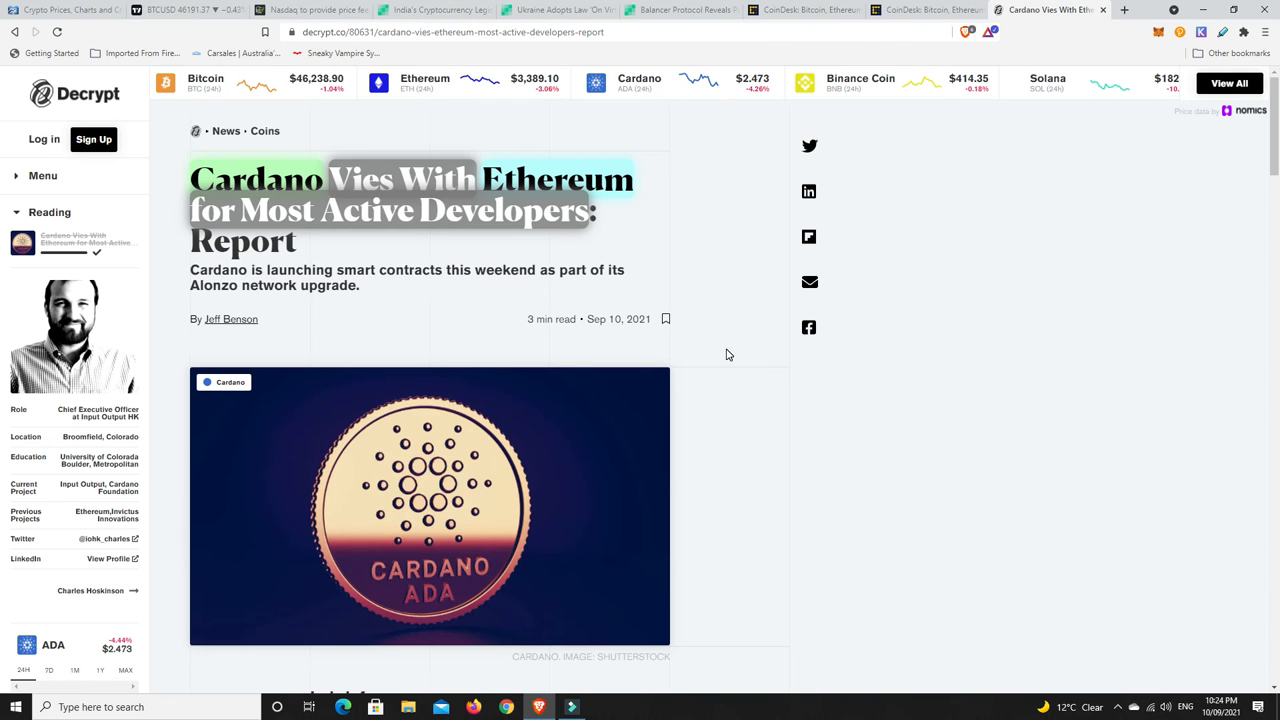
pyautogui.click(60, 9)
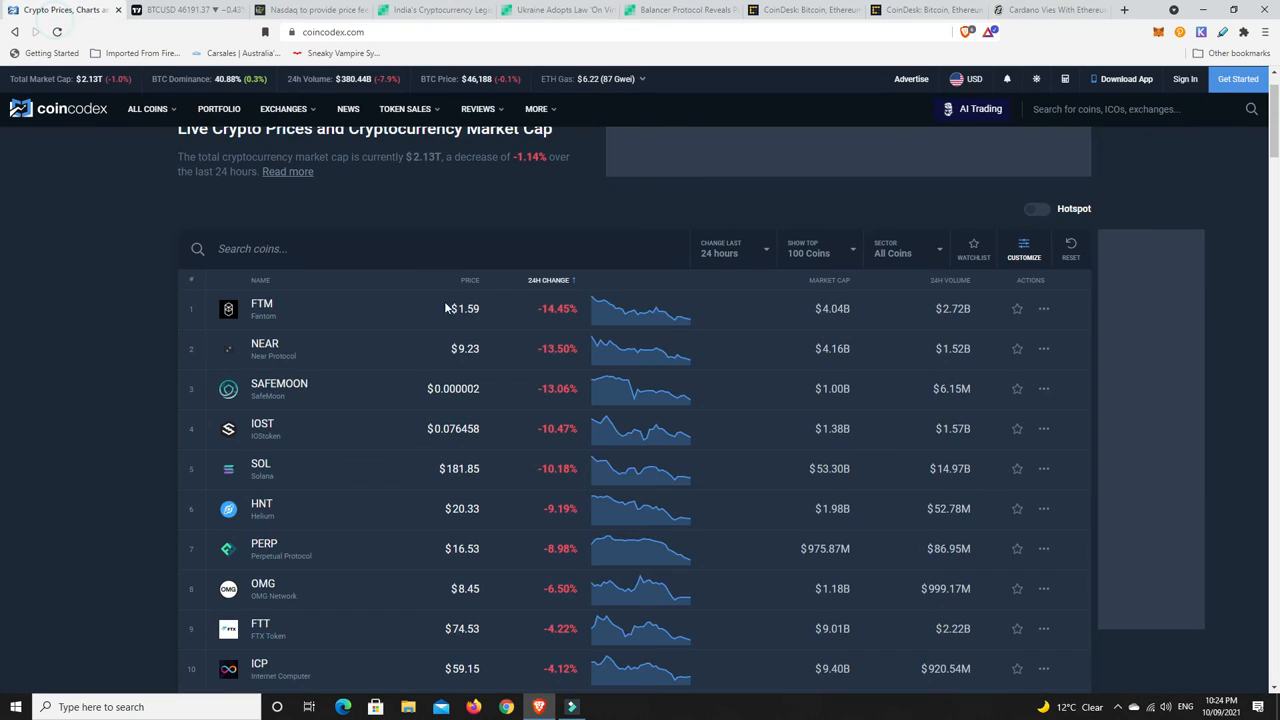
pyautogui.moveTo(578, 322)
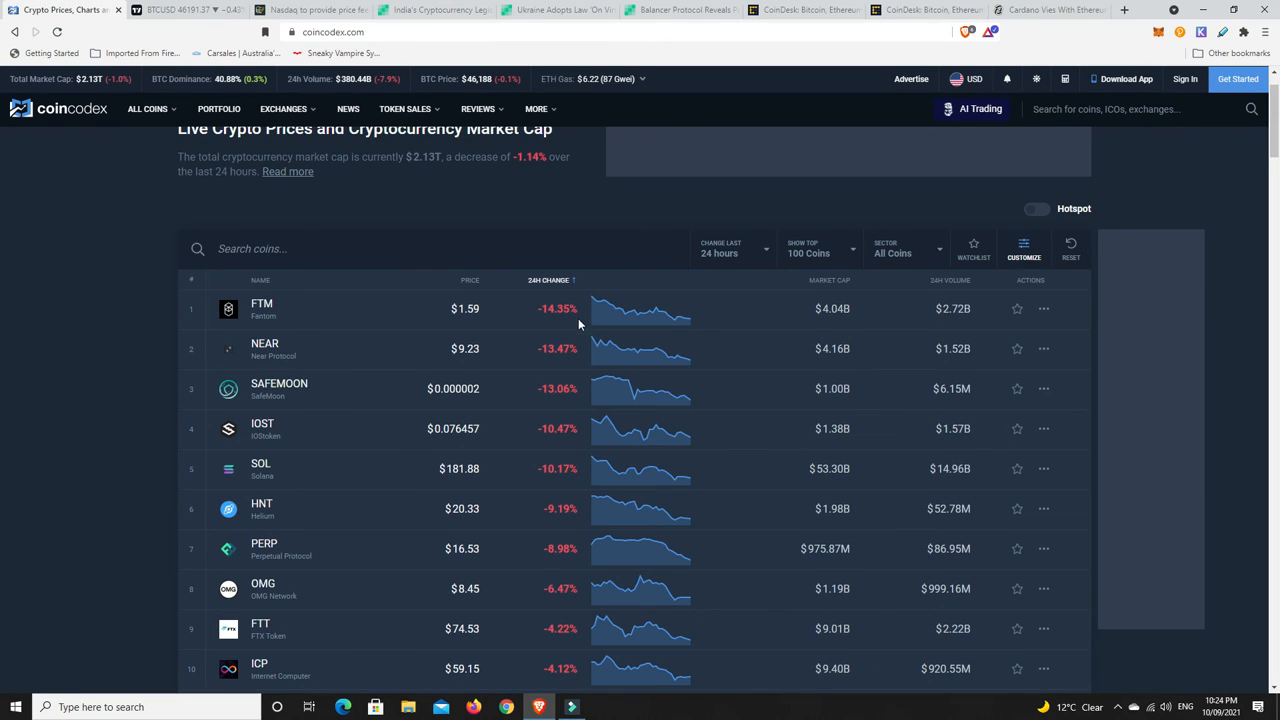
# Step: Rank CoinCodex gainers first, led by LUNA, then return to Decrypt's Cardano developers article
pyautogui.click(548, 280)
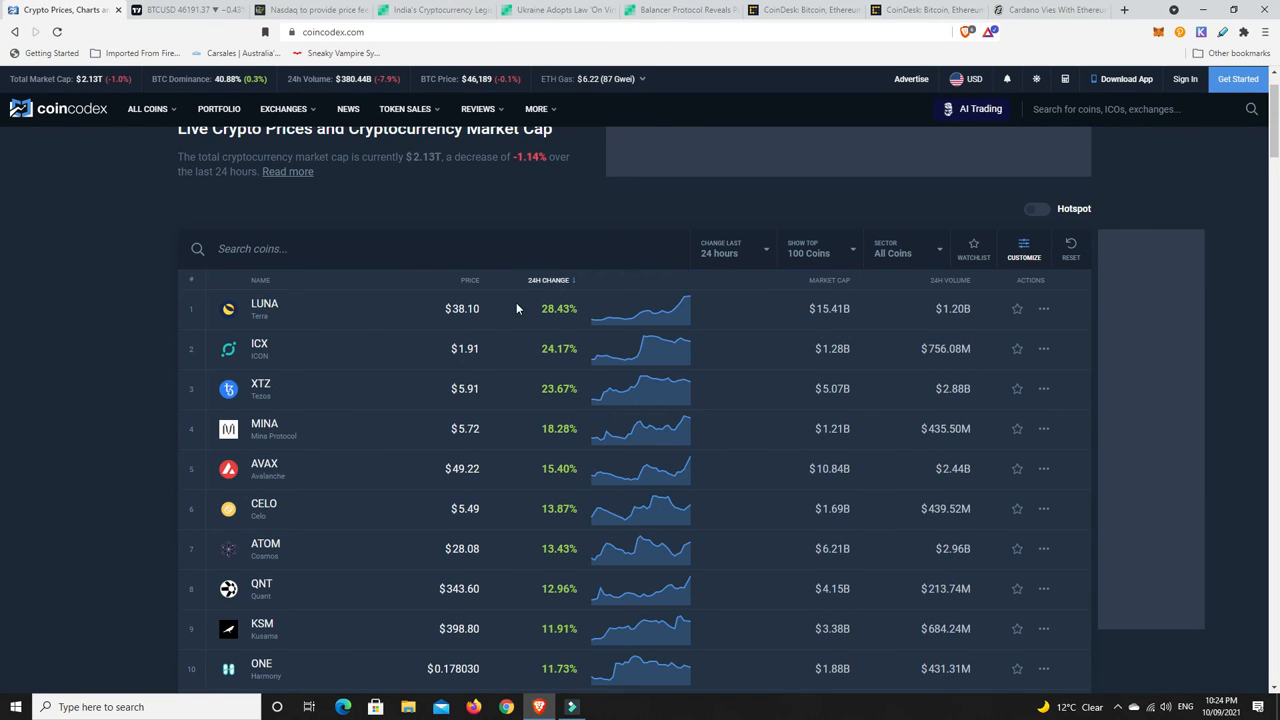
pyautogui.moveTo(255, 481)
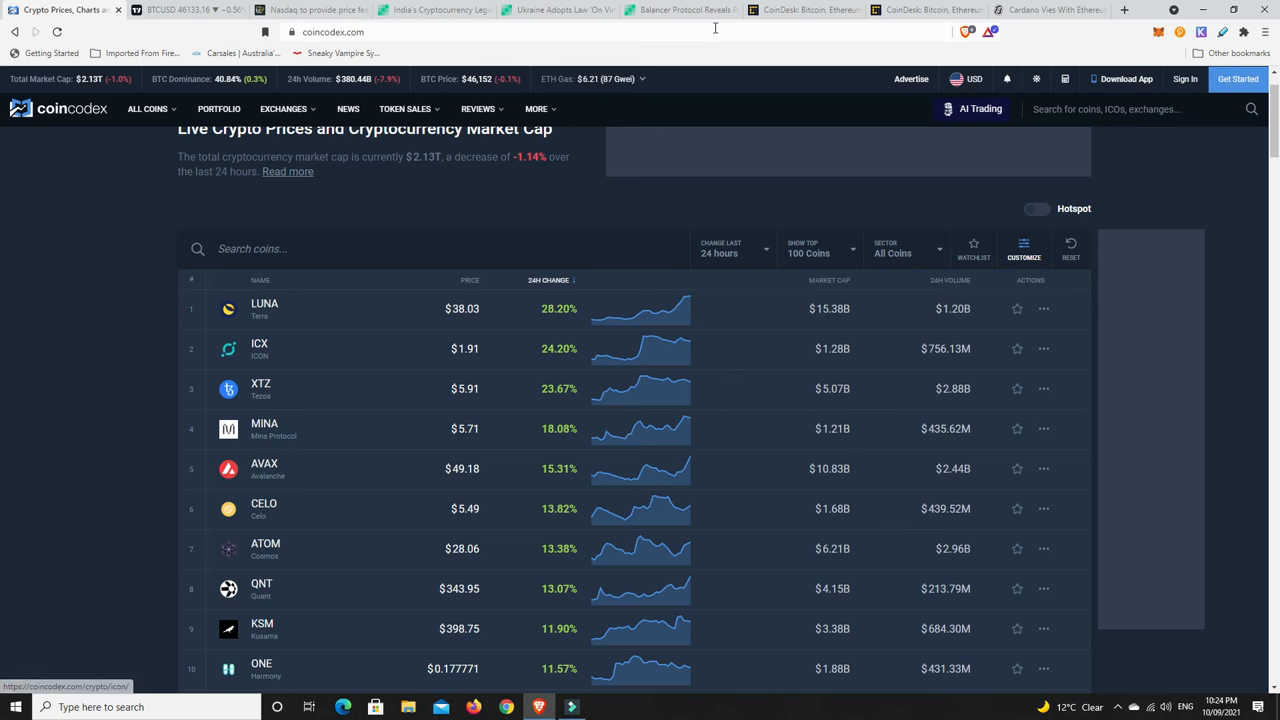
pyautogui.click(1040, 9)
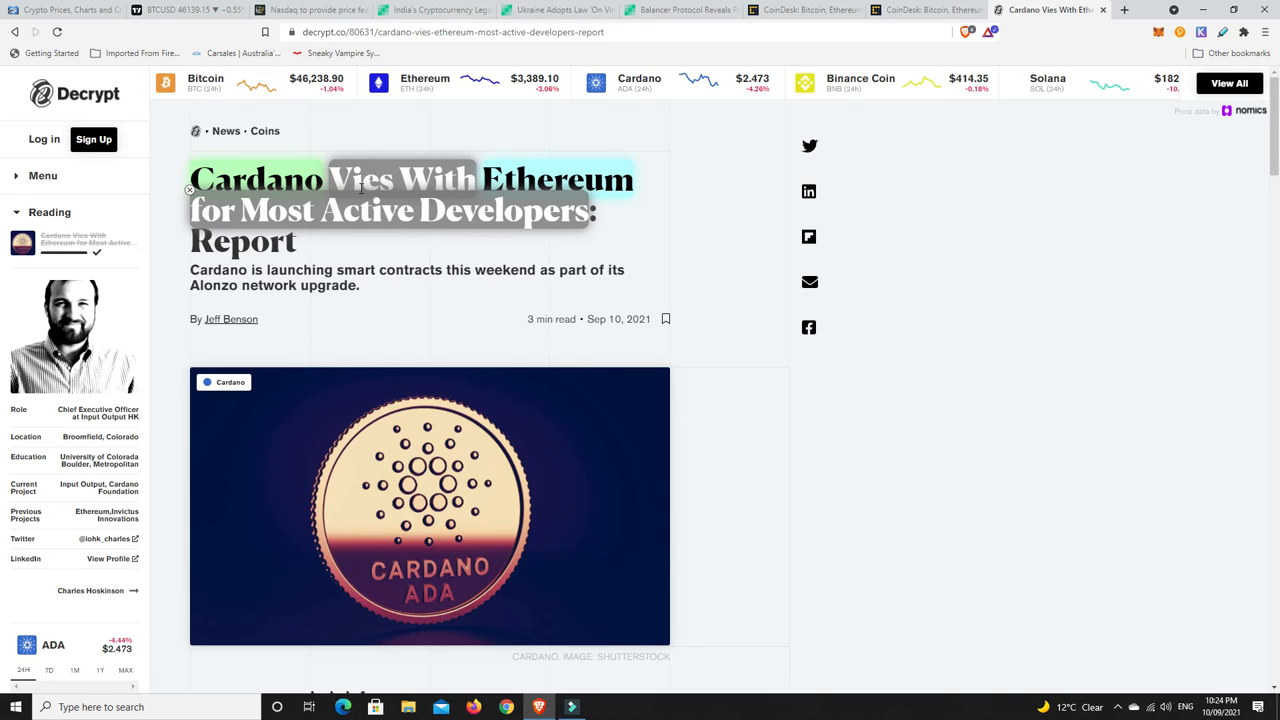
pyautogui.moveTo(701, 315)
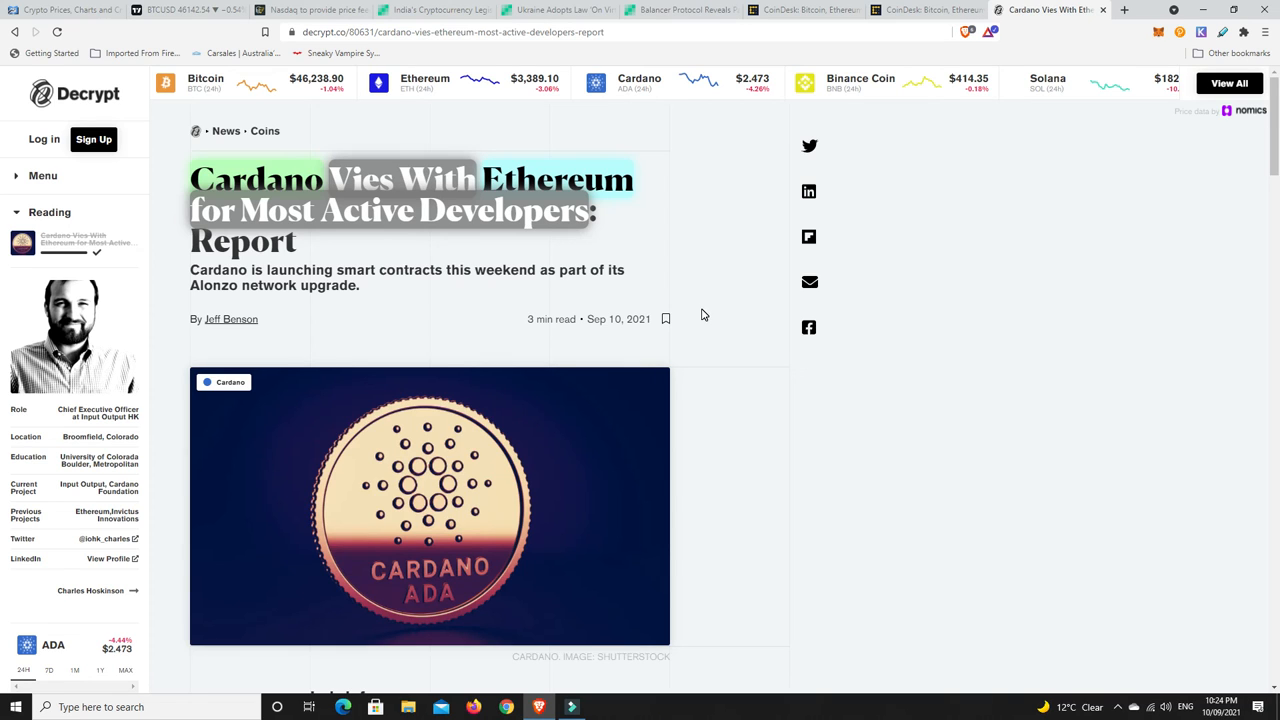
pyautogui.moveTo(627, 308)
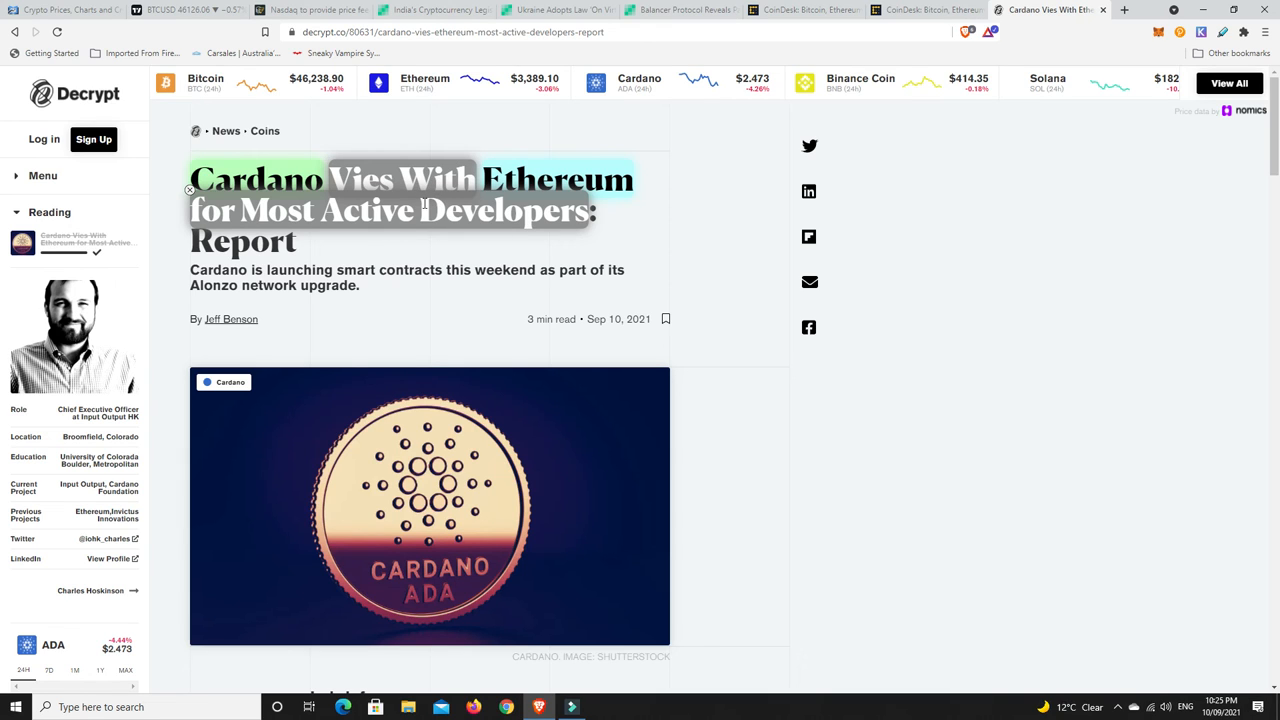
pyautogui.moveTo(316, 193)
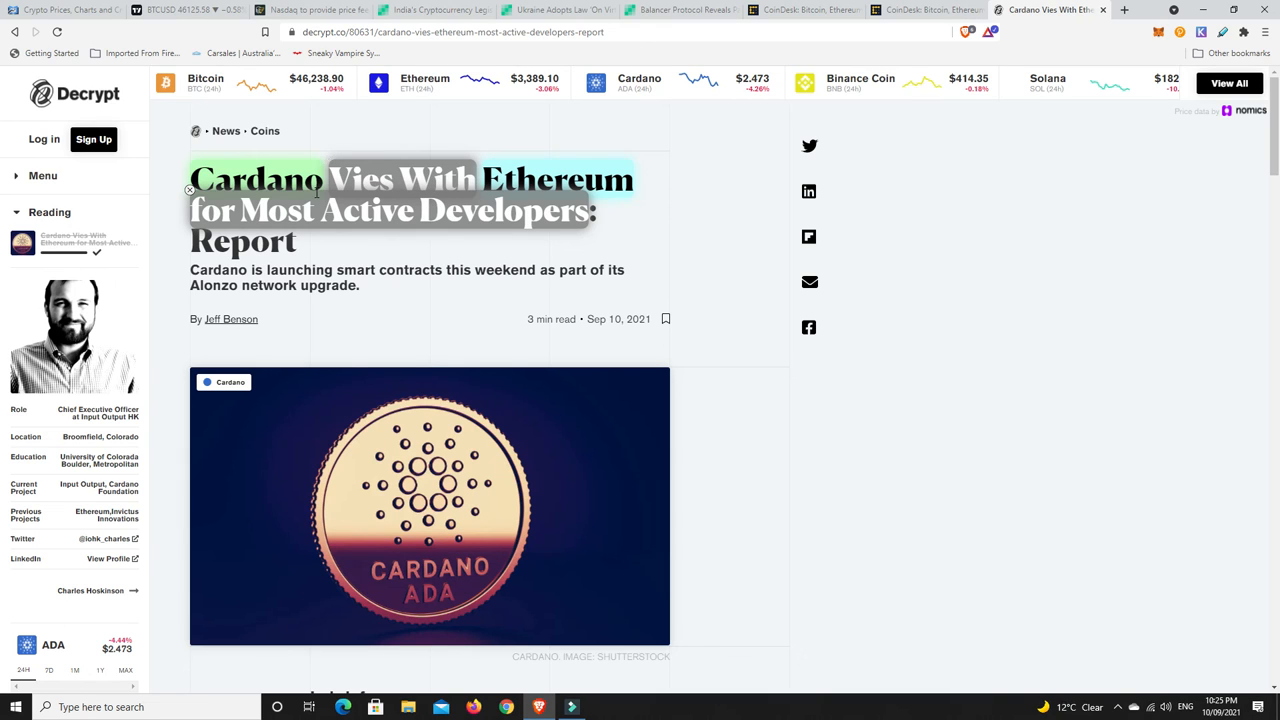
pyautogui.moveTo(441, 214)
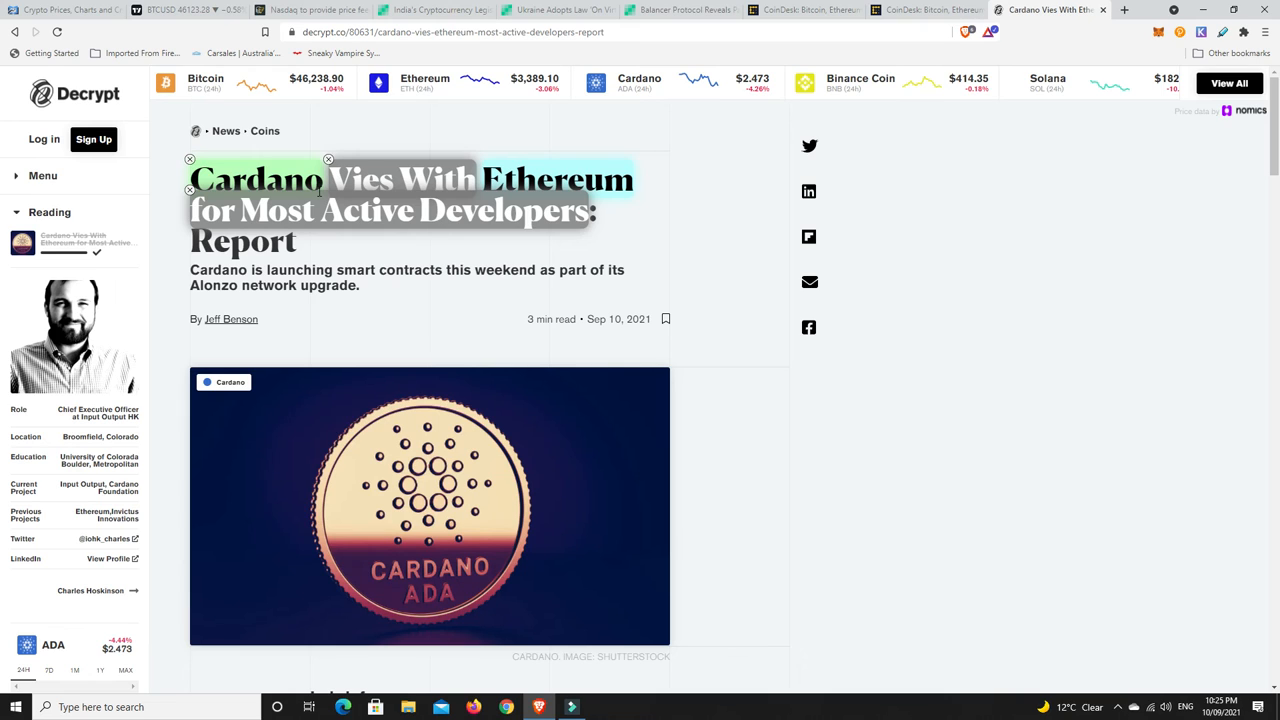
pyautogui.moveTo(422, 188)
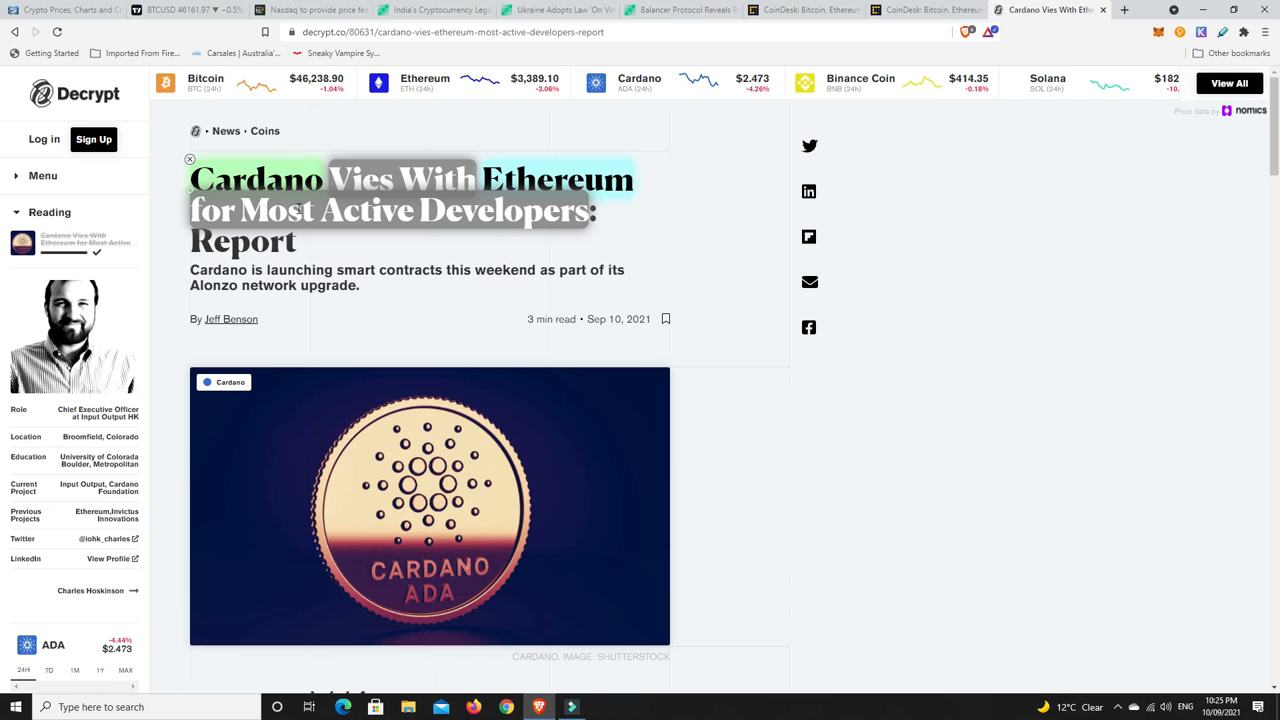
pyautogui.scroll(-3)
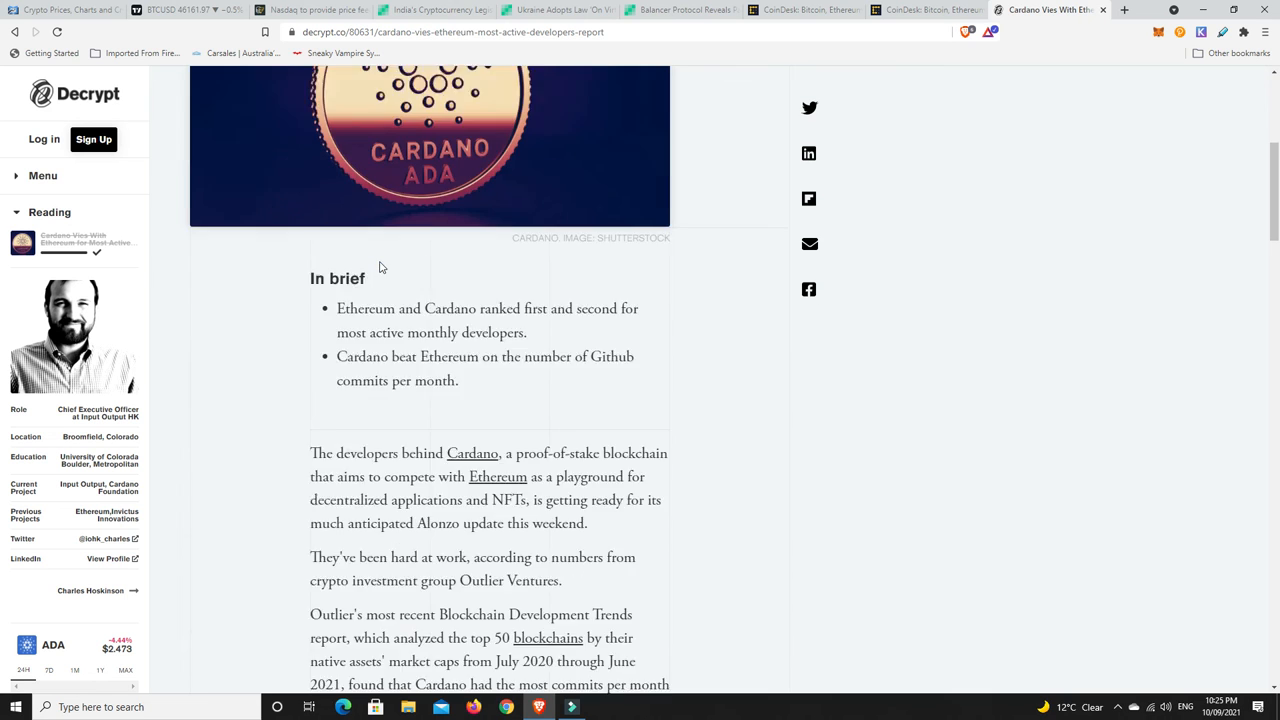
pyautogui.scroll(-3)
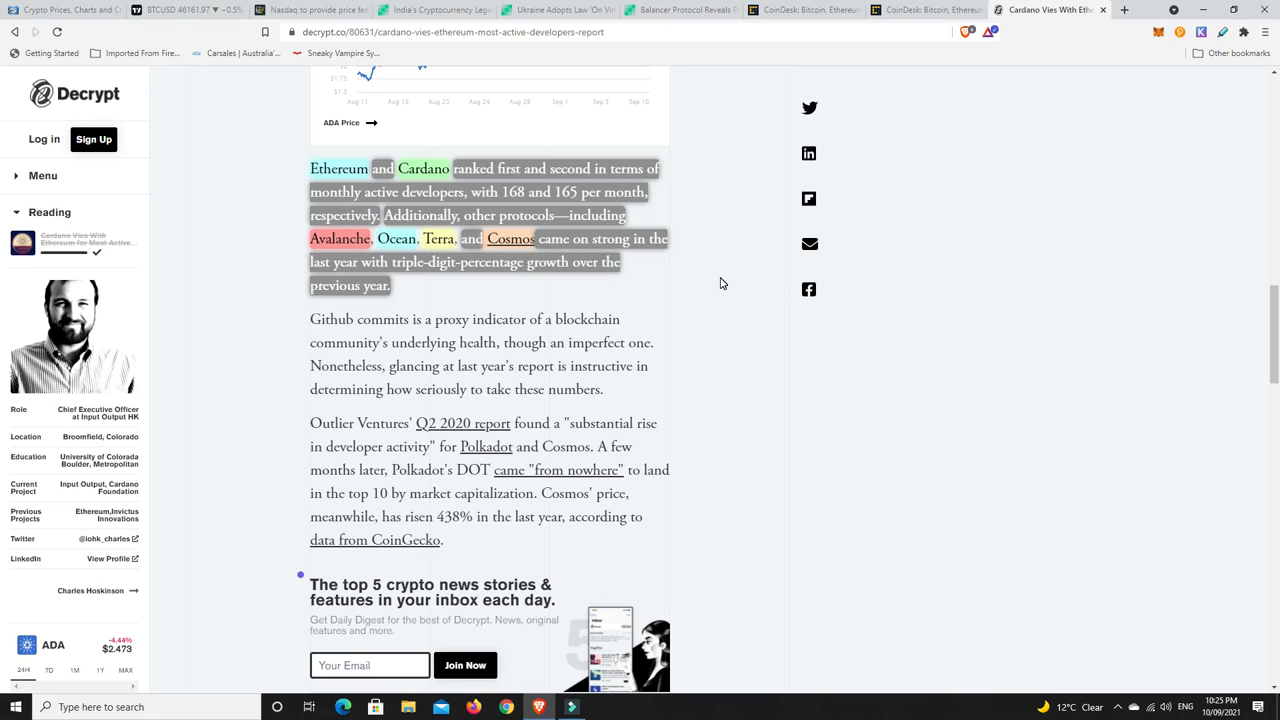
pyautogui.moveTo(697, 284)
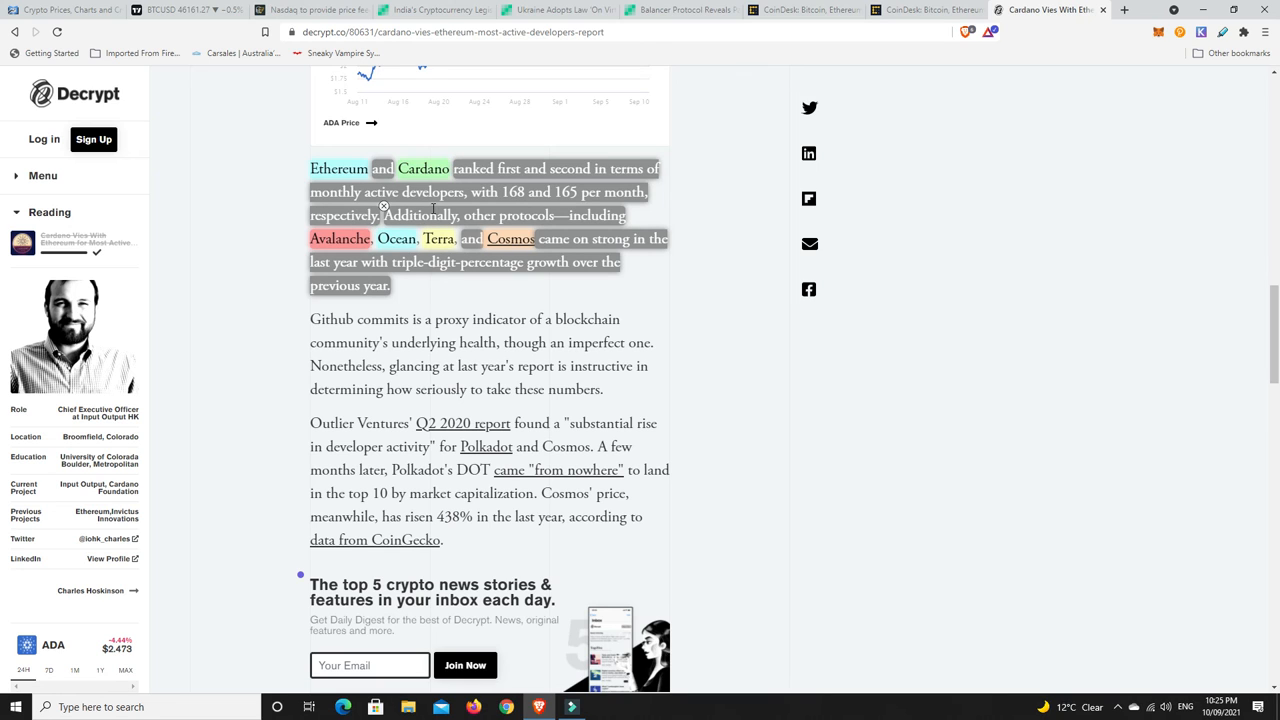
pyautogui.moveTo(558, 213)
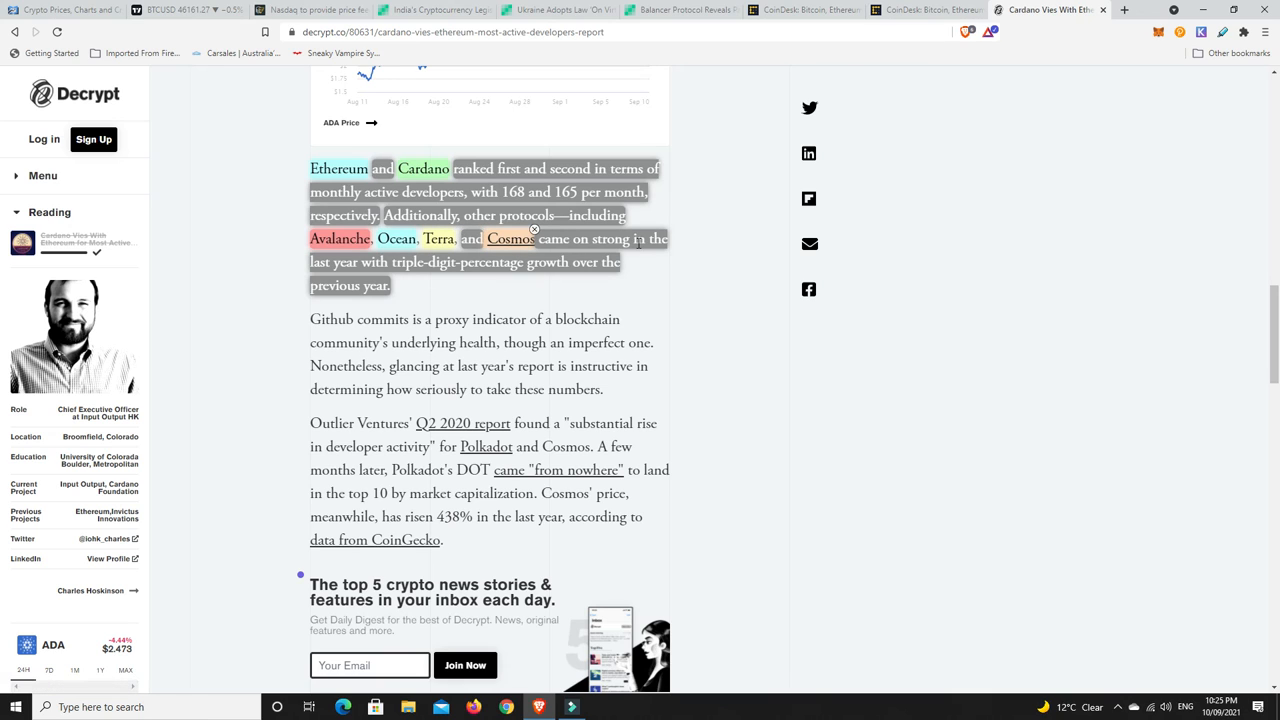
pyautogui.moveTo(515, 266)
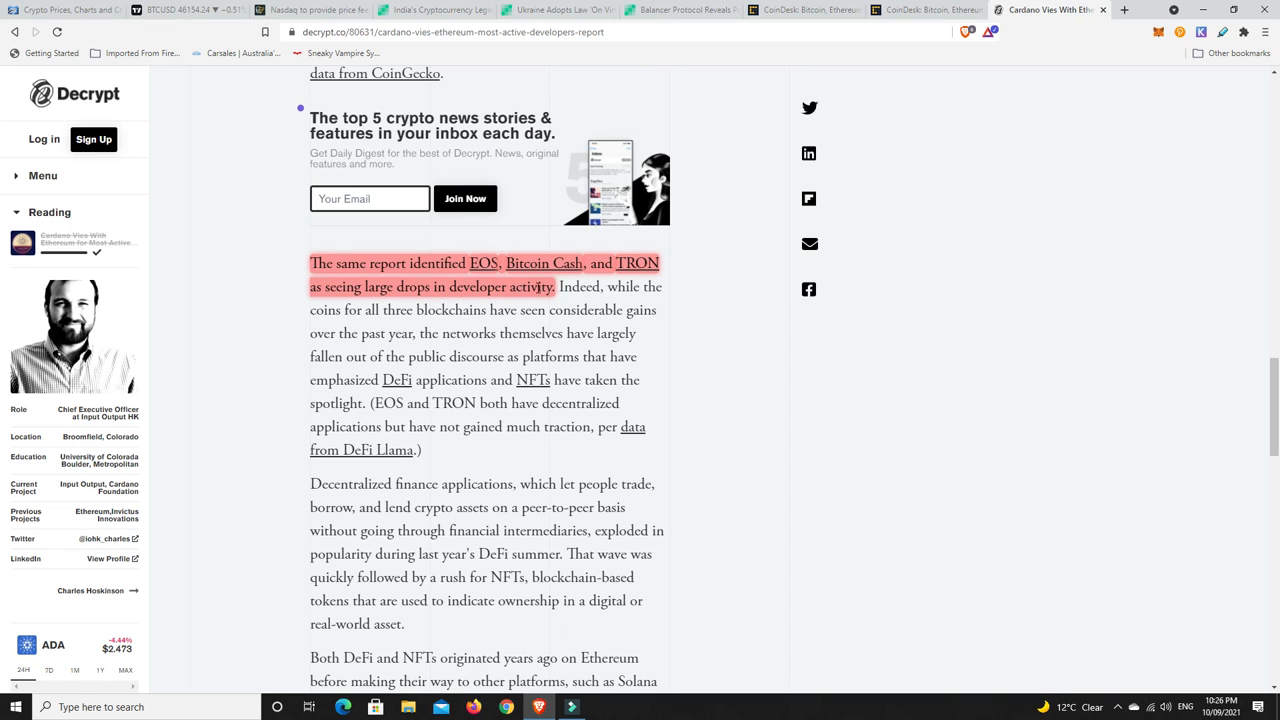
pyautogui.moveTo(538, 280)
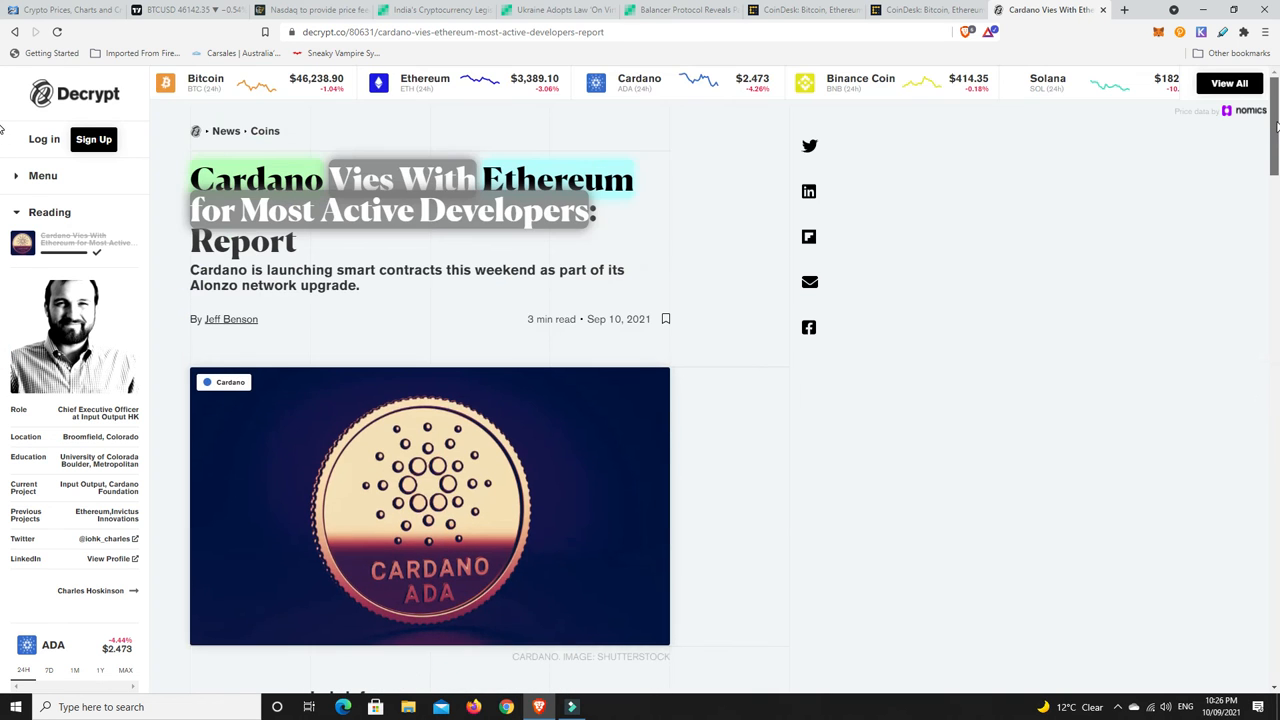
pyautogui.moveTo(737, 250)
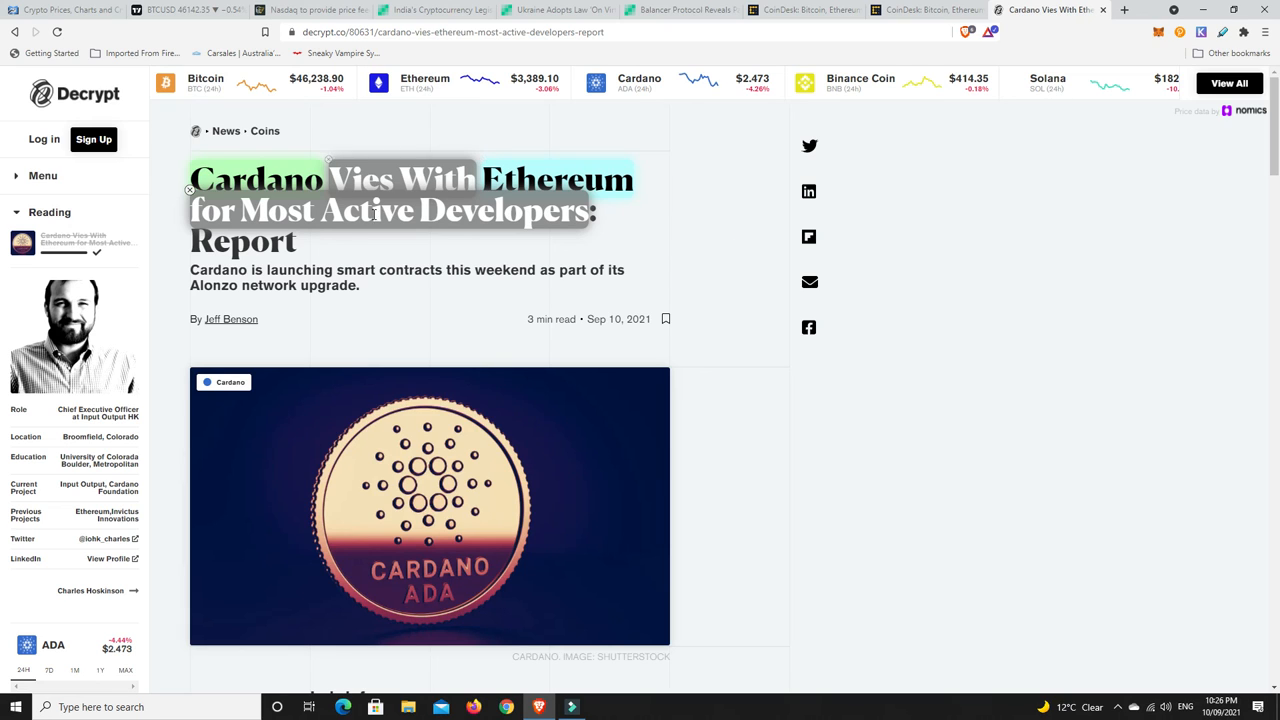
pyautogui.moveTo(373, 210)
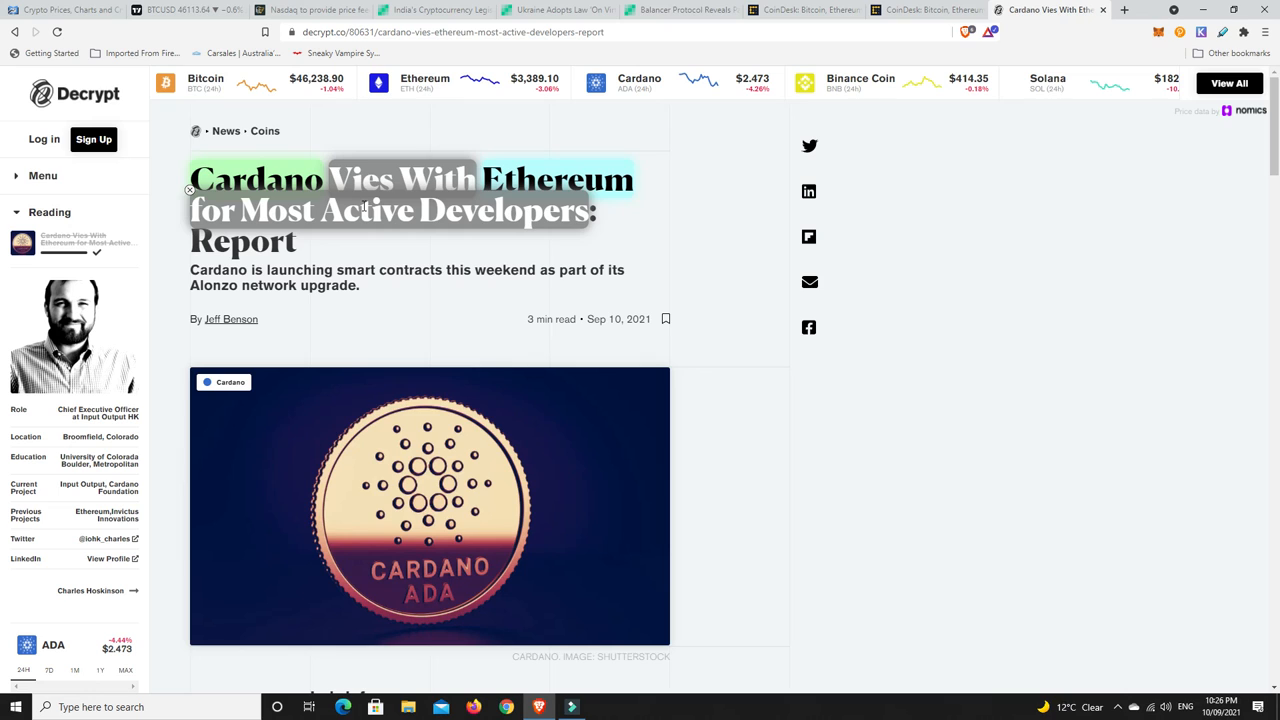
pyautogui.moveTo(712, 296)
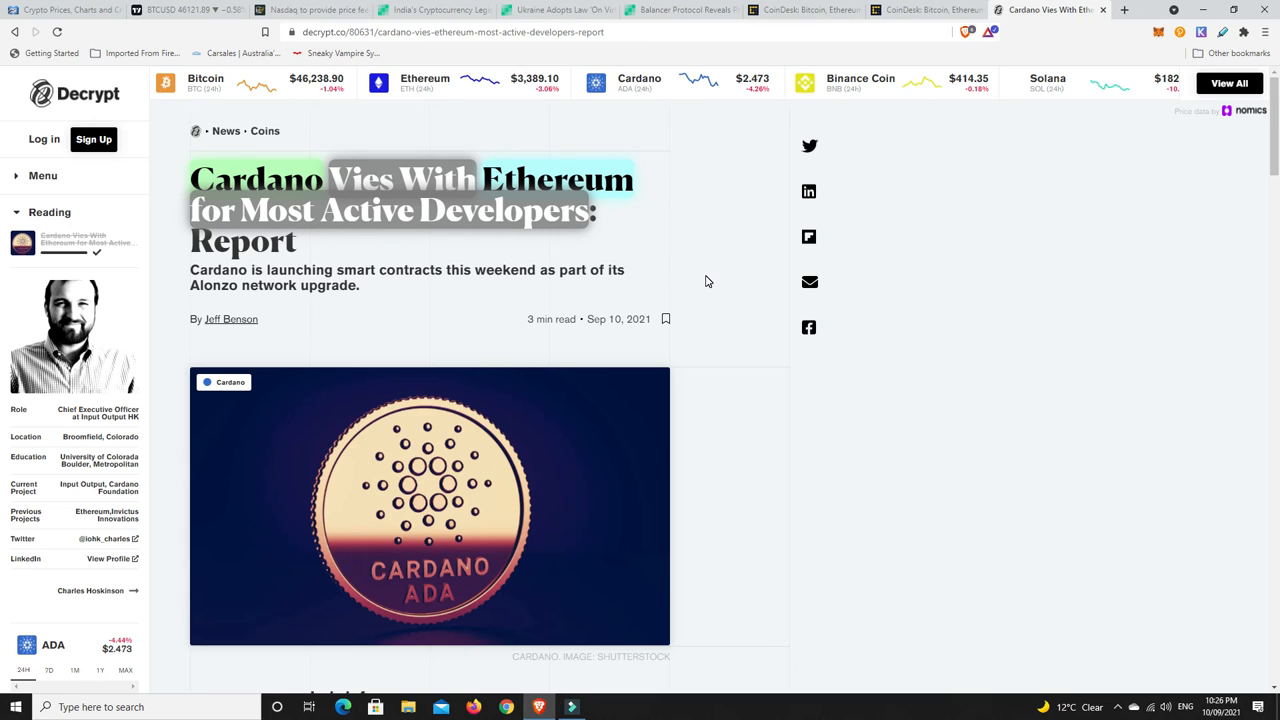
pyautogui.moveTo(712, 281)
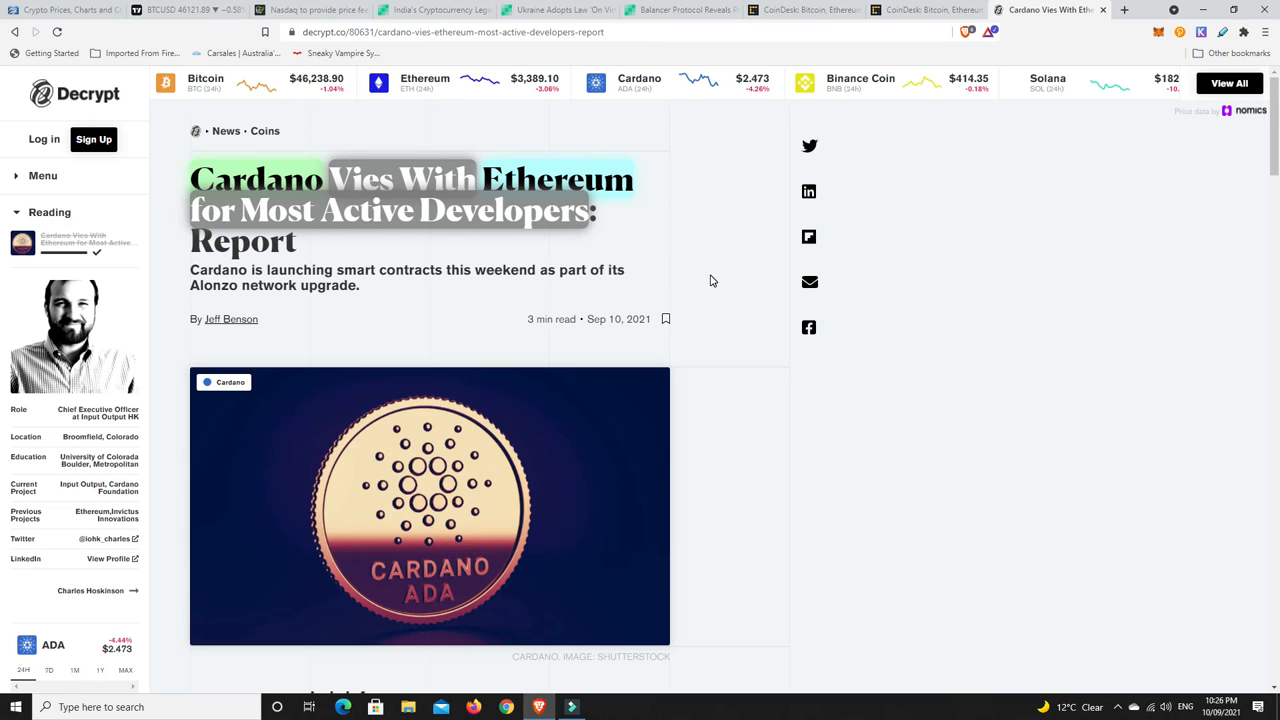
pyautogui.moveTo(735, 348)
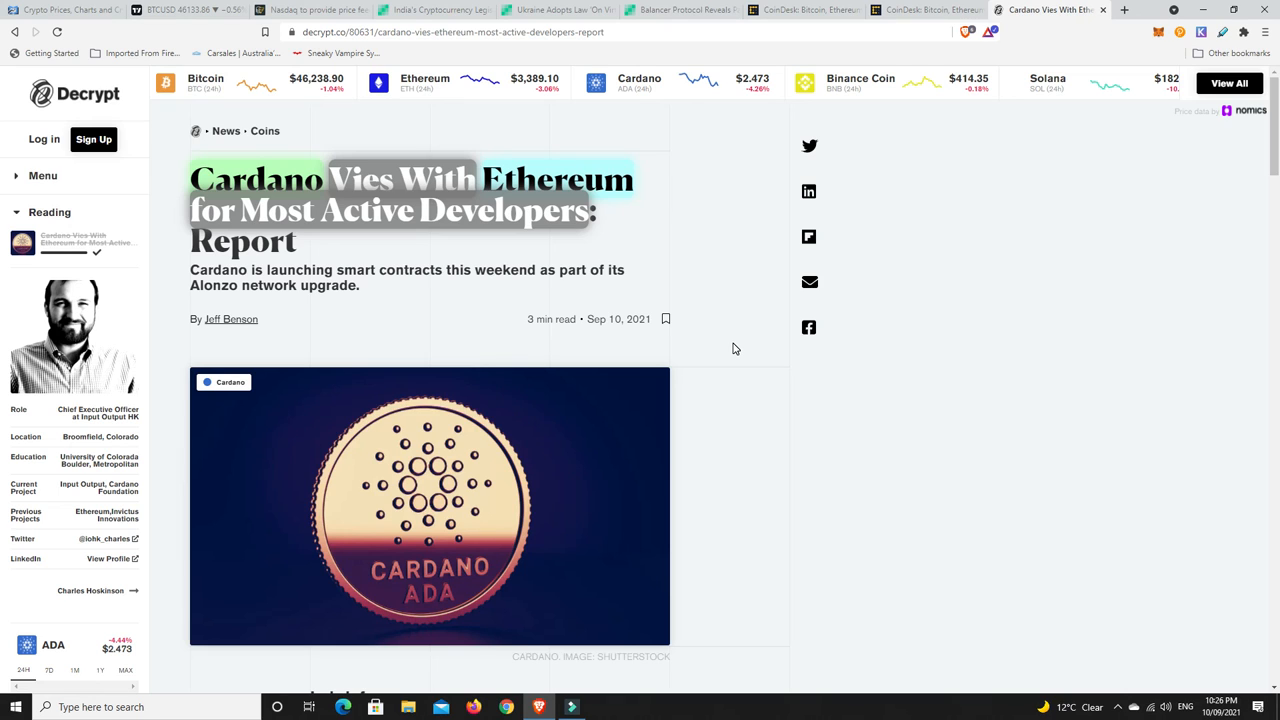
pyautogui.moveTo(738, 348)
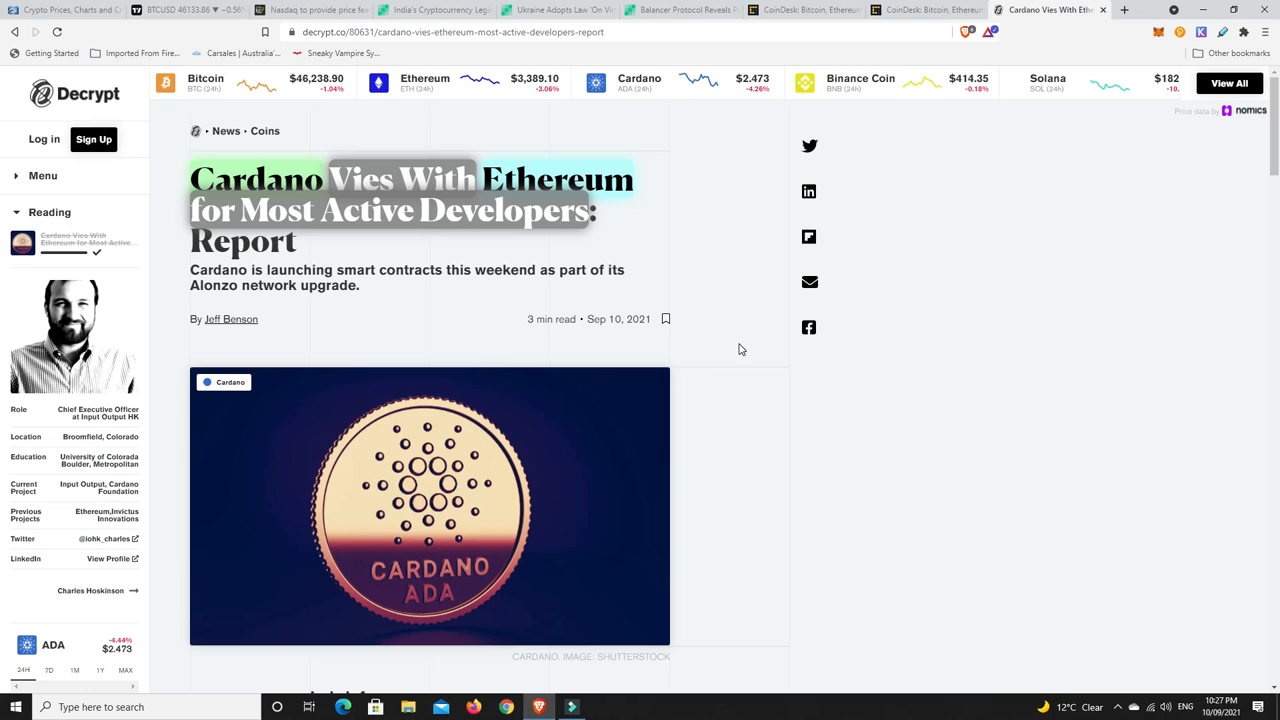
pyautogui.moveTo(703, 300)
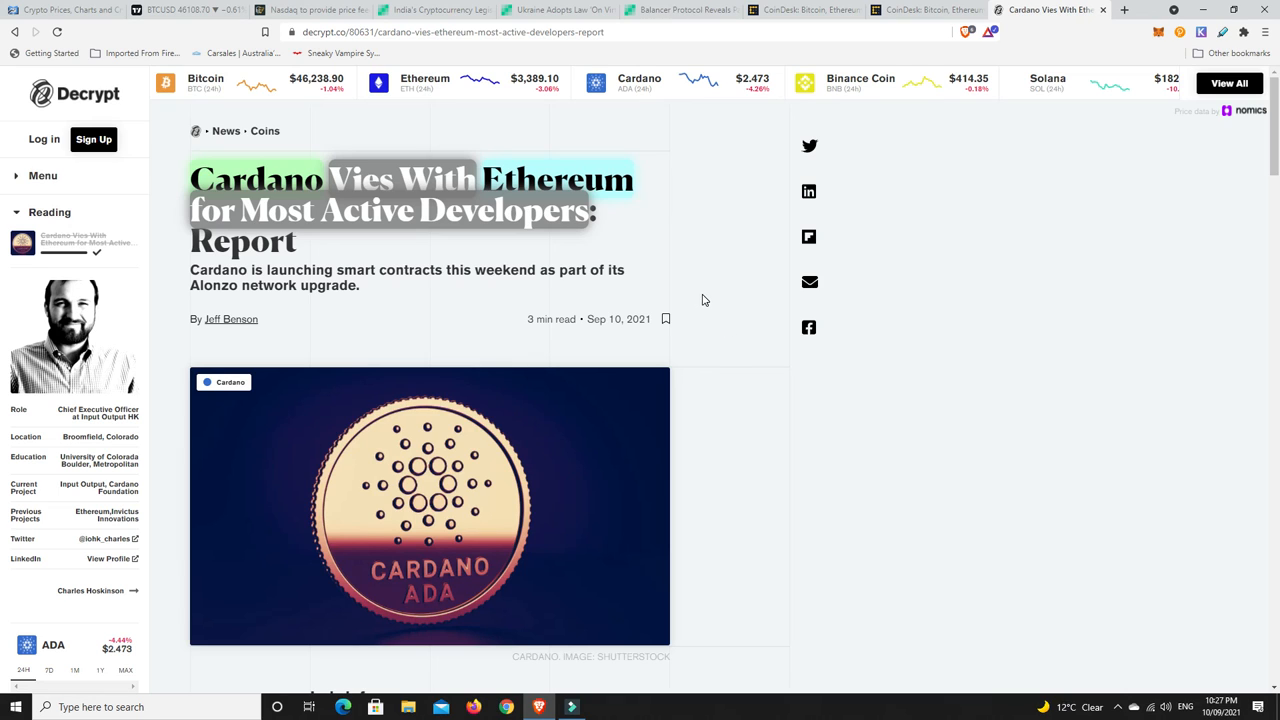
pyautogui.moveTo(689, 305)
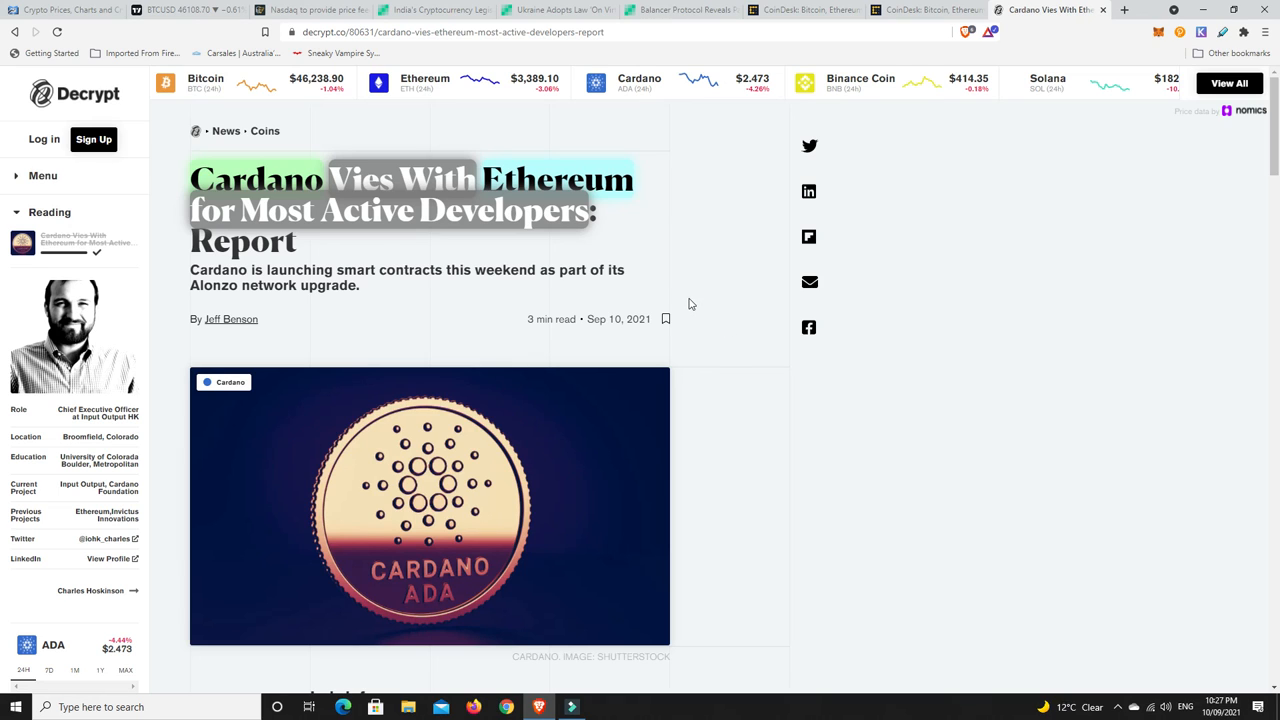